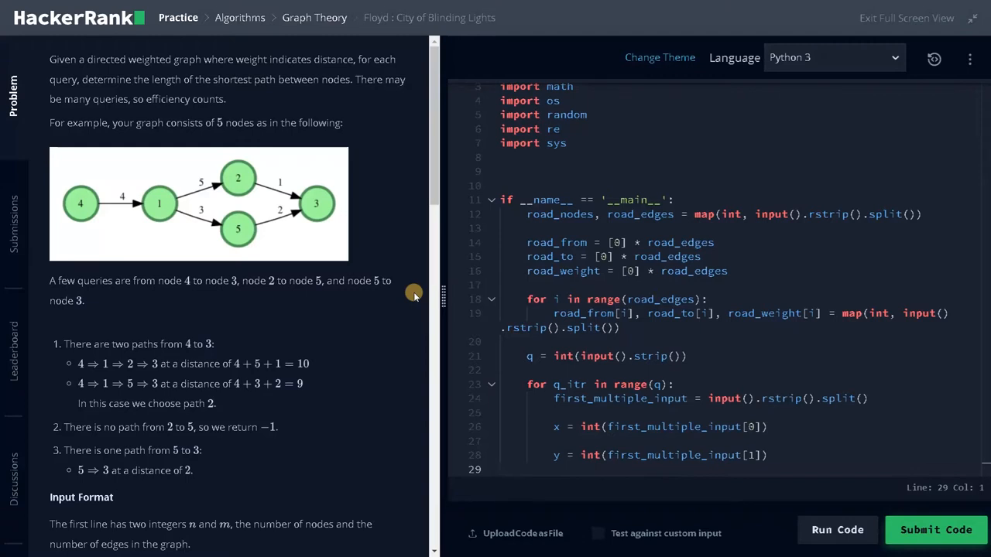
{"action": "mouse_move", "coordinate": [74, 76]}
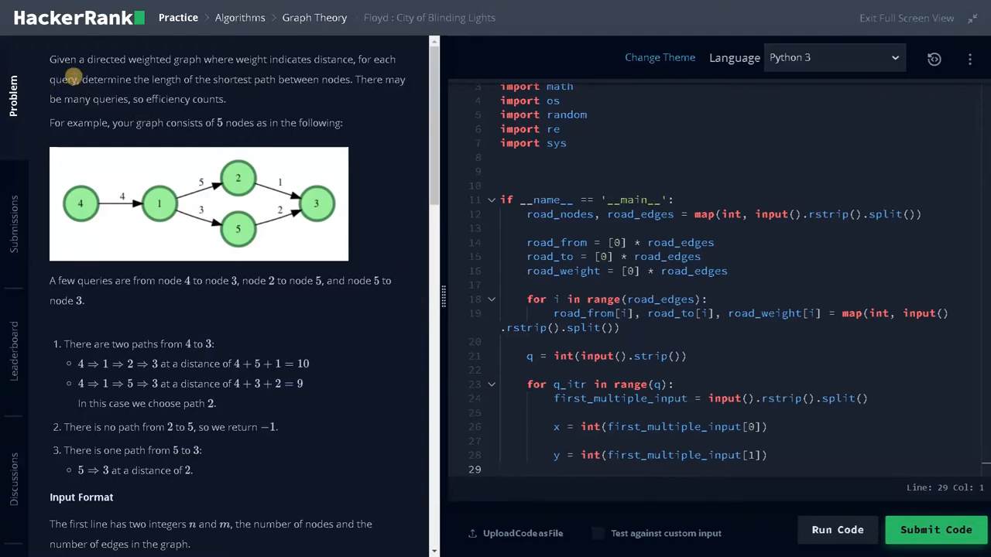
{"action": "mouse_move", "coordinate": [228, 70]}
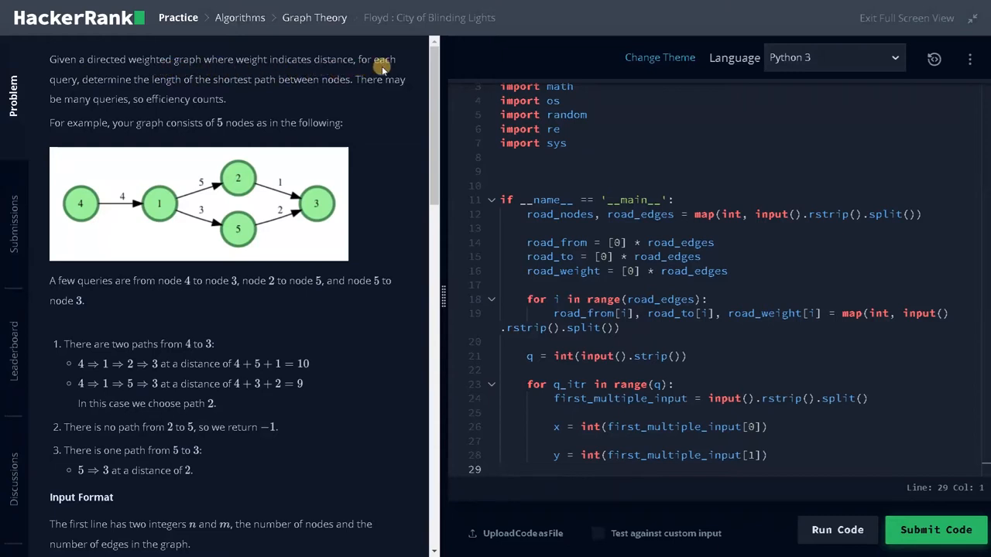
{"action": "mouse_move", "coordinate": [251, 89]}
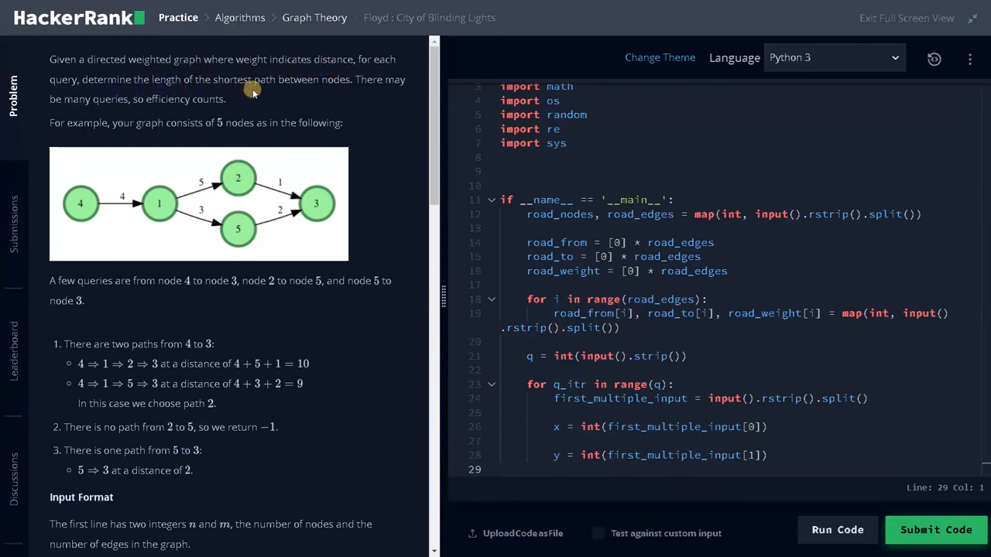
{"action": "mouse_move", "coordinate": [353, 86]}
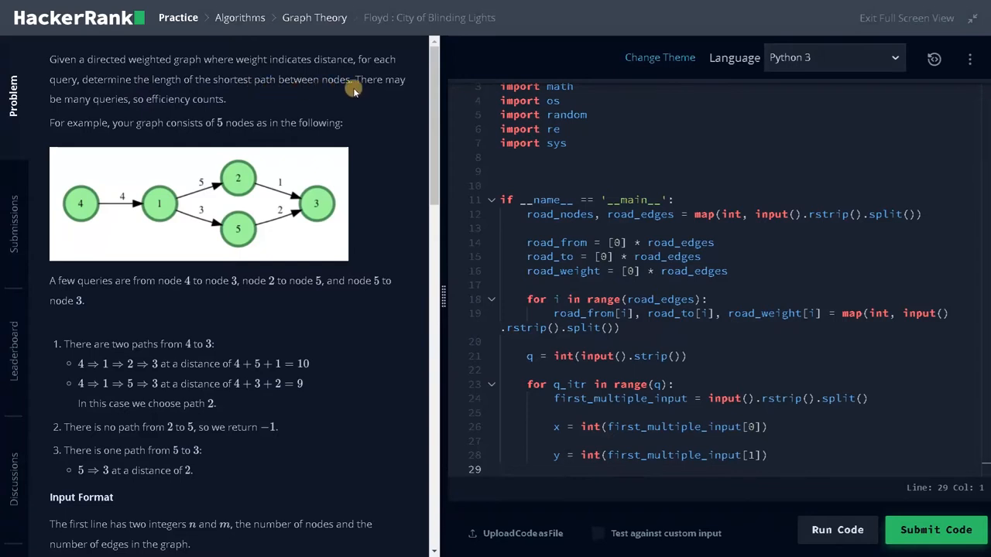
{"action": "mouse_move", "coordinate": [164, 110]}
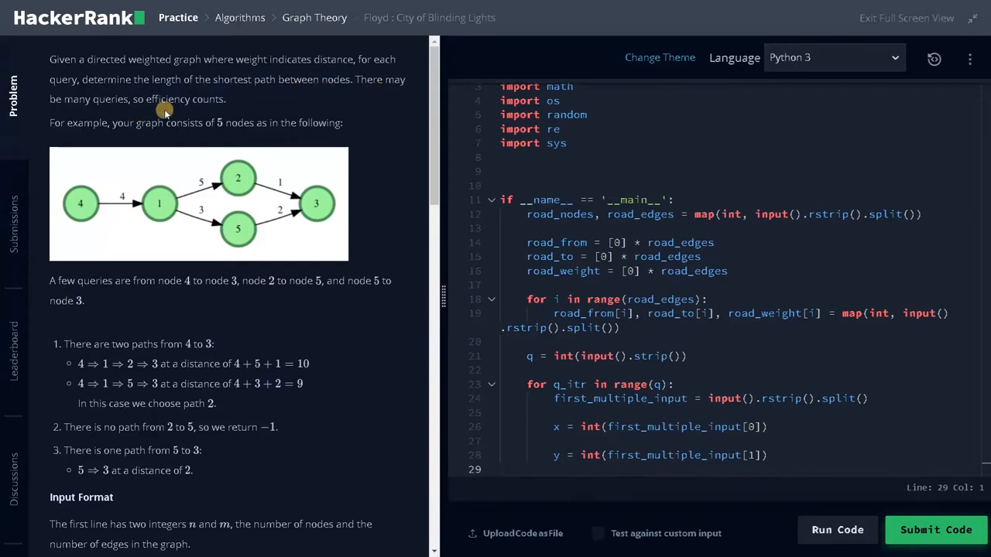
{"action": "mouse_move", "coordinate": [274, 147]}
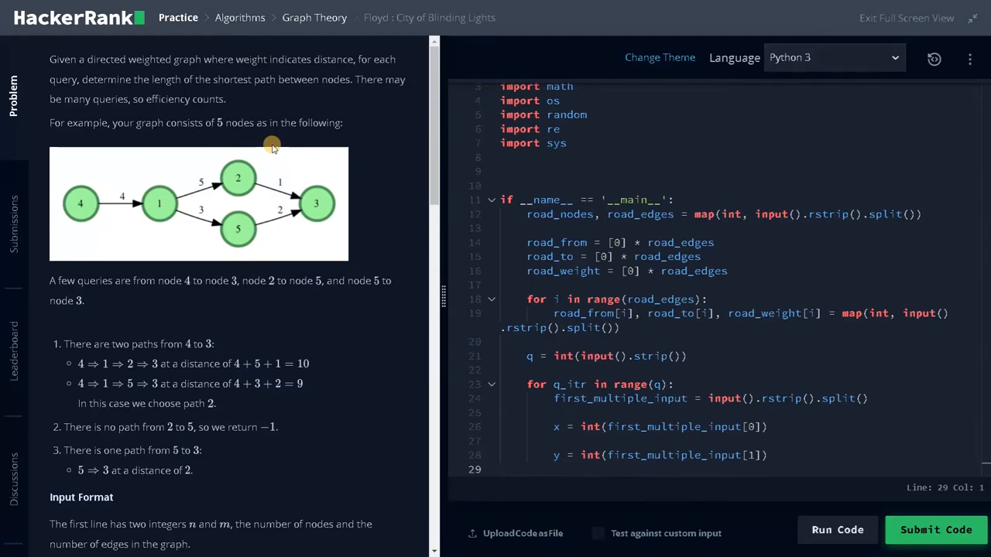
{"action": "mouse_move", "coordinate": [268, 145]}
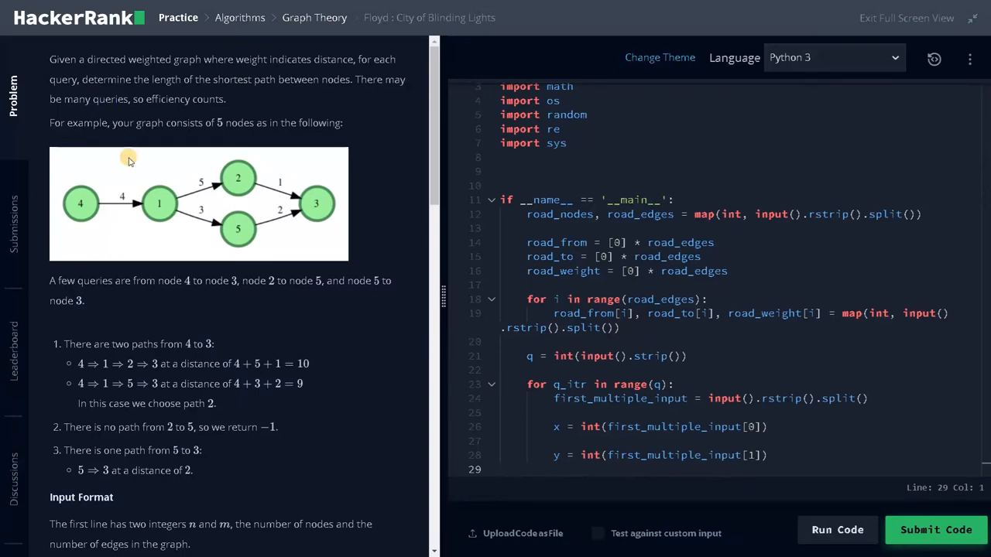
{"action": "mouse_move", "coordinate": [200, 132]}
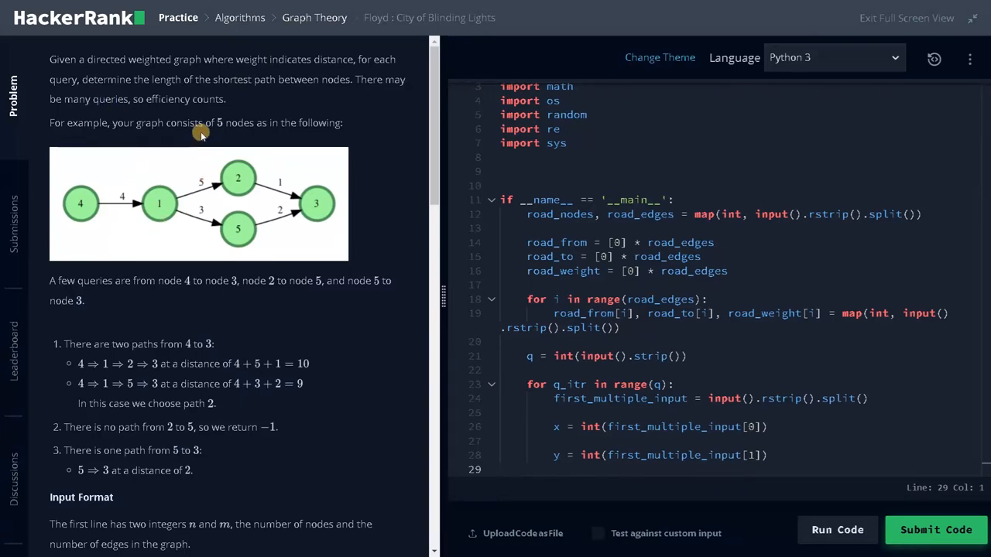
{"action": "mouse_move", "coordinate": [97, 221]}
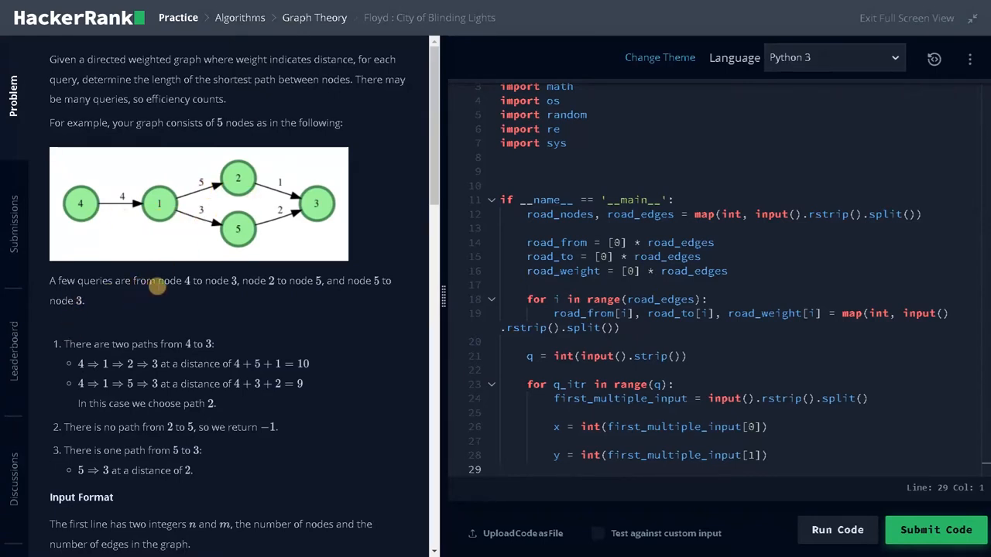
{"action": "mouse_move", "coordinate": [235, 292]}
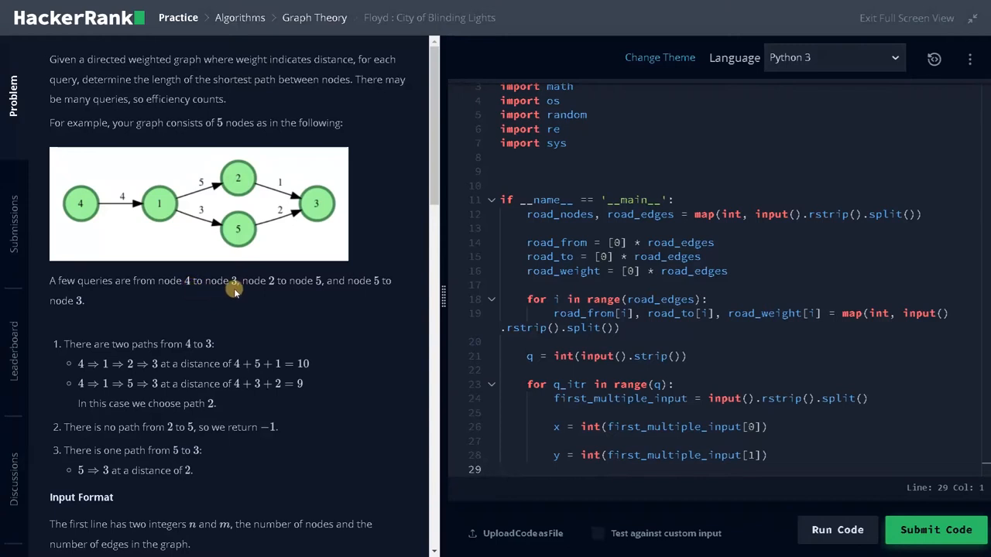
{"action": "mouse_move", "coordinate": [363, 286]}
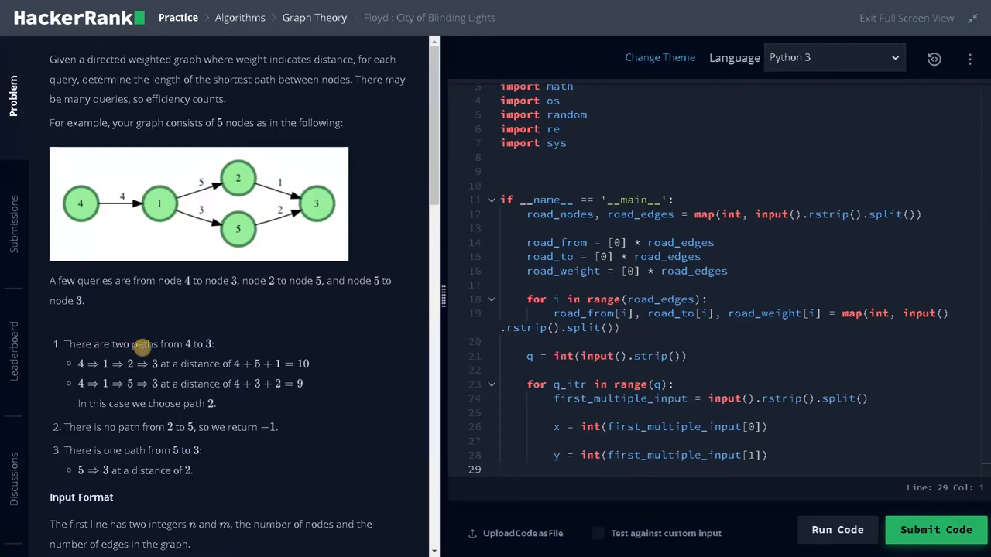
{"action": "mouse_move", "coordinate": [203, 342]}
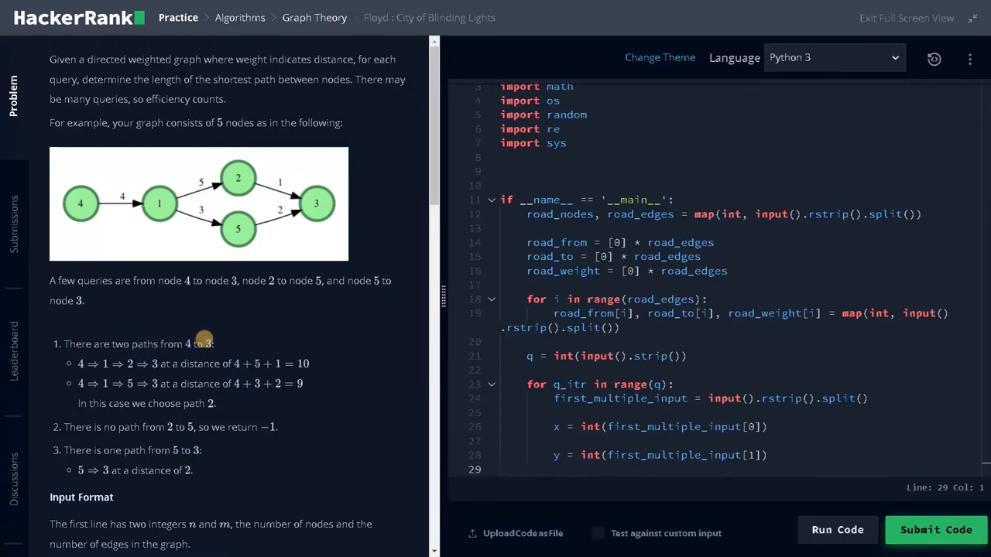
{"action": "mouse_move", "coordinate": [81, 203]}
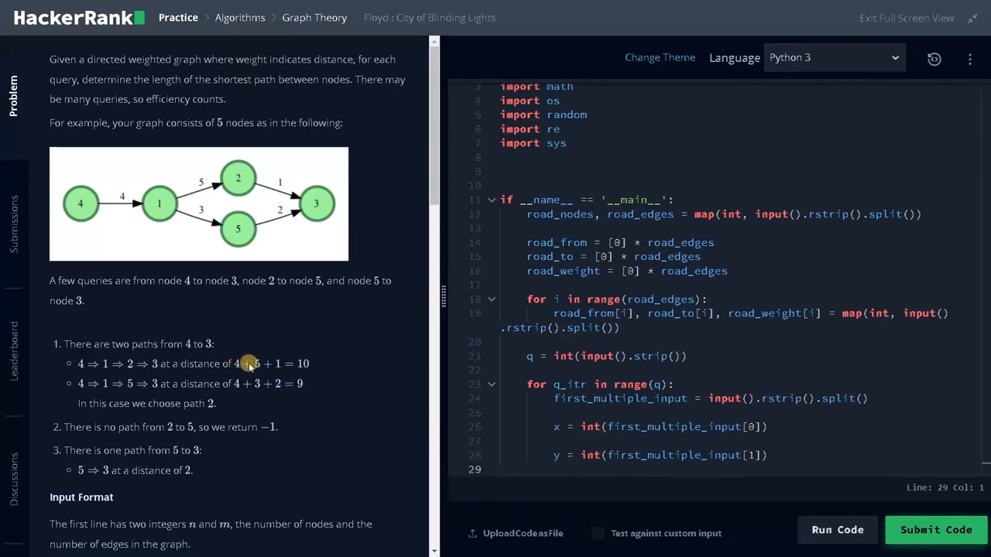
{"action": "mouse_move", "coordinate": [298, 364]}
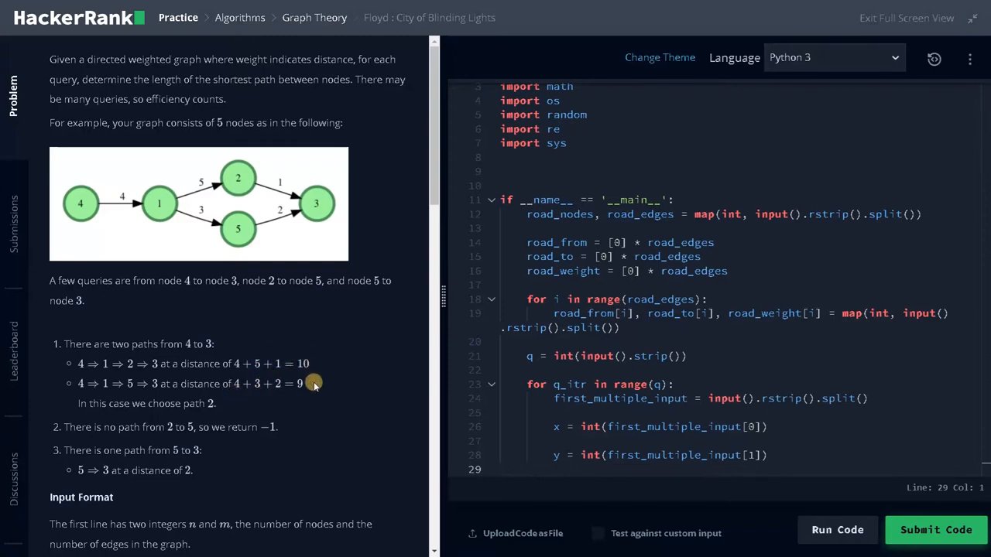
{"action": "mouse_move", "coordinate": [197, 401]}
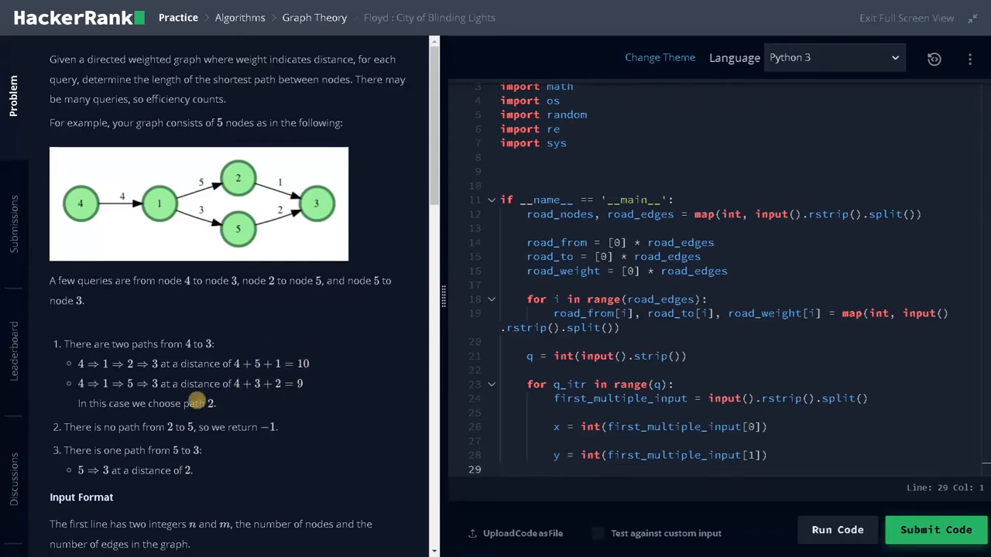
{"action": "mouse_move", "coordinate": [271, 393]}
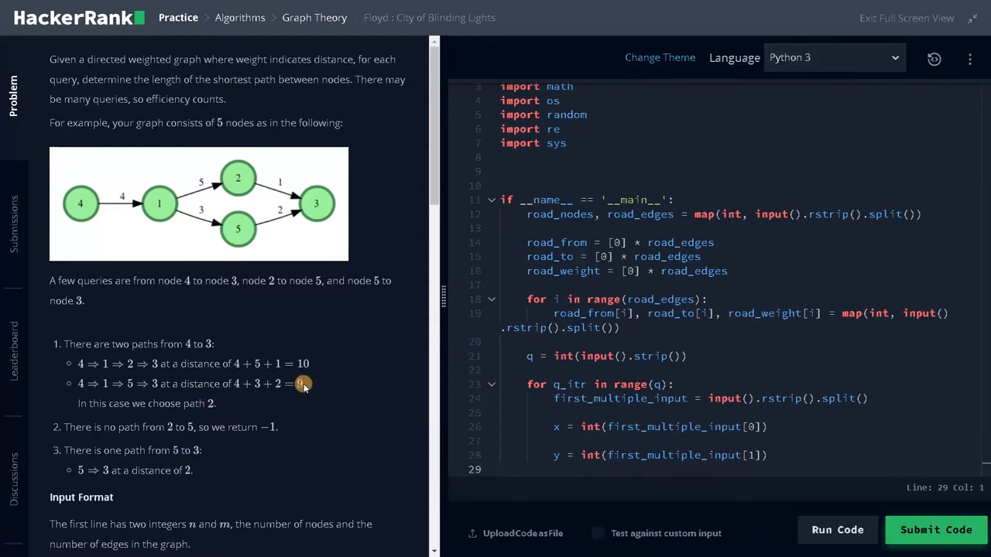
{"action": "mouse_move", "coordinate": [169, 430]}
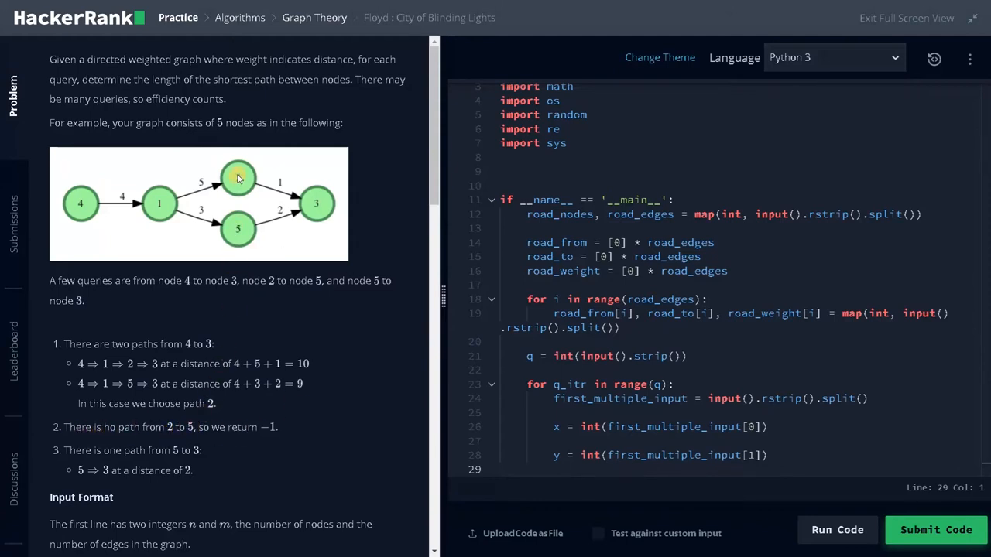
{"action": "mouse_move", "coordinate": [169, 353]}
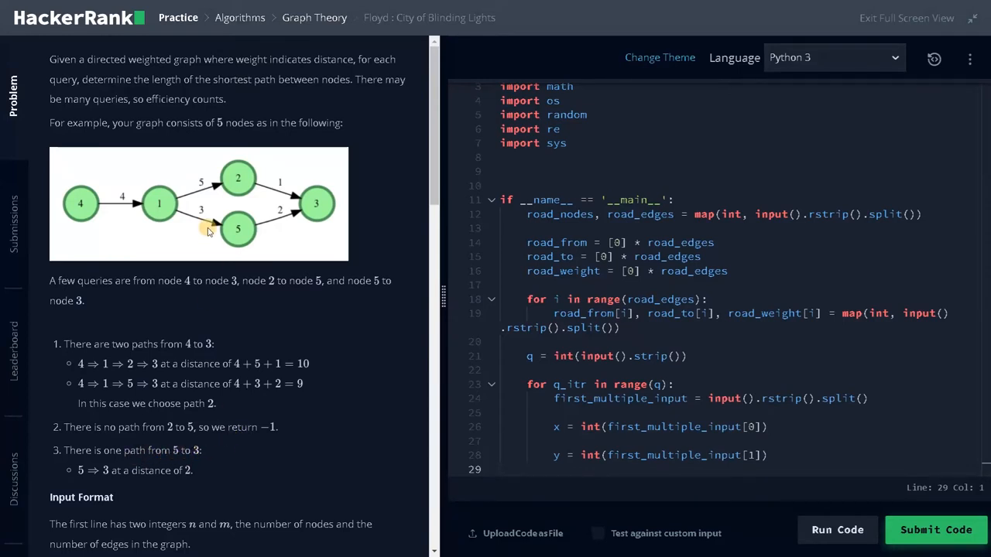
{"action": "mouse_move", "coordinate": [285, 224]}
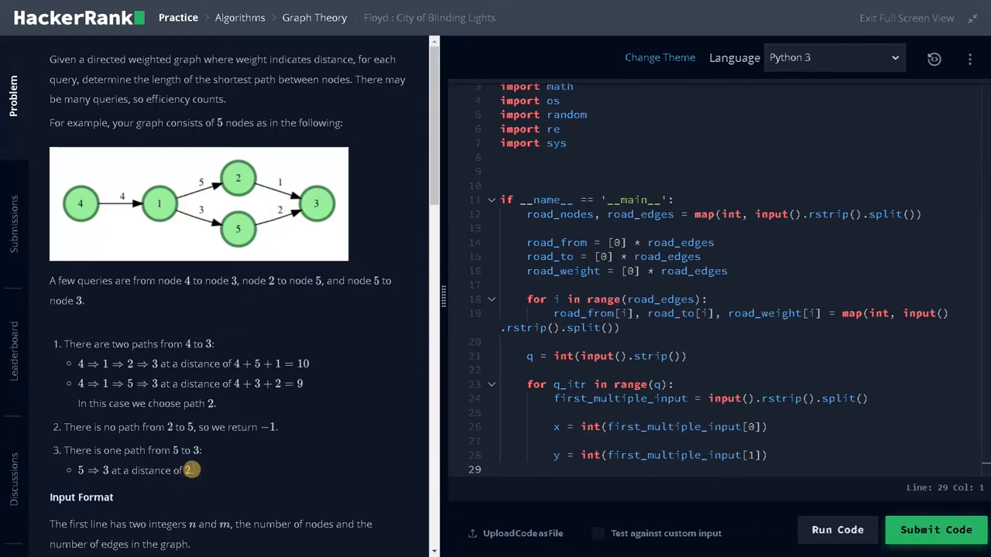
{"action": "mouse_move", "coordinate": [283, 376]}
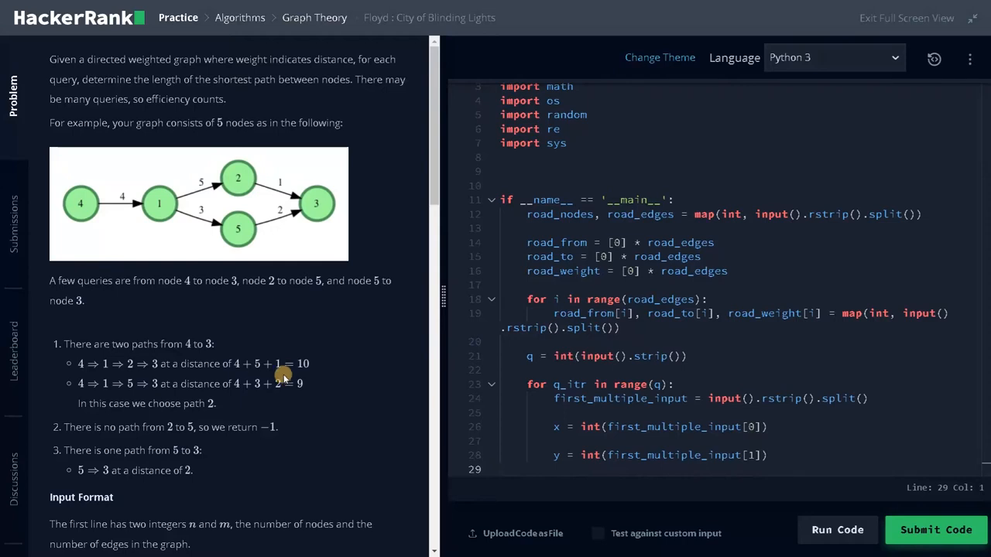
Step: Delete the template's starter input-reading block and its main guard line
{"action": "scroll", "scroll_direction": "down", "scroll_amount": 3}
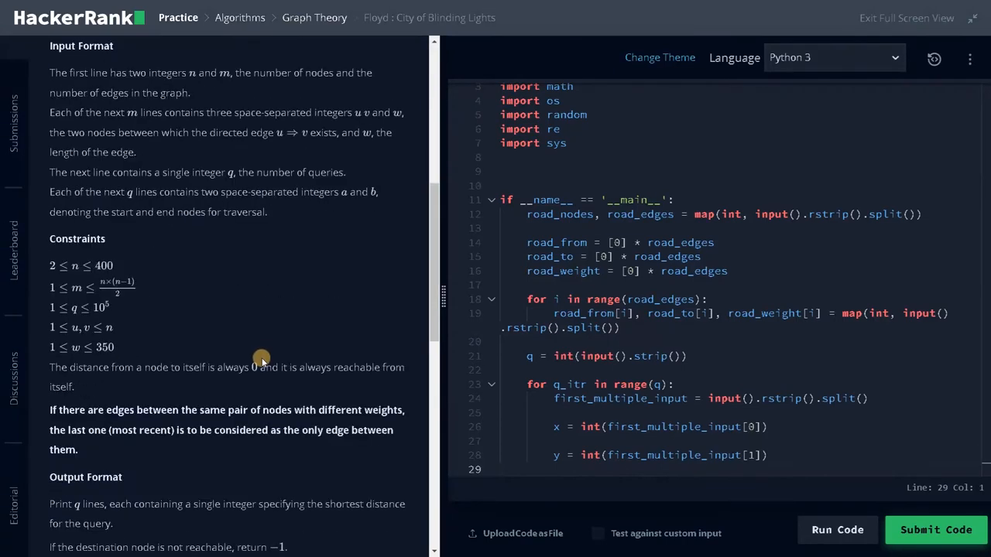
{"action": "mouse_move", "coordinate": [88, 264]}
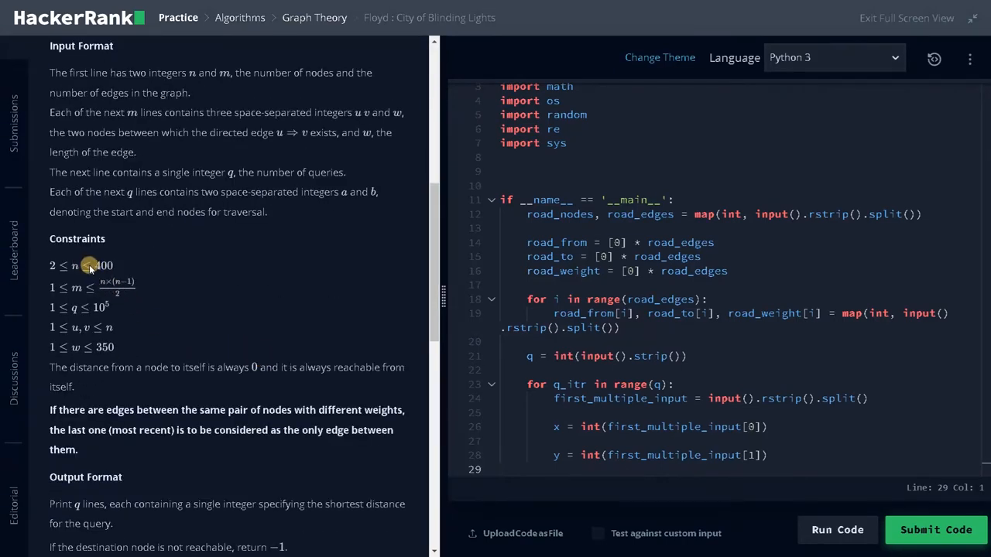
{"action": "mouse_move", "coordinate": [91, 296]}
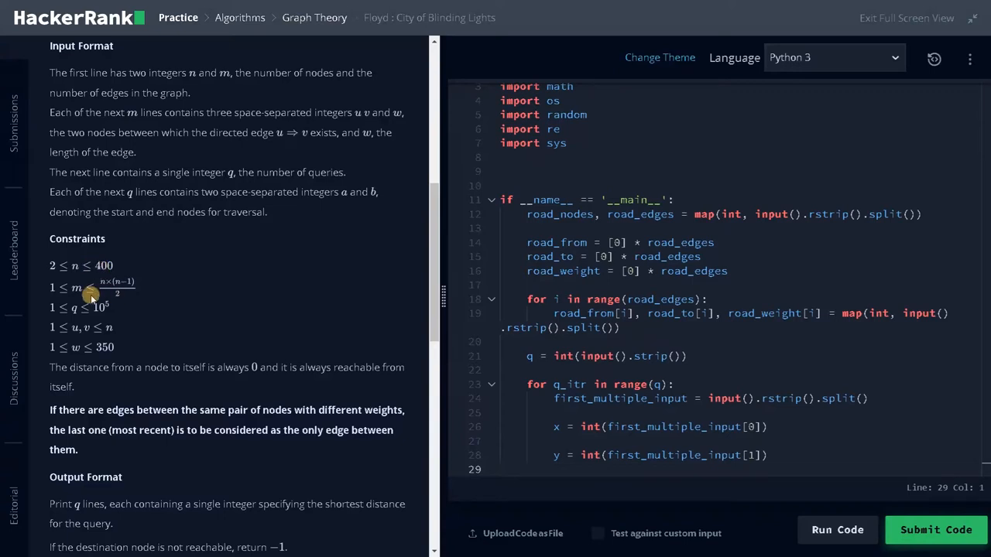
{"action": "mouse_move", "coordinate": [120, 285]}
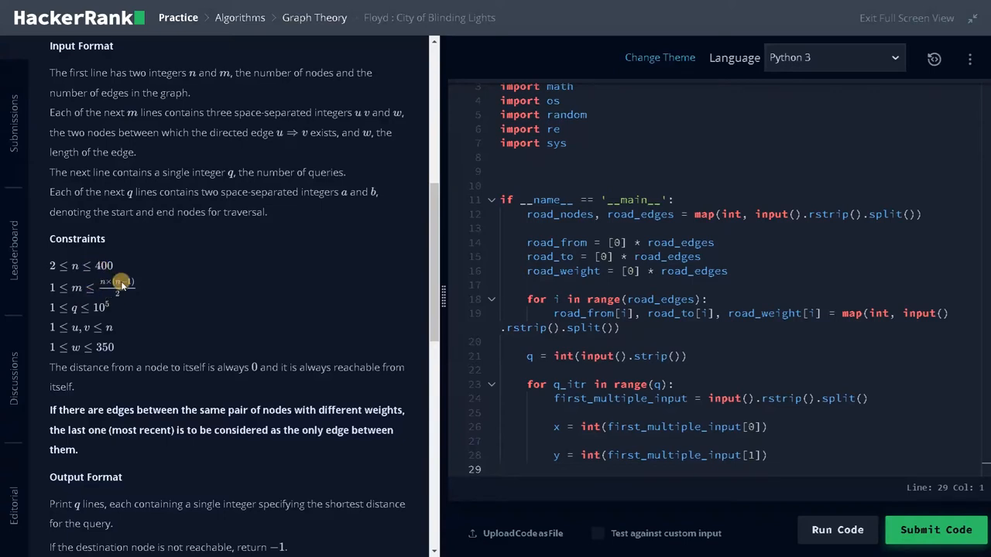
{"action": "mouse_move", "coordinate": [112, 291]}
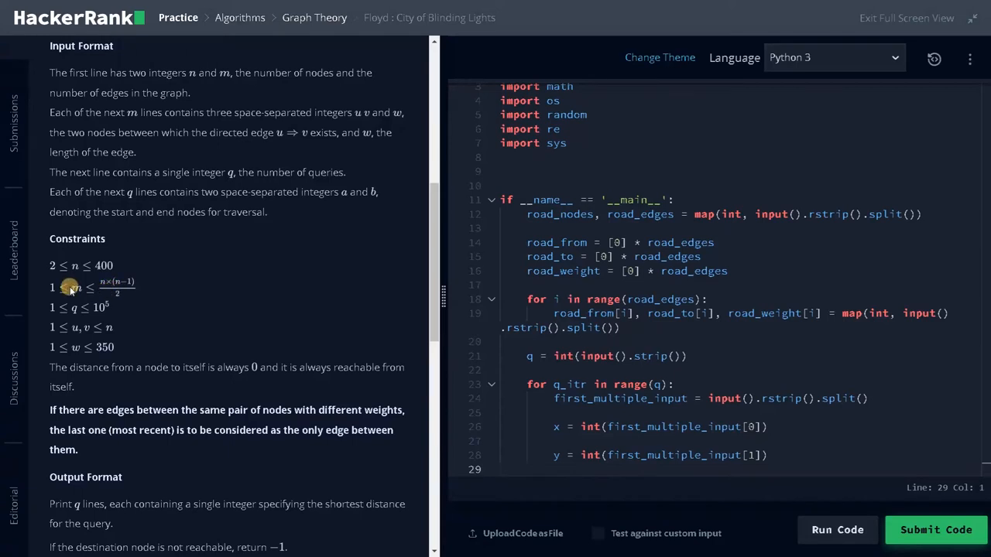
{"action": "mouse_move", "coordinate": [83, 304]}
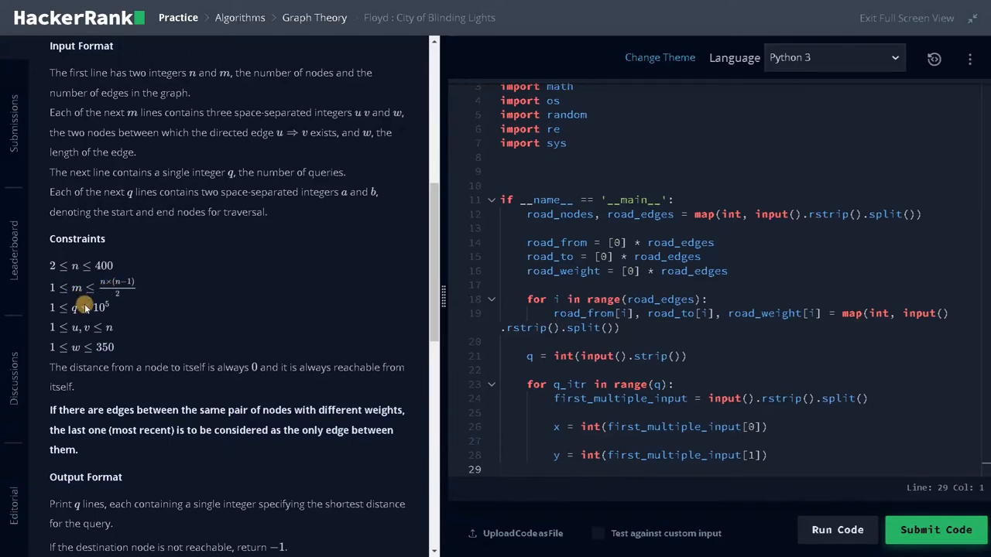
{"action": "mouse_move", "coordinate": [97, 313]}
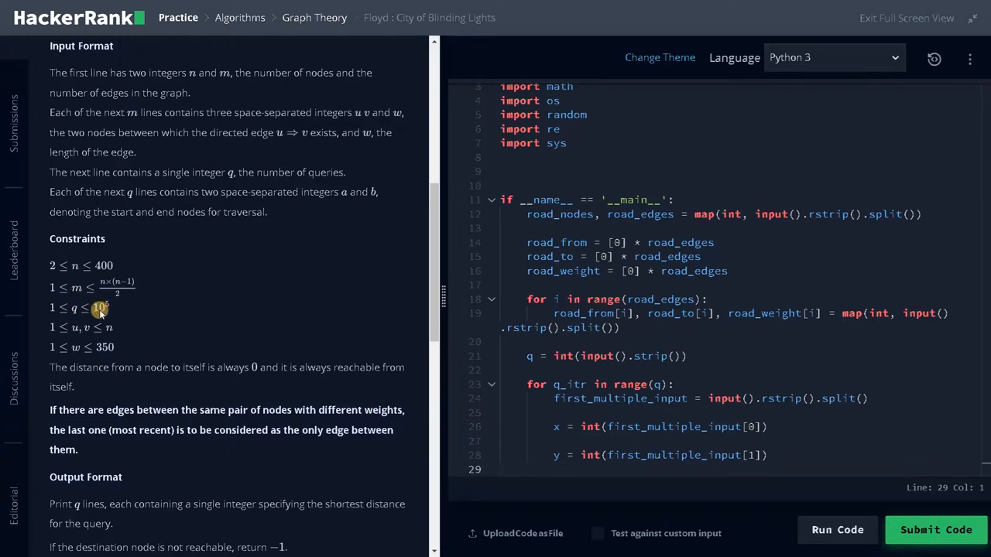
{"action": "mouse_move", "coordinate": [125, 266]}
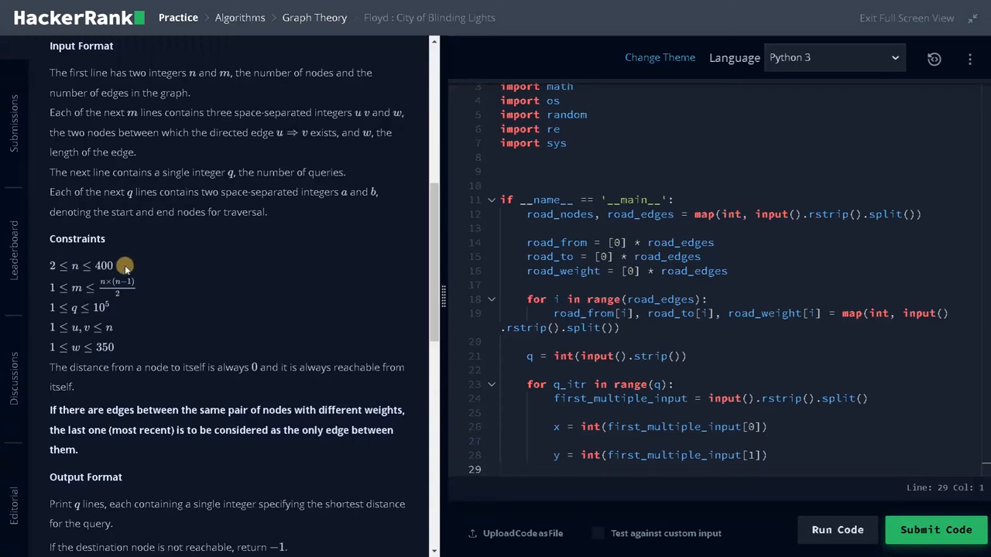
{"action": "mouse_move", "coordinate": [101, 322]}
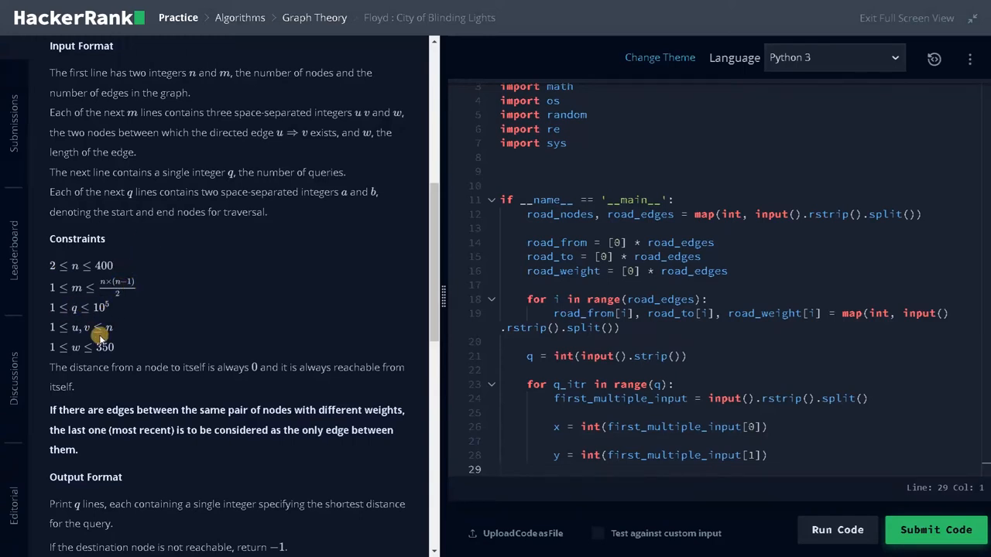
{"action": "mouse_move", "coordinate": [82, 377]}
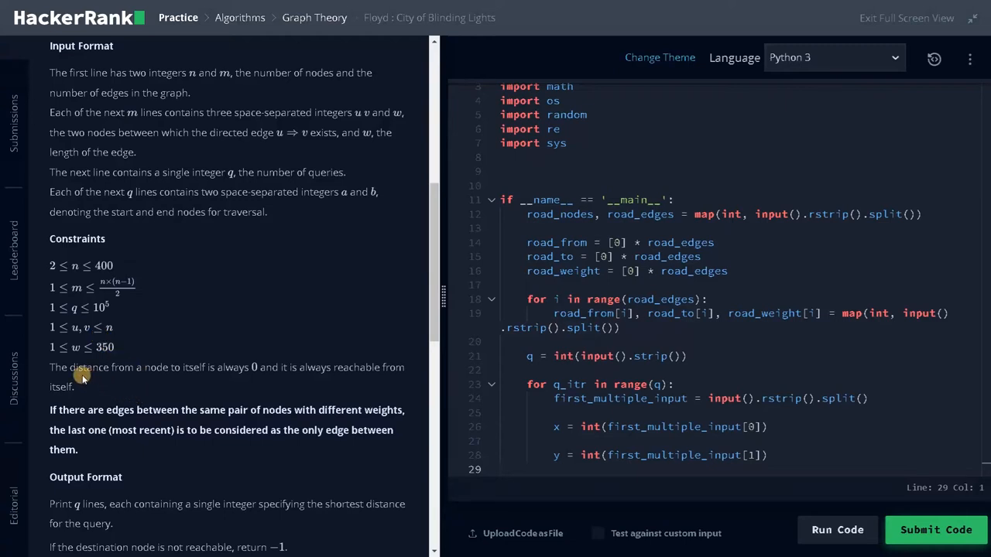
{"action": "mouse_move", "coordinate": [128, 373]}
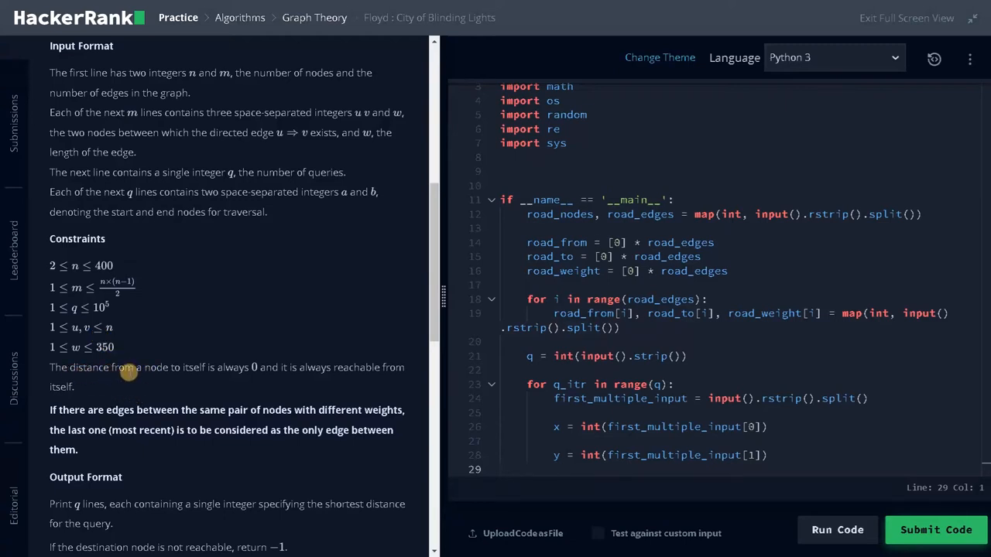
{"action": "mouse_move", "coordinate": [268, 370]}
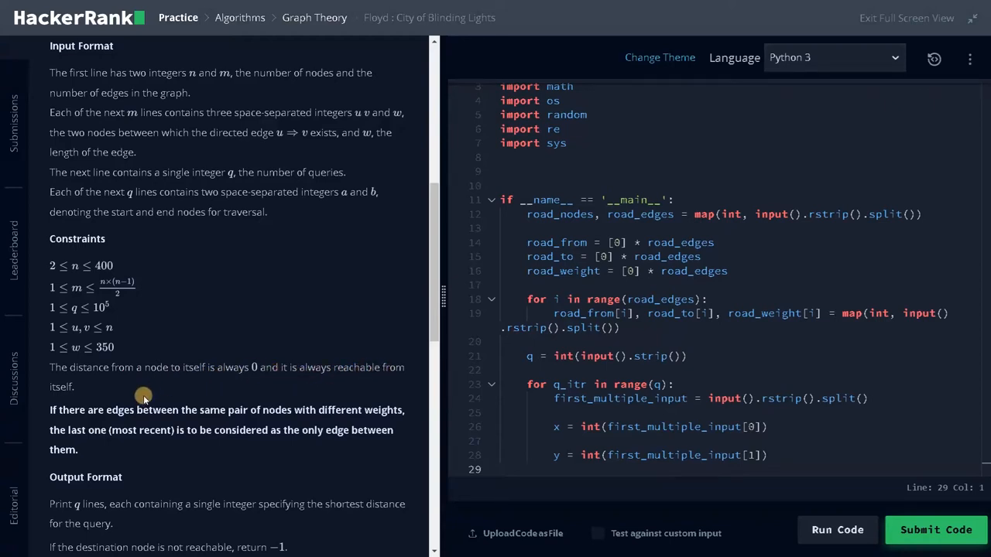
{"action": "mouse_move", "coordinate": [249, 335]}
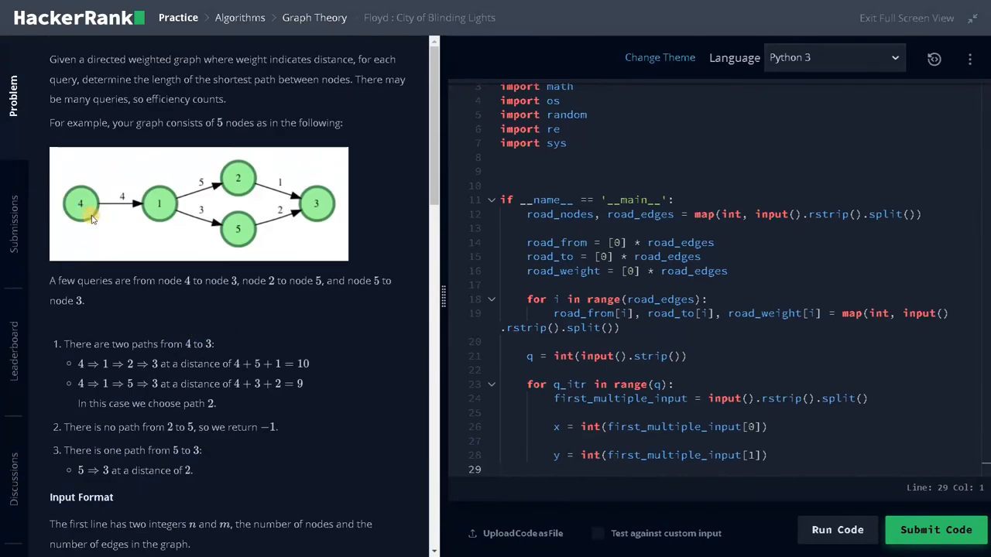
{"action": "mouse_move", "coordinate": [84, 203]}
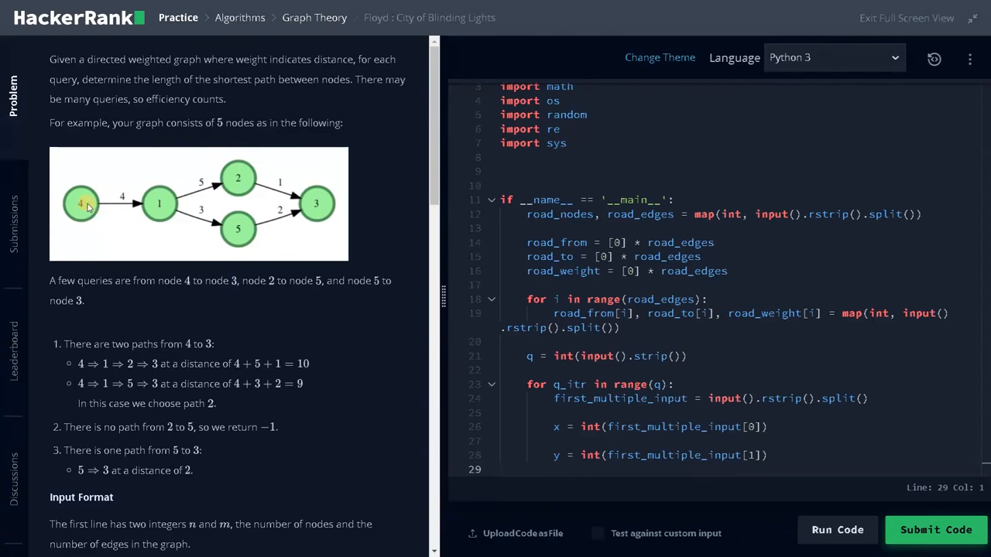
{"action": "scroll", "scroll_direction": "down", "scroll_amount": 3}
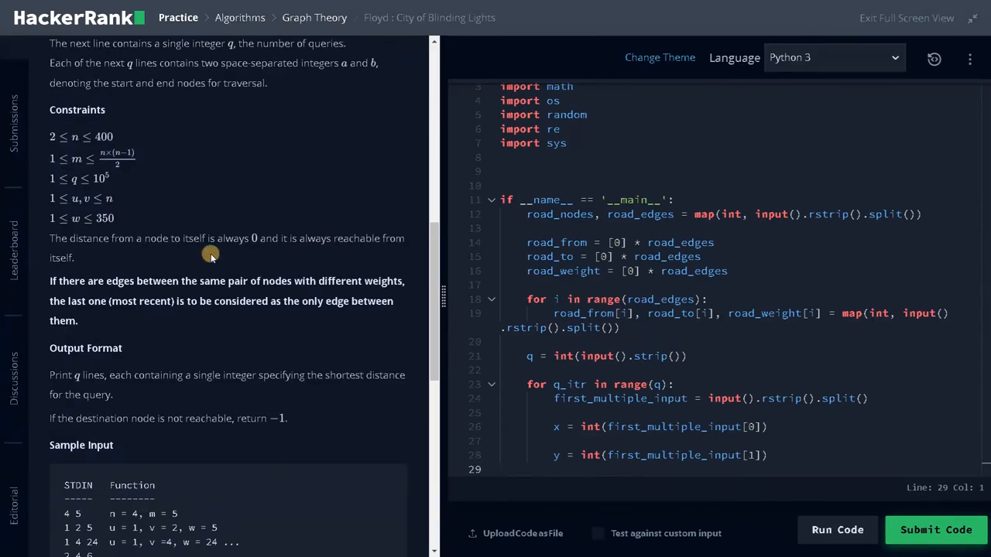
{"action": "mouse_move", "coordinate": [204, 238]}
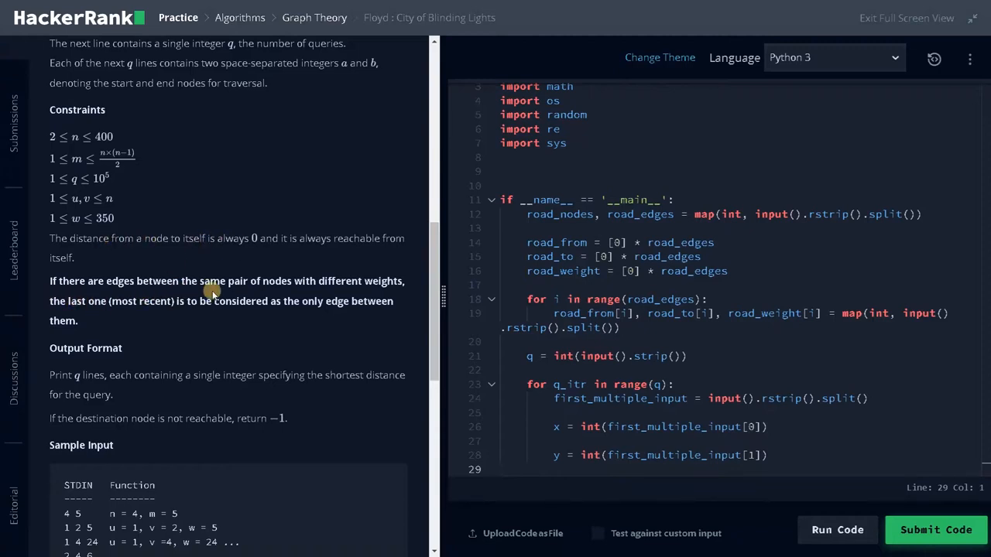
{"action": "mouse_move", "coordinate": [99, 311]}
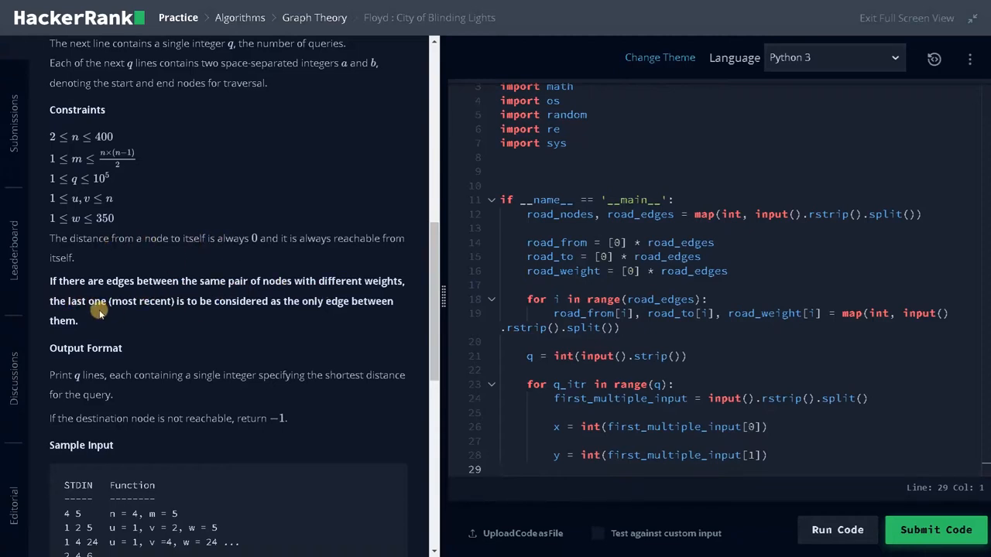
{"action": "mouse_move", "coordinate": [211, 306]}
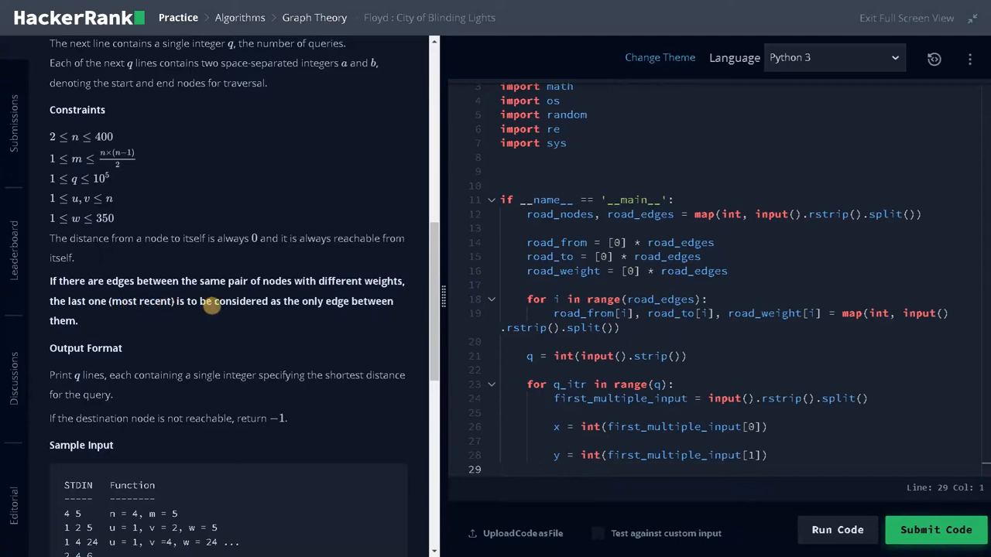
{"action": "mouse_move", "coordinate": [153, 322]}
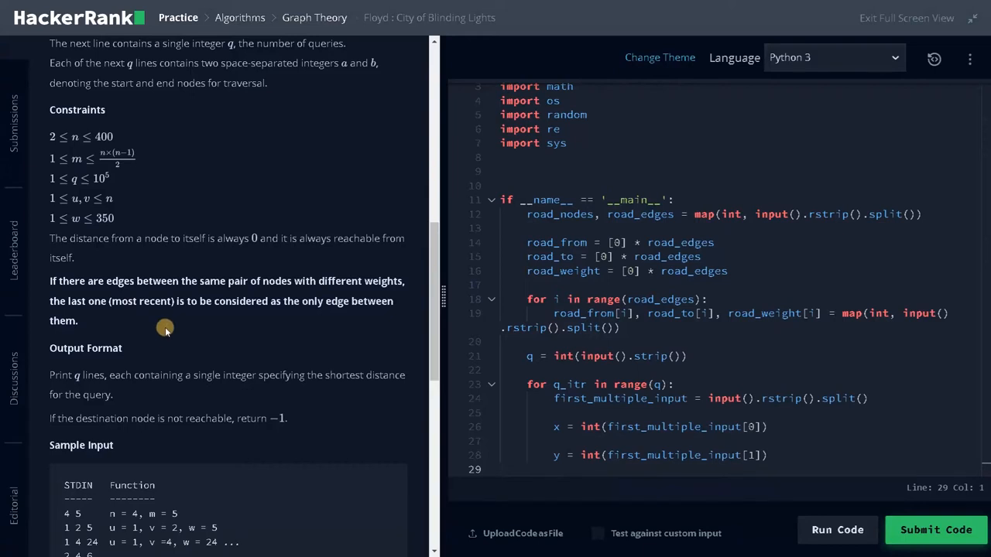
{"action": "mouse_move", "coordinate": [106, 301]}
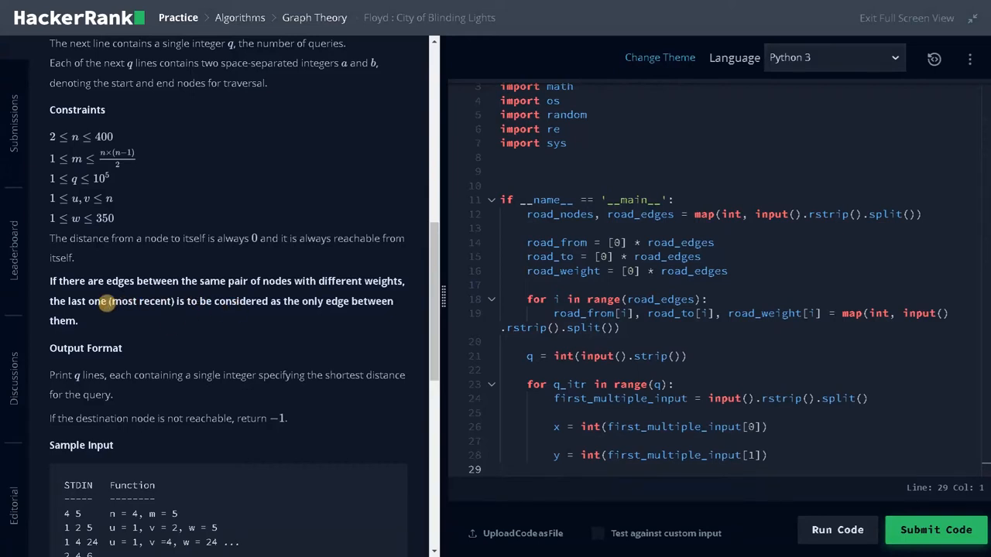
{"action": "mouse_move", "coordinate": [145, 314]}
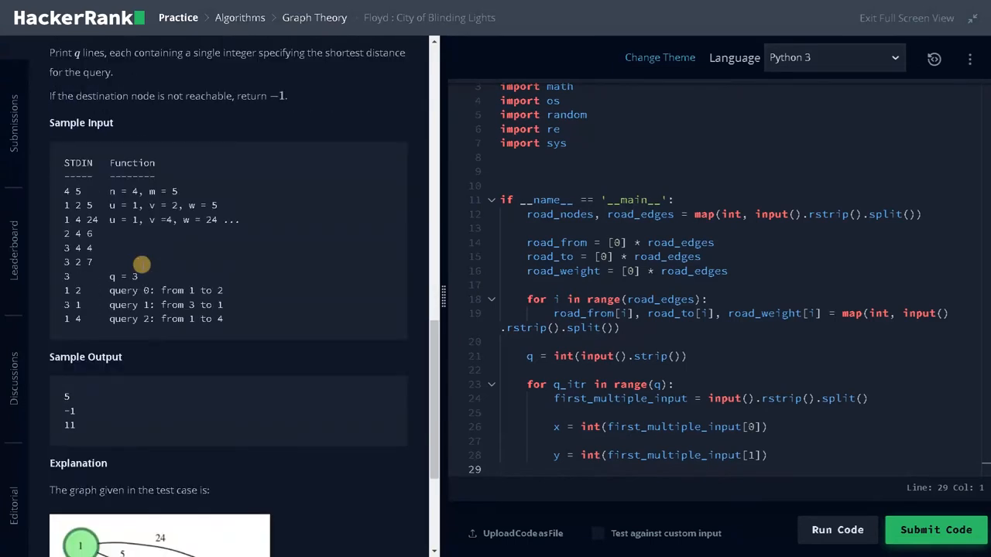
{"action": "scroll", "scroll_direction": "down", "scroll_amount": 3}
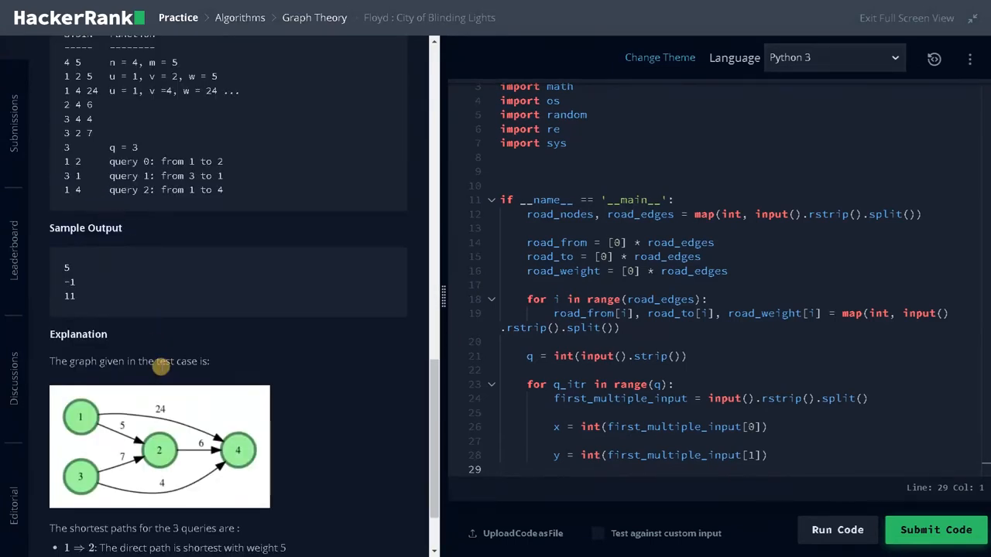
{"action": "mouse_move", "coordinate": [107, 184]}
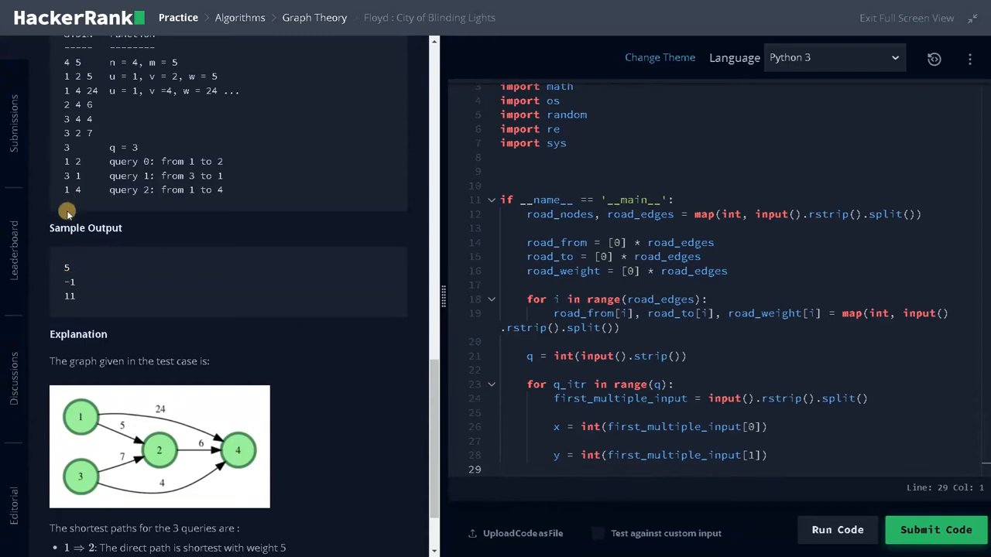
{"action": "mouse_move", "coordinate": [186, 425]}
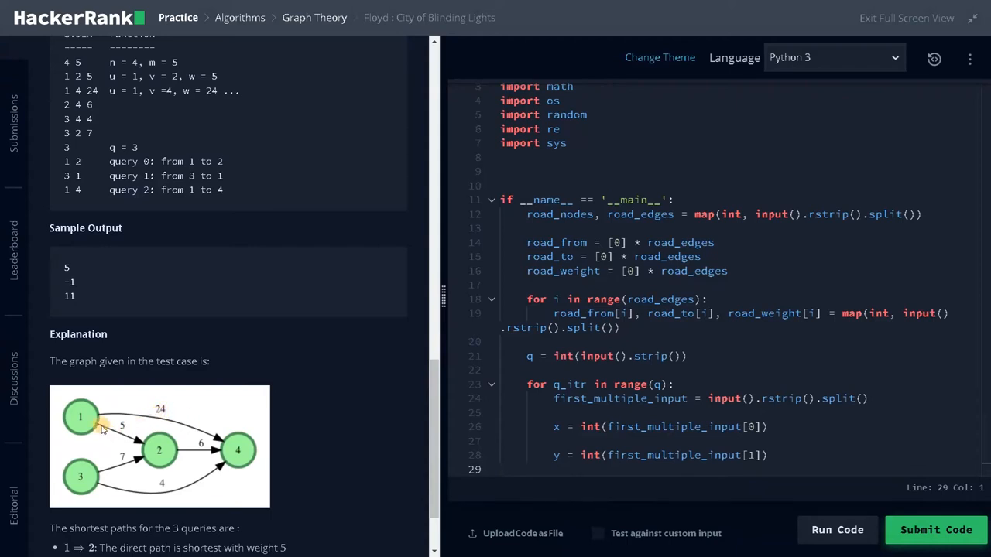
{"action": "mouse_move", "coordinate": [186, 453]}
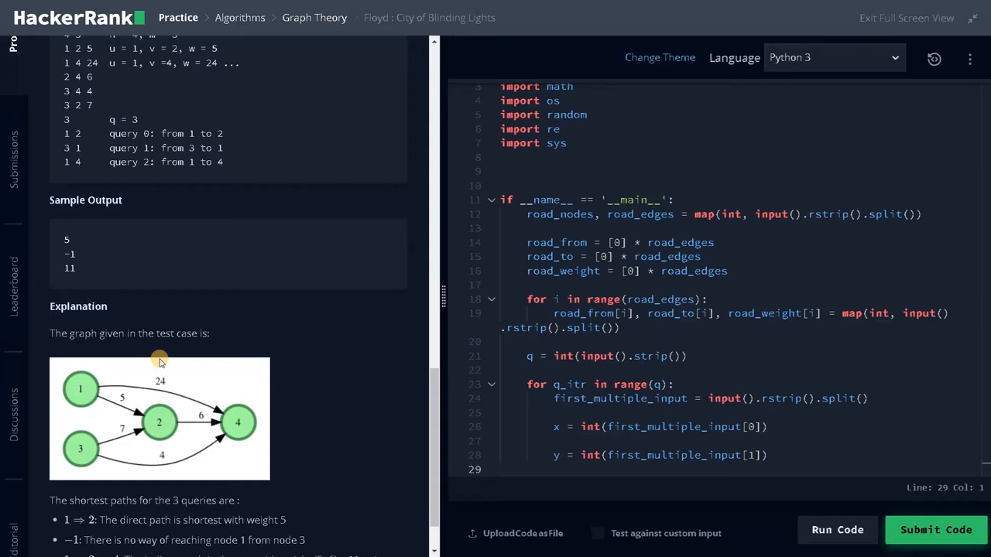
{"action": "mouse_move", "coordinate": [308, 363]}
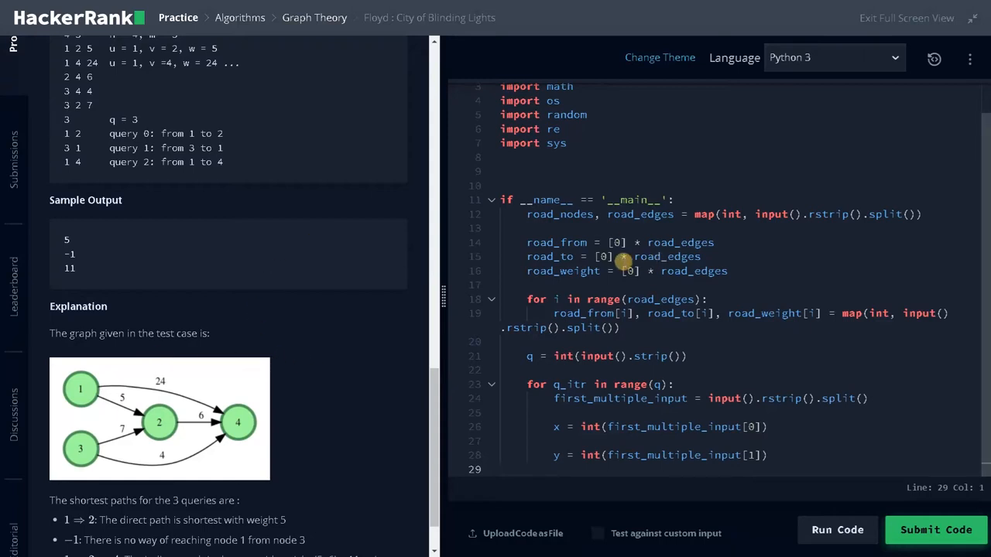
{"action": "mouse_move", "coordinate": [685, 405]}
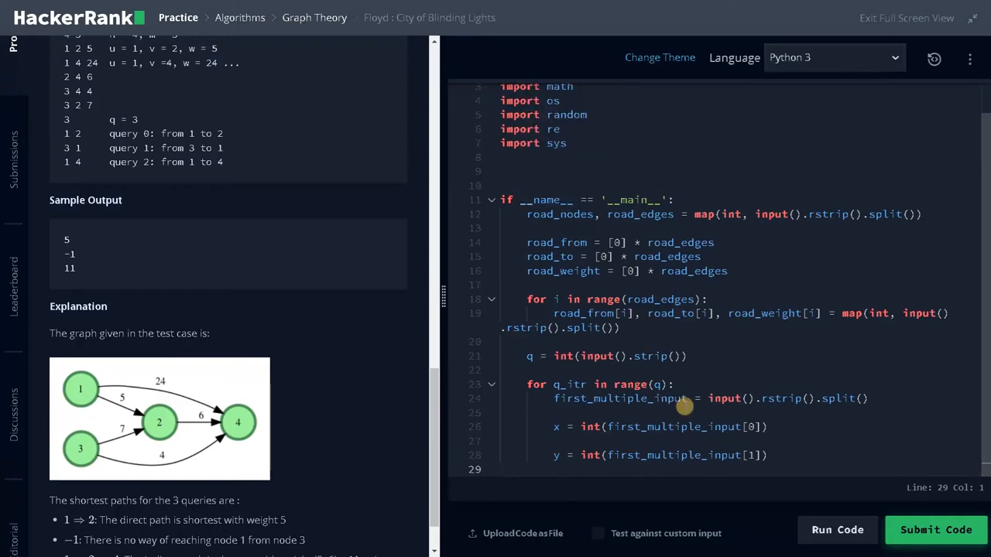
{"action": "mouse_move", "coordinate": [518, 232]}
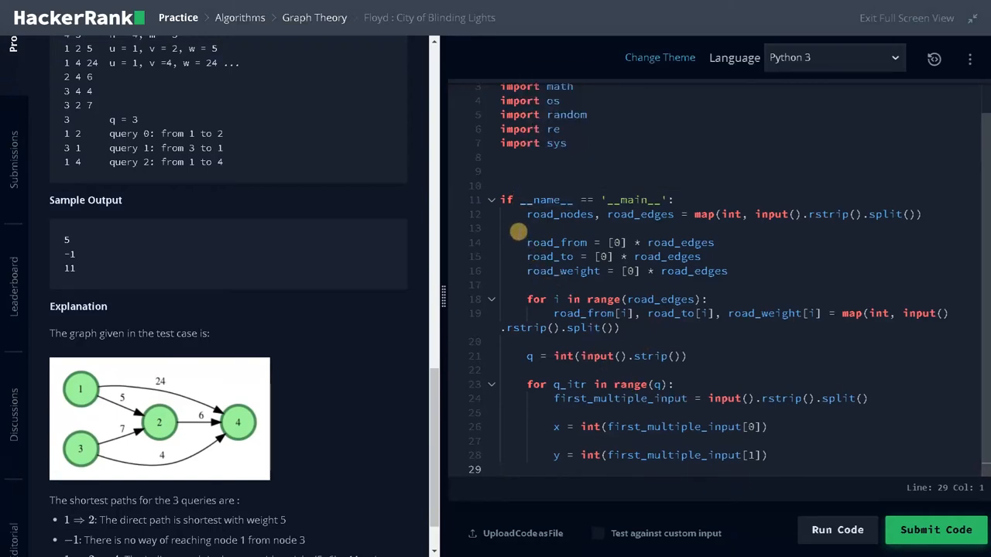
{"action": "mouse_move", "coordinate": [612, 284]}
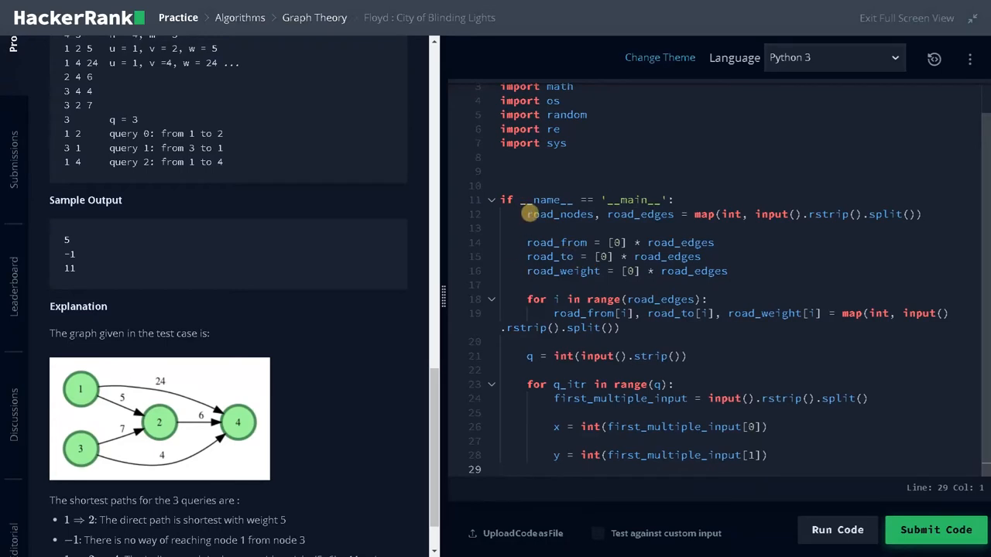
{"action": "left_click_drag", "start_coordinate": [526, 214], "coordinate": [788, 472]}
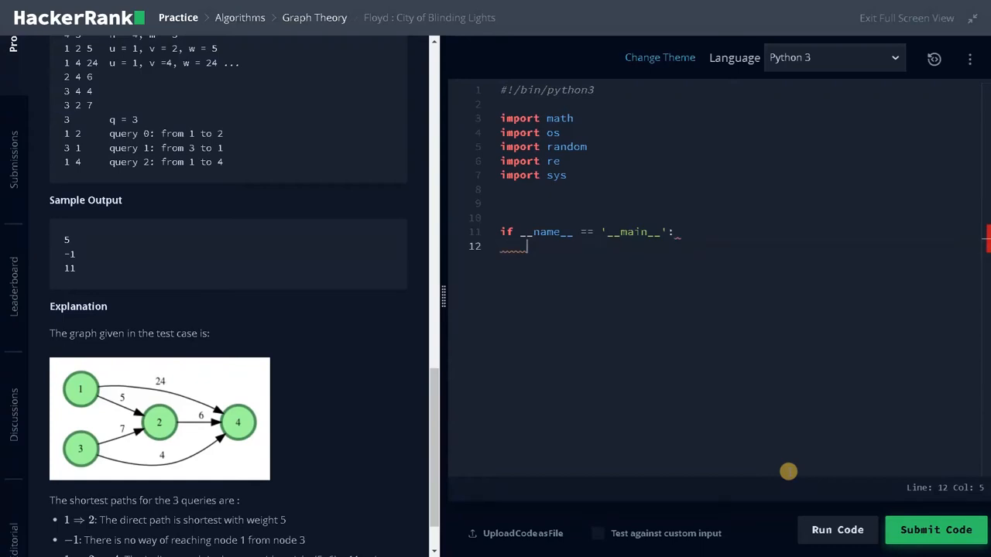
{"action": "left_click_drag", "start_coordinate": [528, 246], "coordinate": [502, 232]}
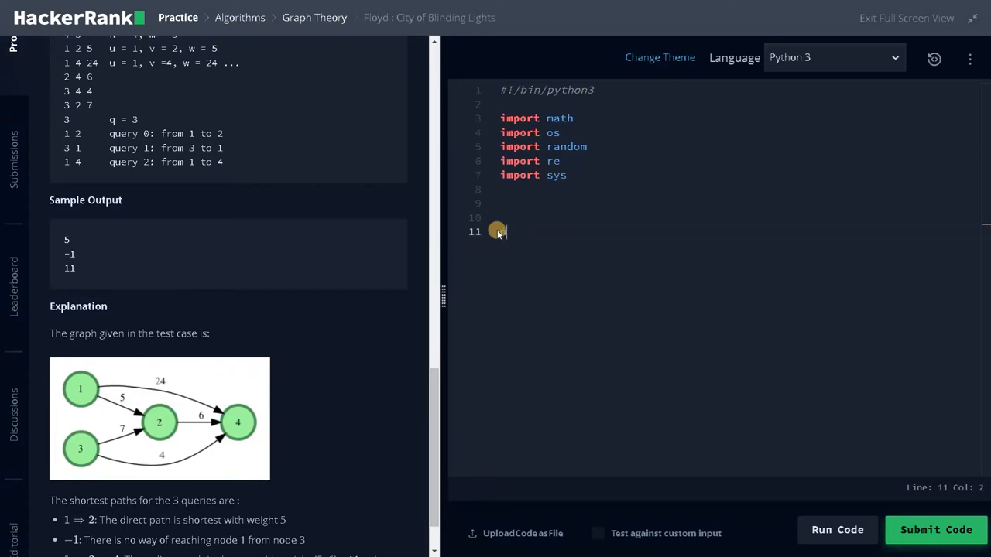
Step: Write n, m = map(int, input().split()) to read the node and edge counts
{"action": "type", "text": "n, m"}
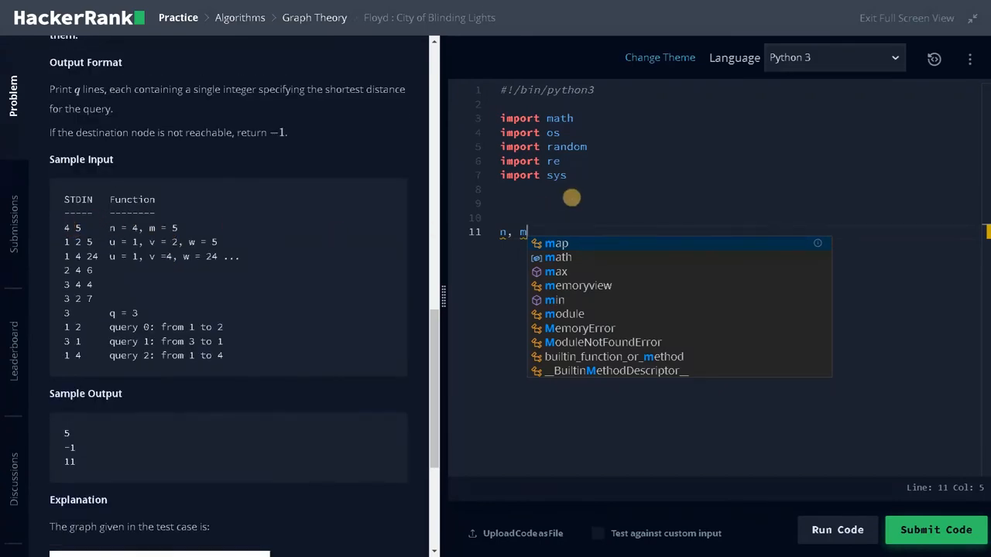
{"action": "type", "text": "= m"}
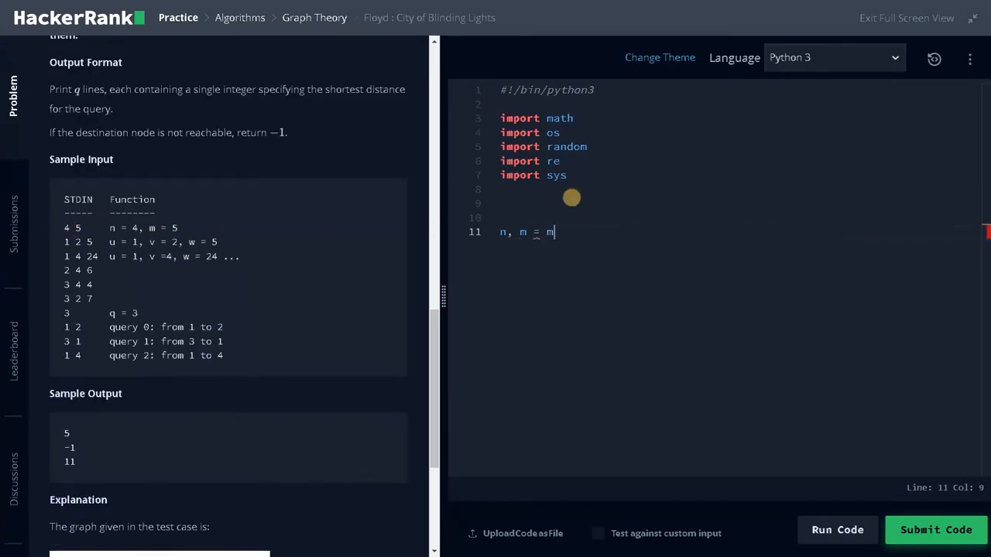
{"action": "type", "text": "ap(int, input)"}
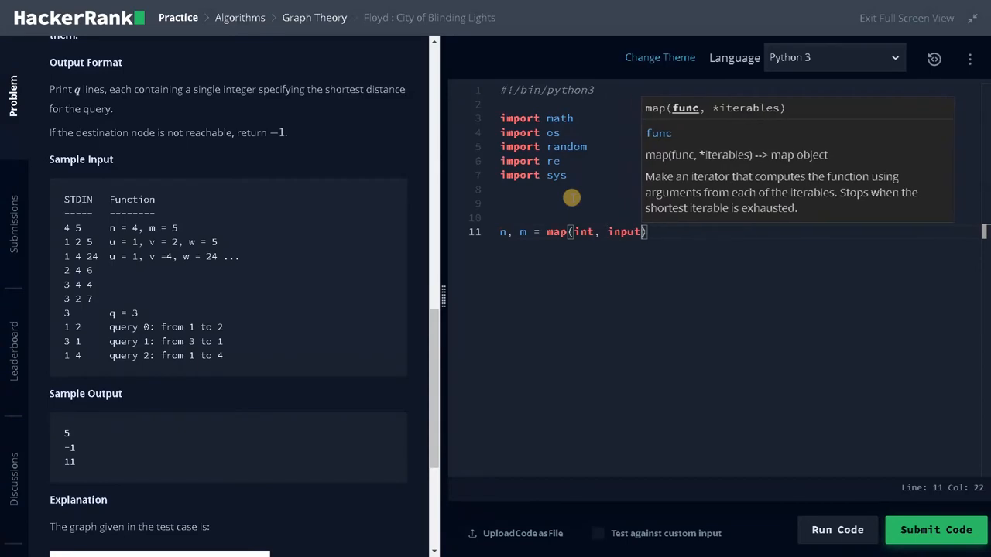
{"action": "type", "text": "("}
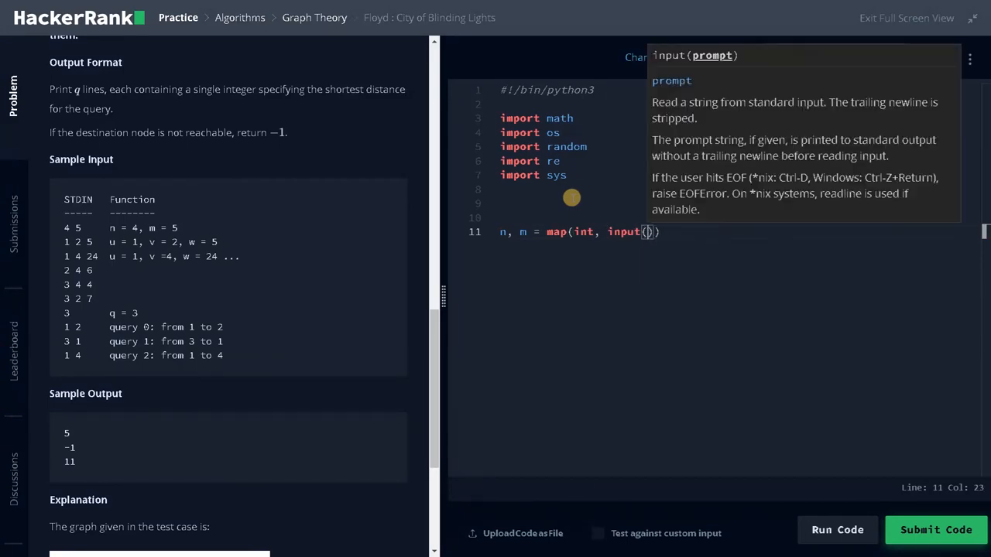
{"action": "type", "text": ".split("}
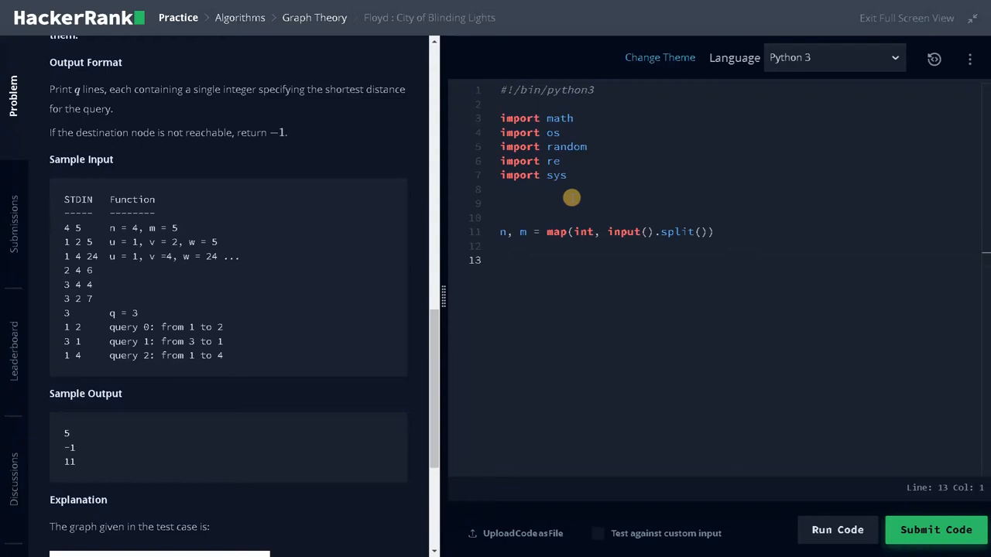
Step: Add '# create distance graph' and graph = [[math.inf for i in range(n+1)] for j in range(n+1)]
{"action": "type", "text": "# cr"}
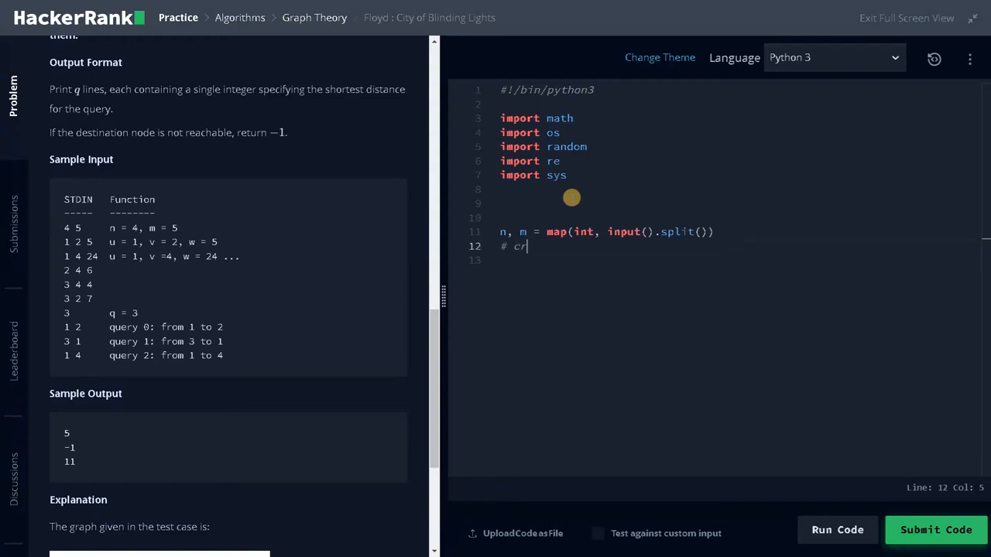
{"action": "type", "text": "reate distance"}
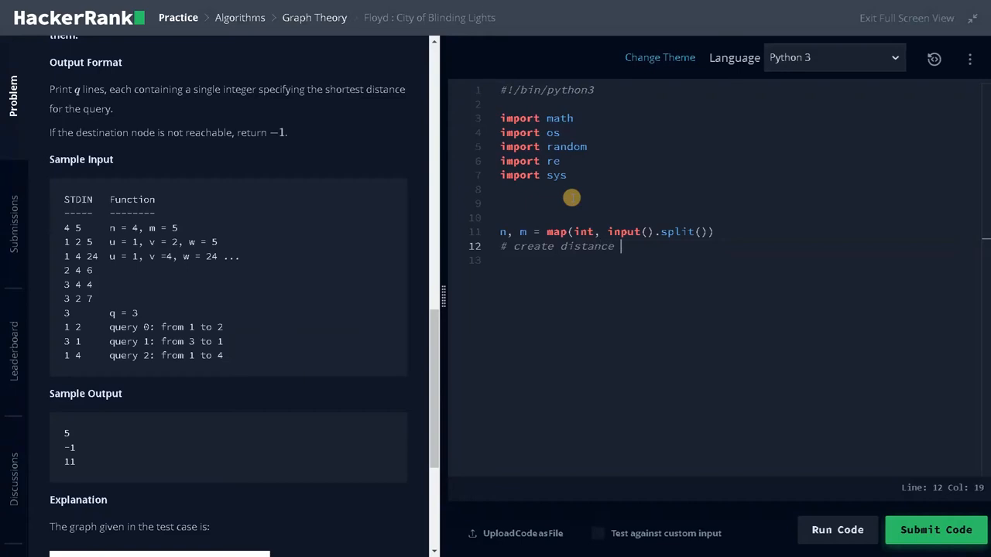
{"action": "type", "text": "graph"}
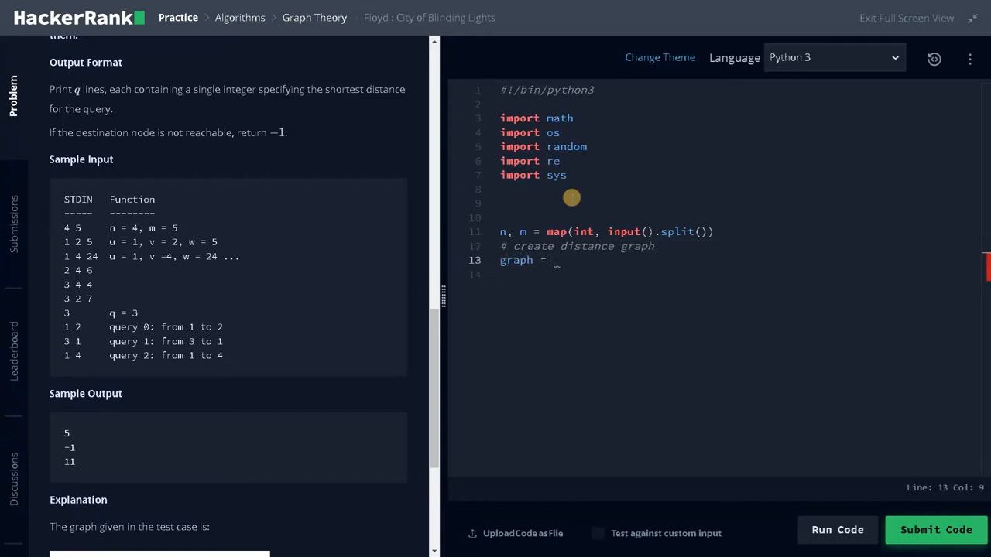
{"action": "type", "text": "[[]]"}
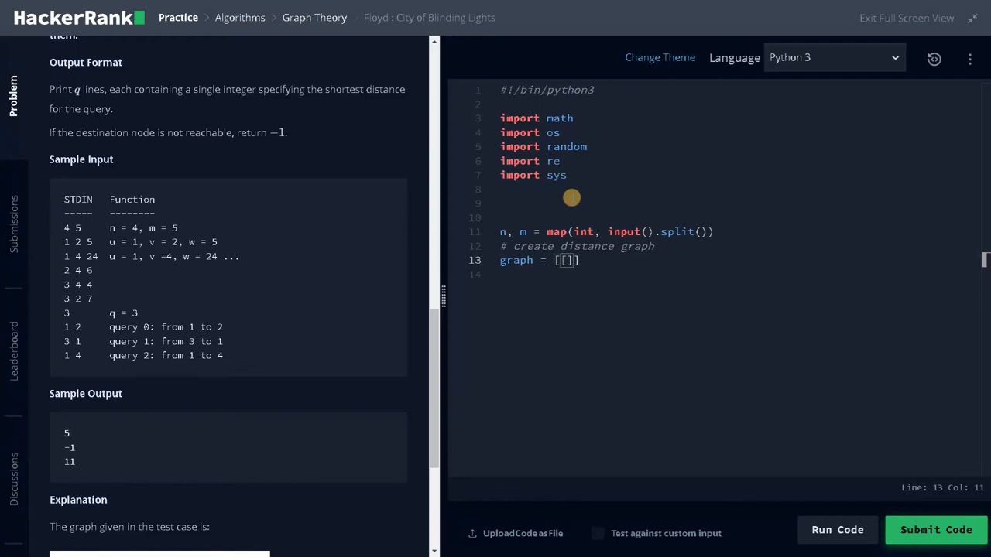
{"action": "type", "text": "math.inf"}
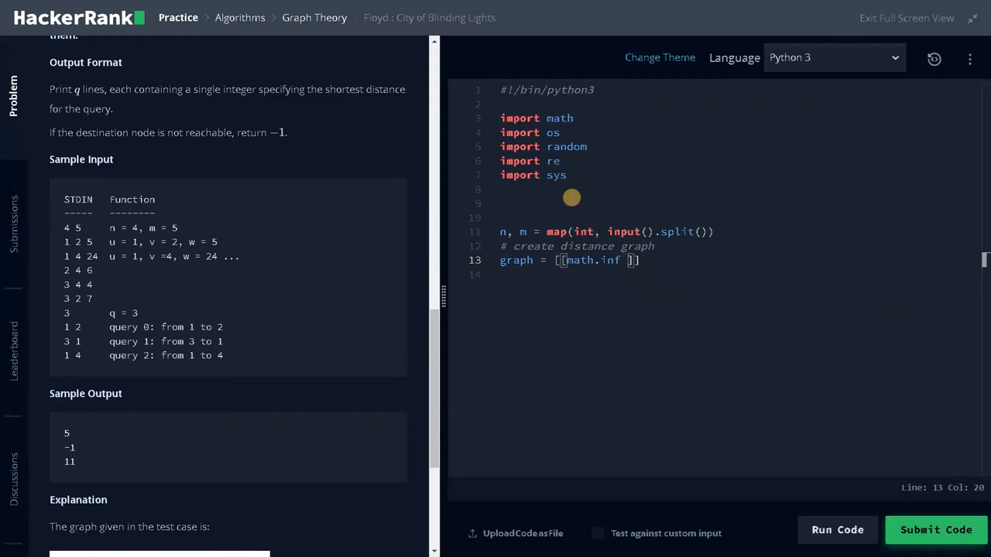
{"action": "type", "text": "for i"}
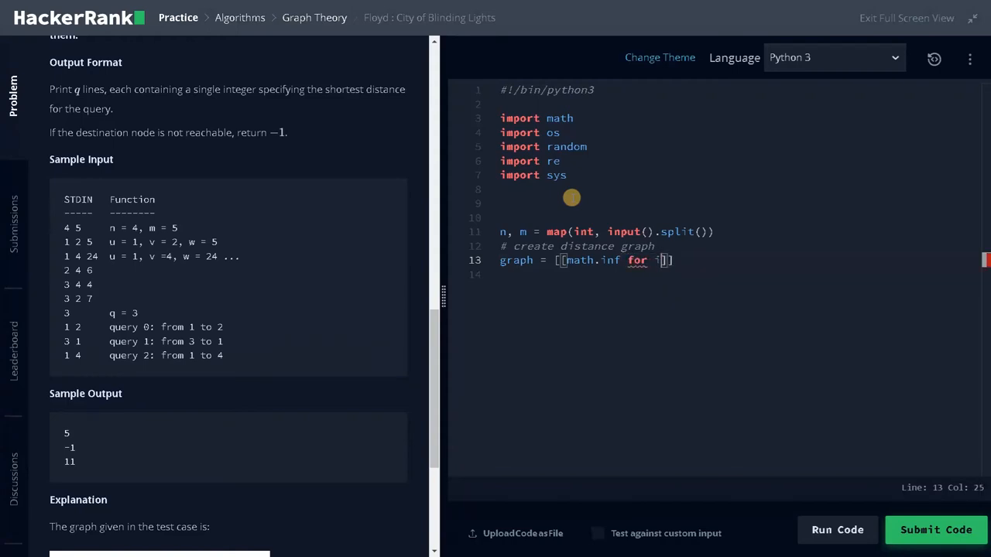
{"action": "type", "text": "in range(n)"}
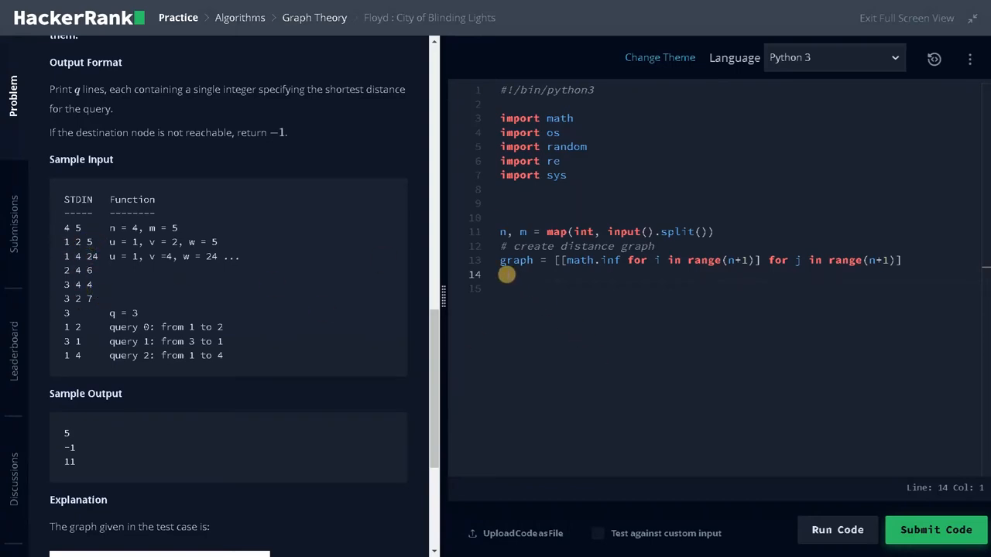
Step: Start a for _ in range(m) edge loop and rename graph to dist_graph
{"action": "type", "text": "for _ in"}
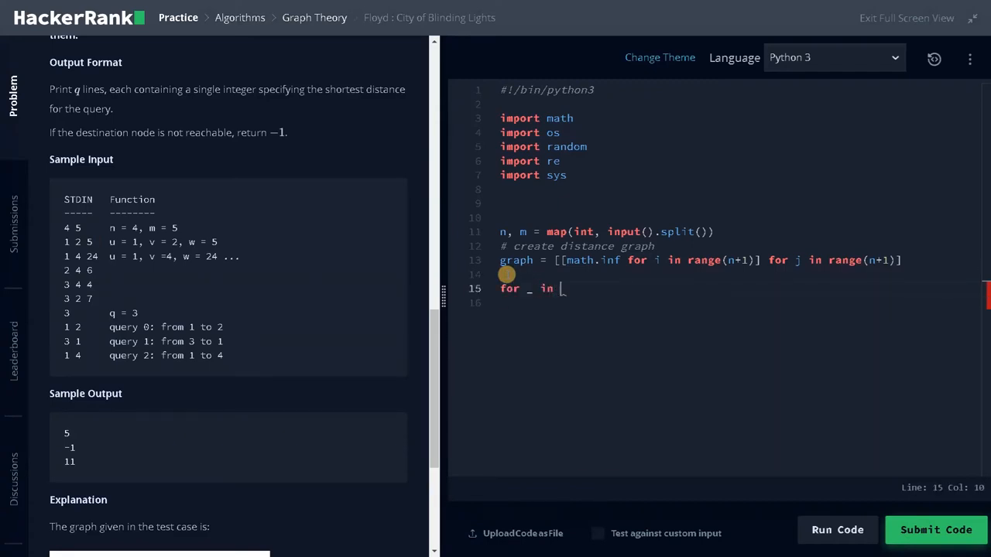
{"action": "type", "text": "range(m)"}
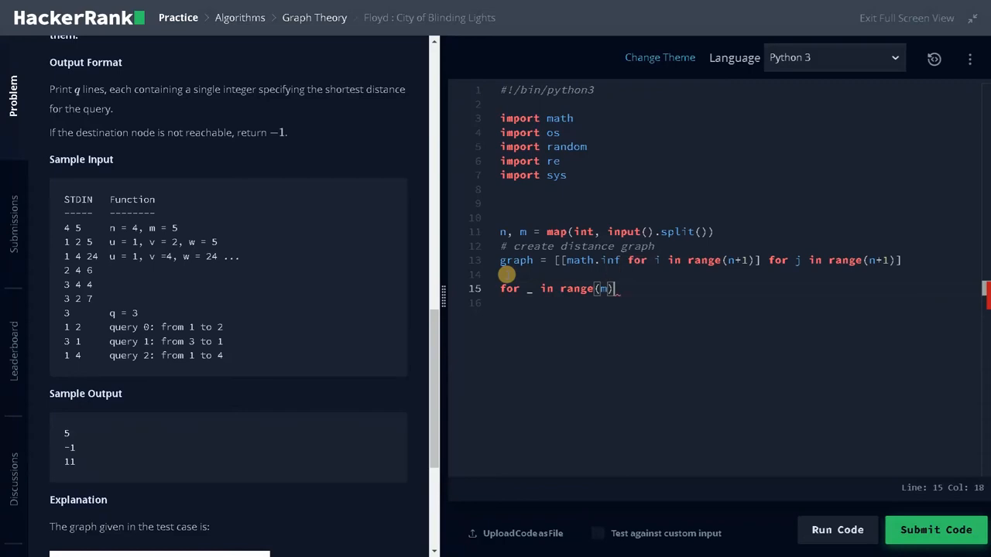
{"action": "key", "text": "Enter"}
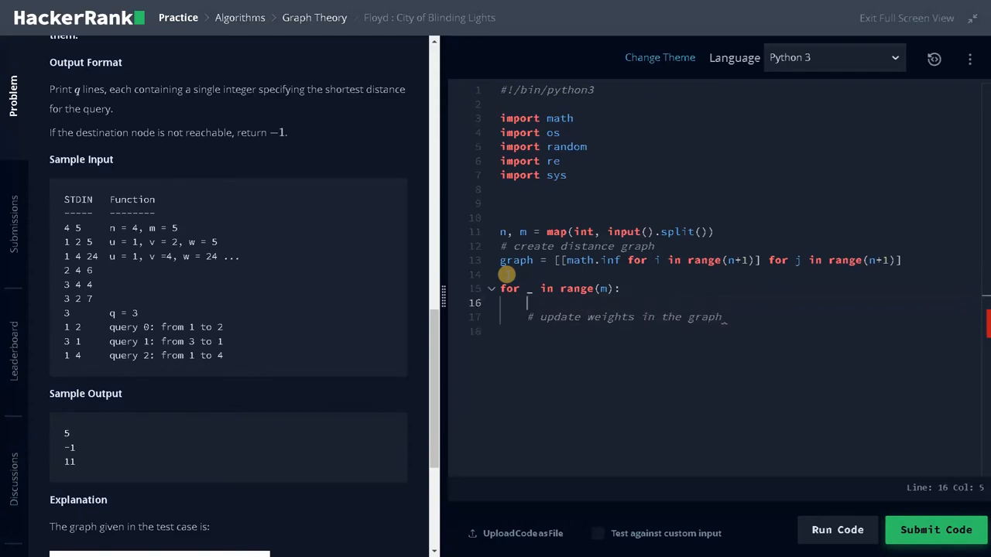
{"action": "left_click", "coordinate": [687, 317]}
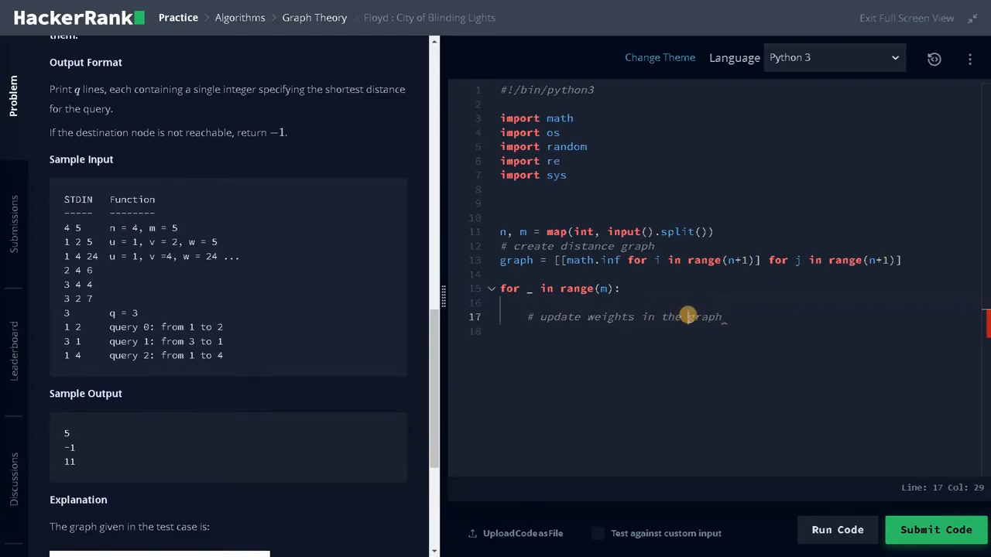
{"action": "type", "text": "distance"}
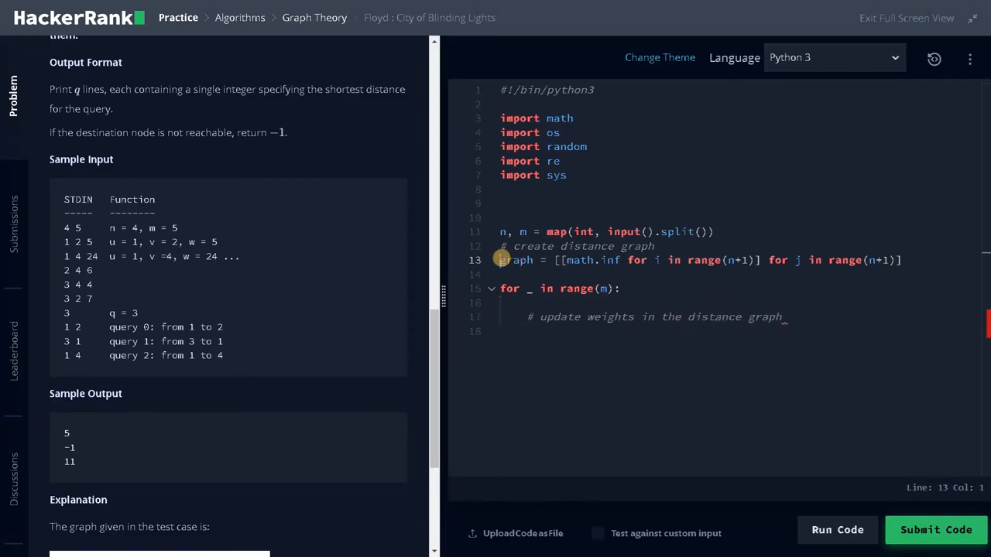
{"action": "type", "text": "dist_"}
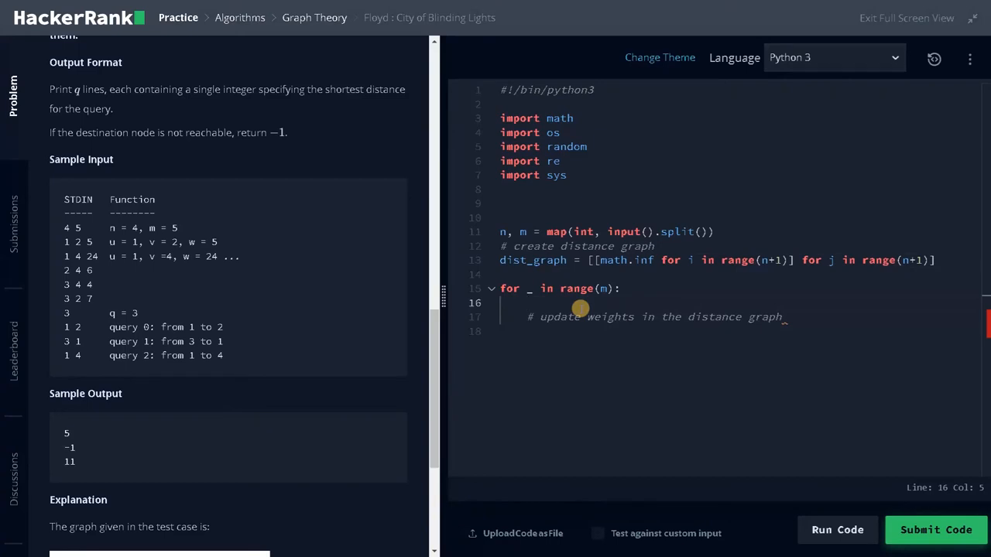
Step: In the loop, read x, y, w per edge and set dist_graph[x][y] = w
{"action": "type", "text": "x, y, w = map("}
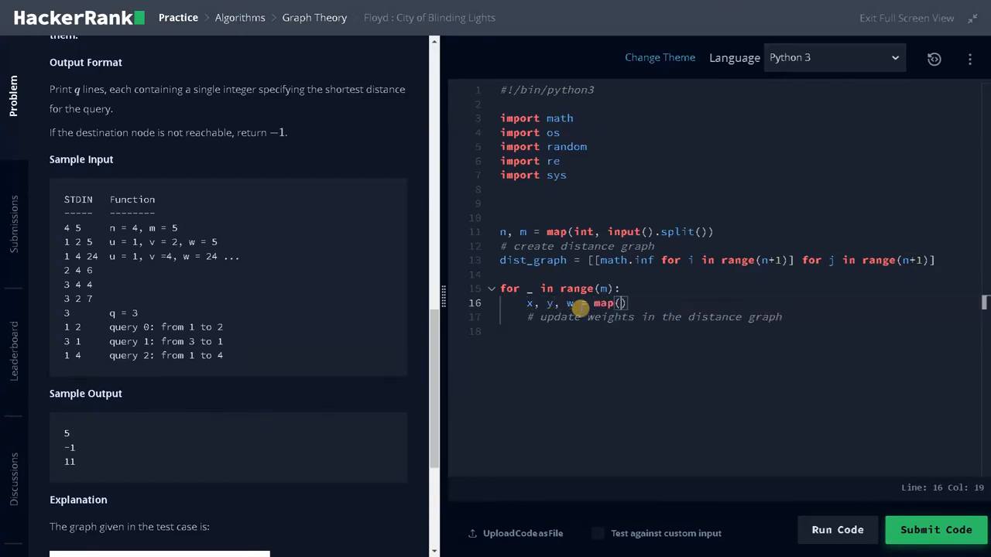
{"action": "type", "text": "int,"}
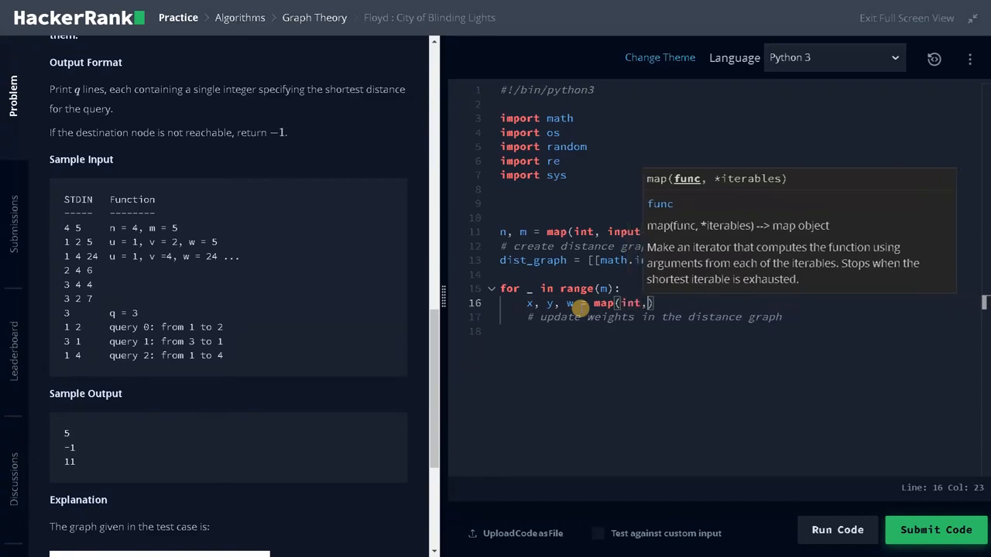
{"action": "type", "text": "input()"}
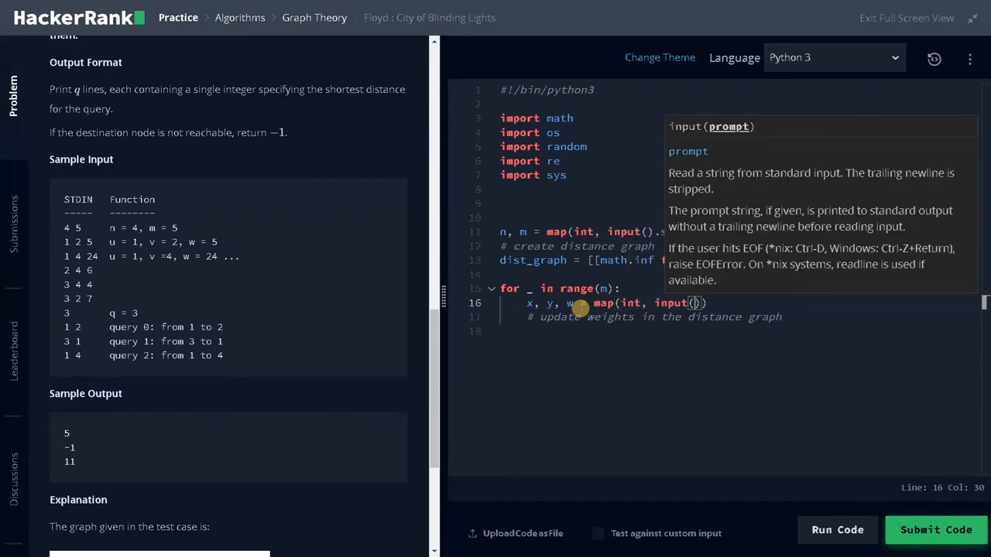
{"action": "type", "text": ".split()"}
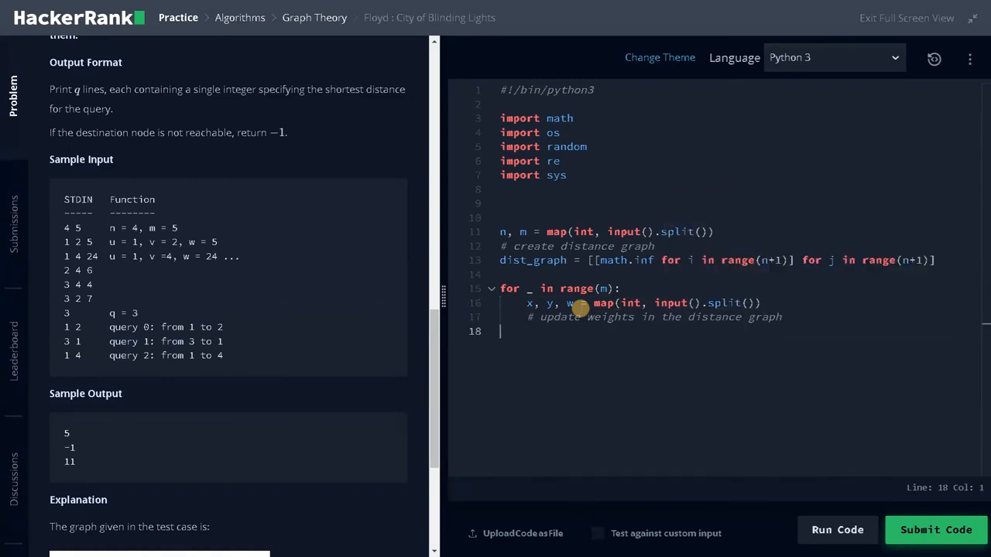
{"action": "type", "text": "graph[x]["}
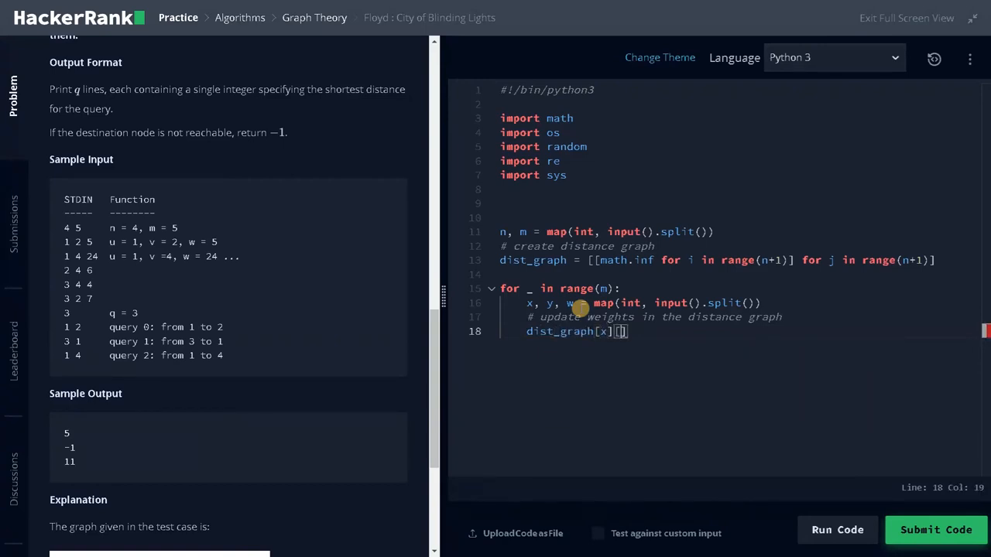
{"action": "type", "text": "y] ="}
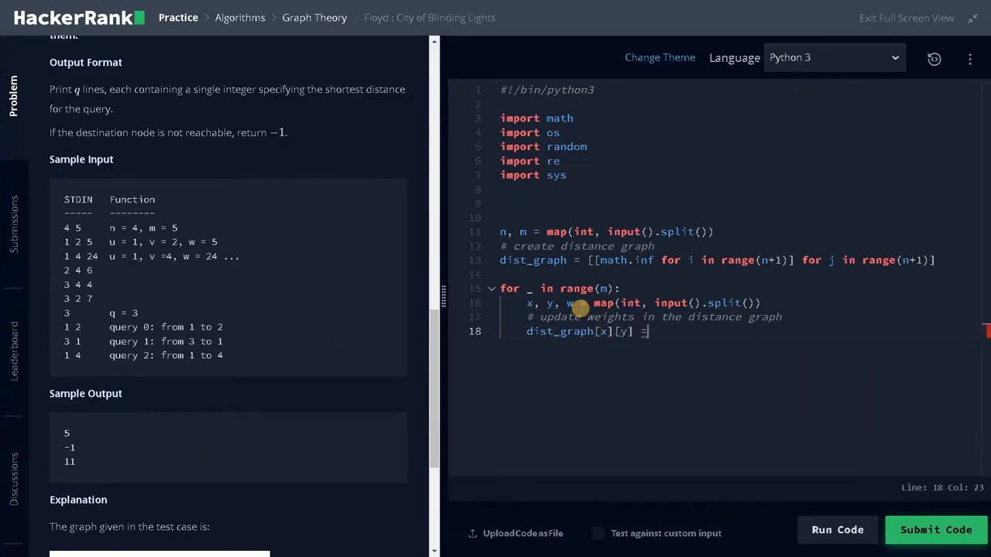
{"action": "type", "text": "w"}
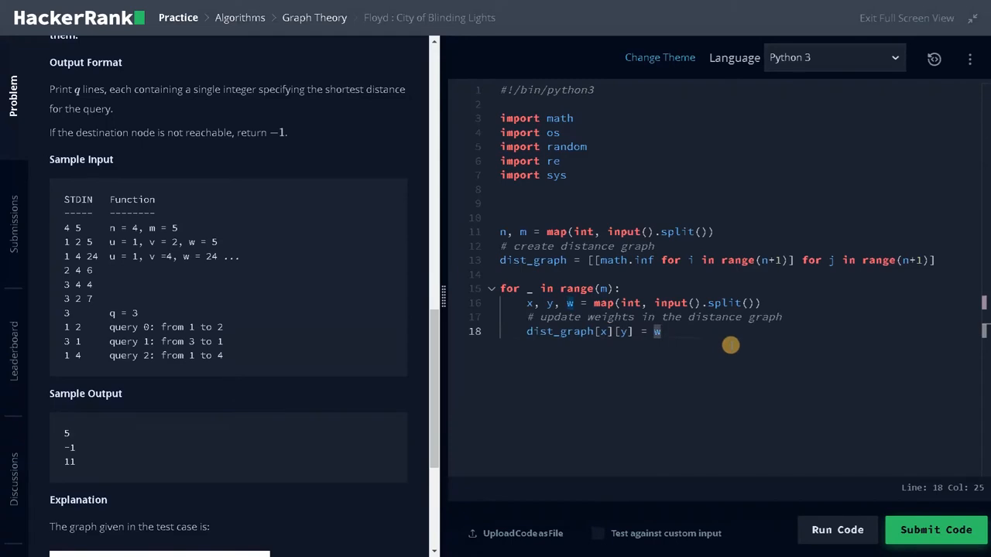
{"action": "key", "text": "Enter"}
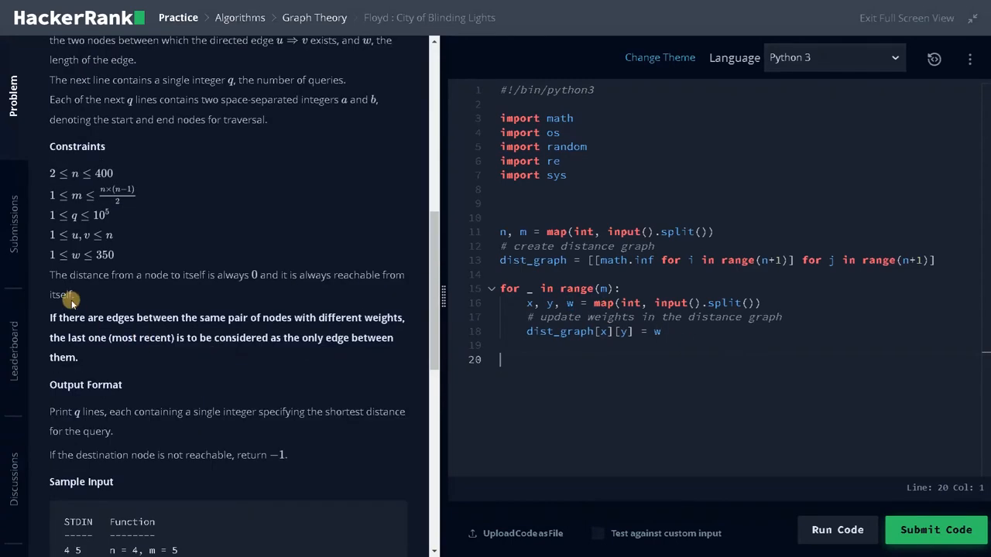
{"action": "mouse_move", "coordinate": [215, 274]}
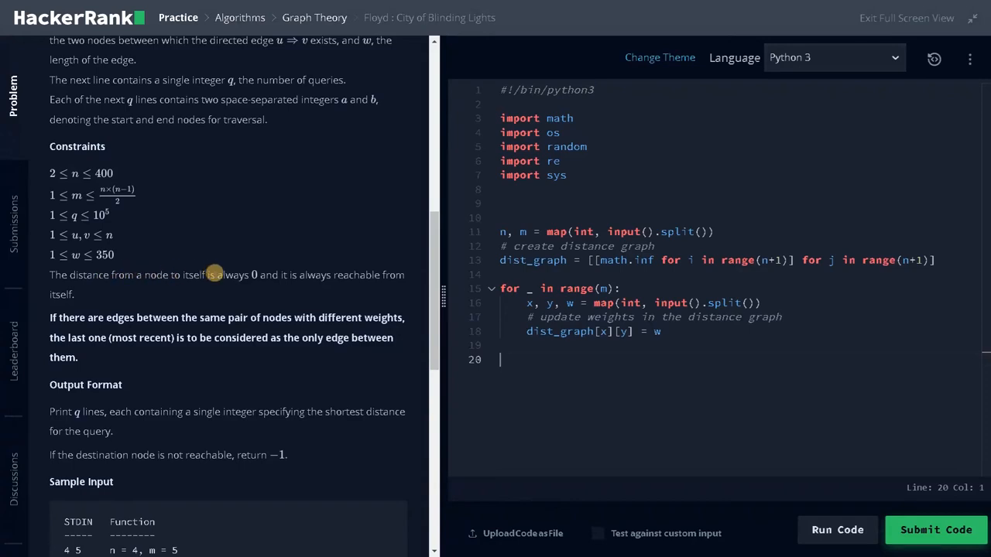
{"action": "mouse_move", "coordinate": [469, 309]}
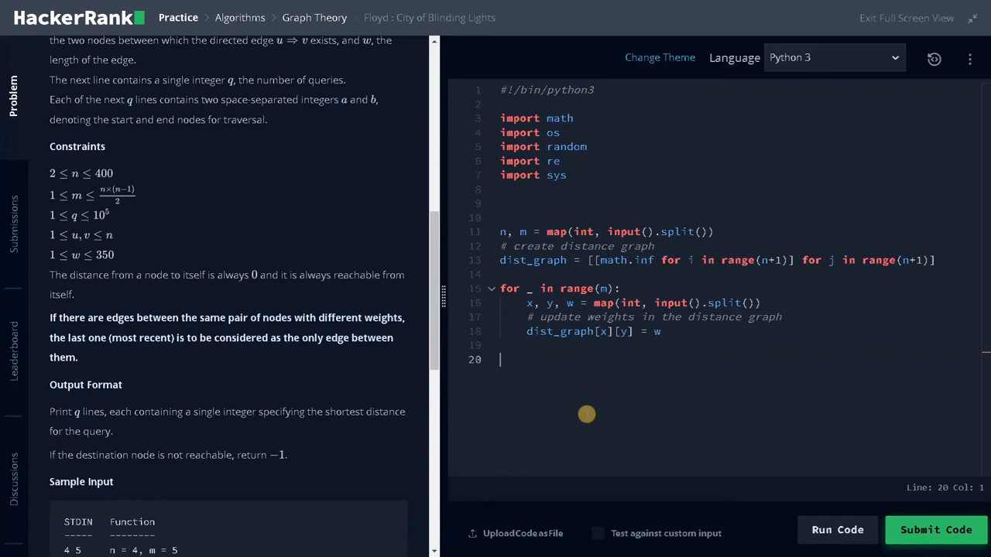
Step: Add a comment about updating the diagonal to 0 (node to self)
{"action": "type", "text": "# update"}
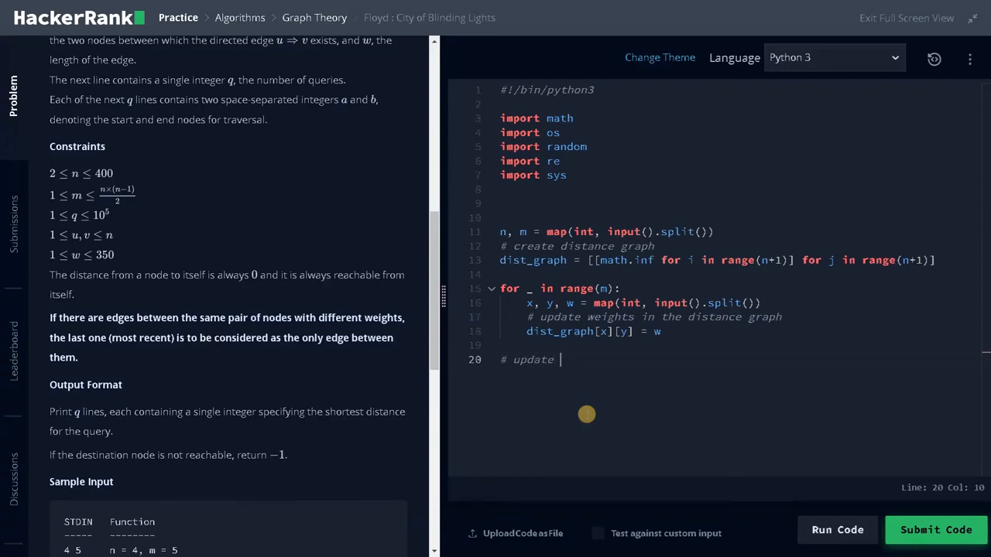
{"action": "type", "text": "diagonal of the distance matrix"}
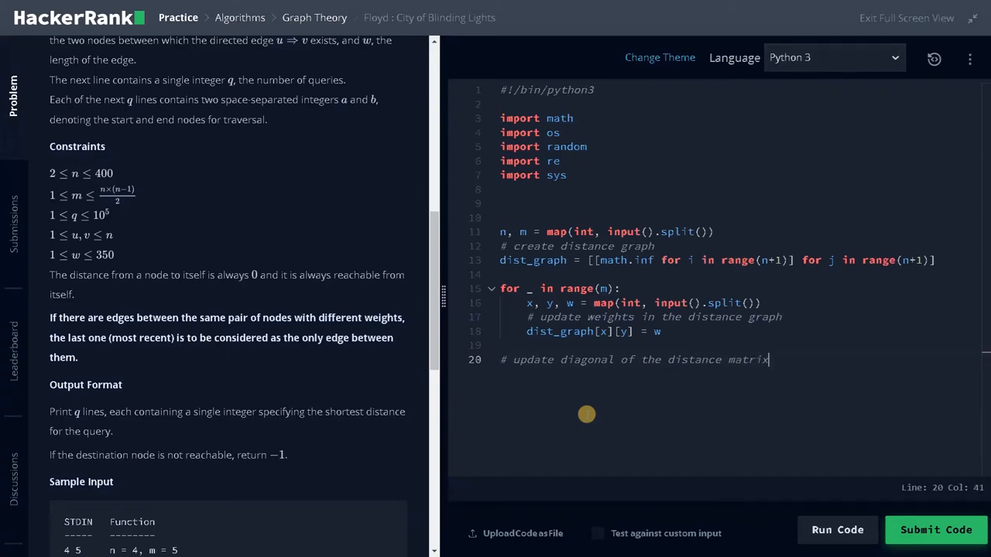
{"action": "type", "text": "to"}
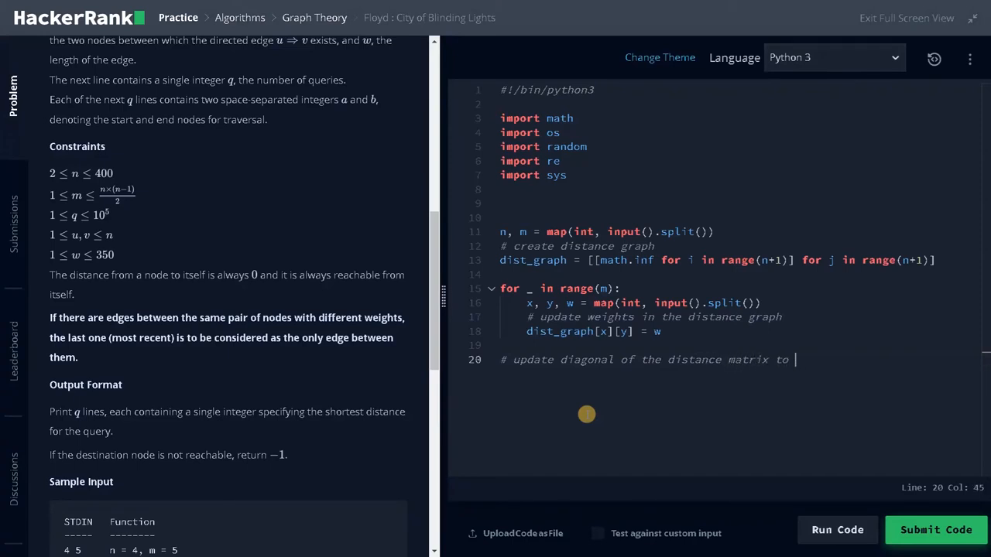
{"action": "type", "text": "0 ()"}
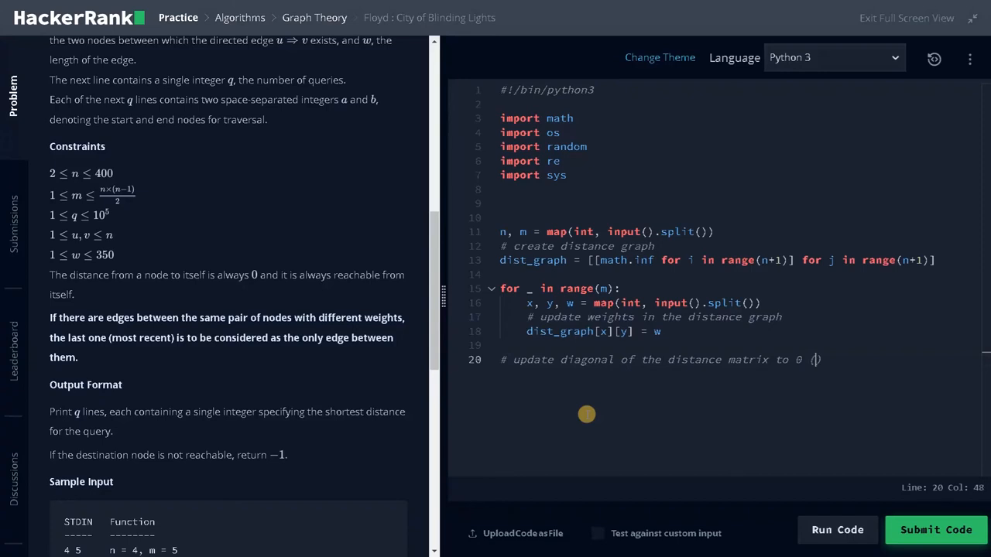
{"action": "type", "text": "node to it"}
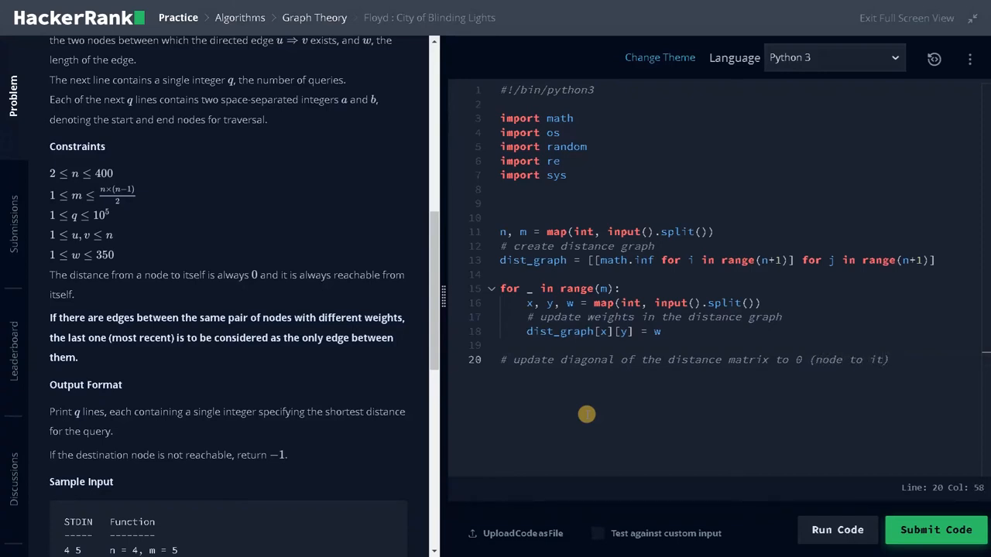
{"action": "type", "text": "self)"}
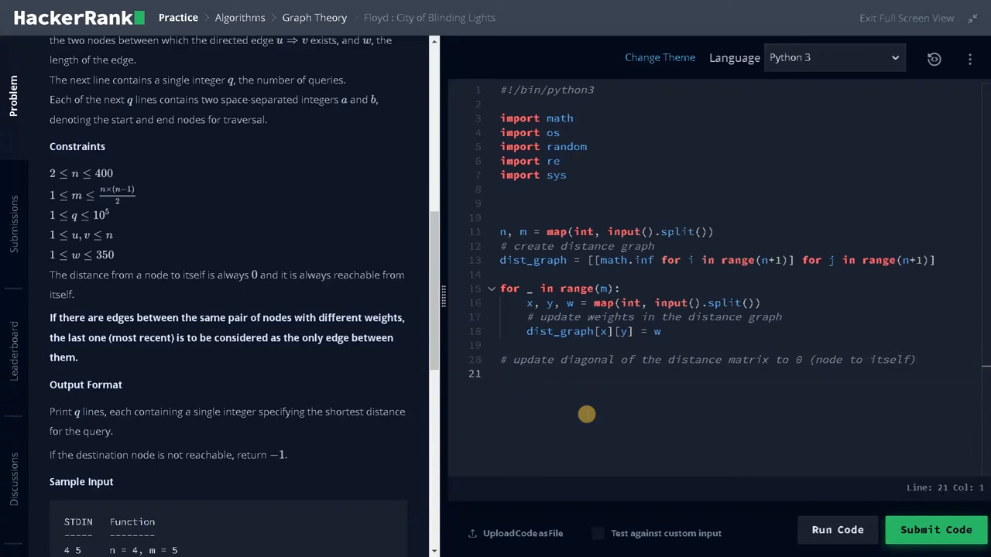
Step: Add a loop over range(1, n+1) setting graph[i][i] = 0
{"action": "type", "text": "for"}
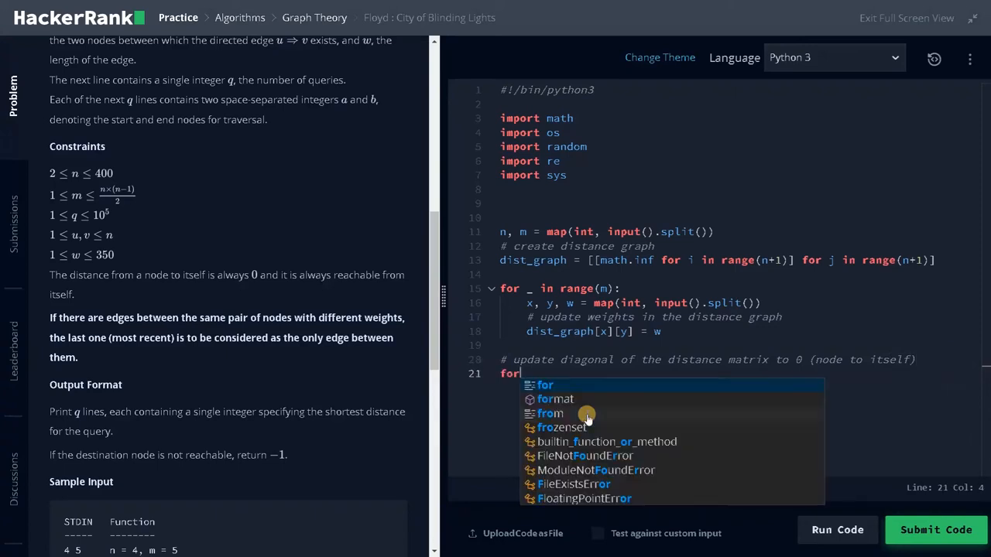
{"action": "type", "text": "i in range()"}
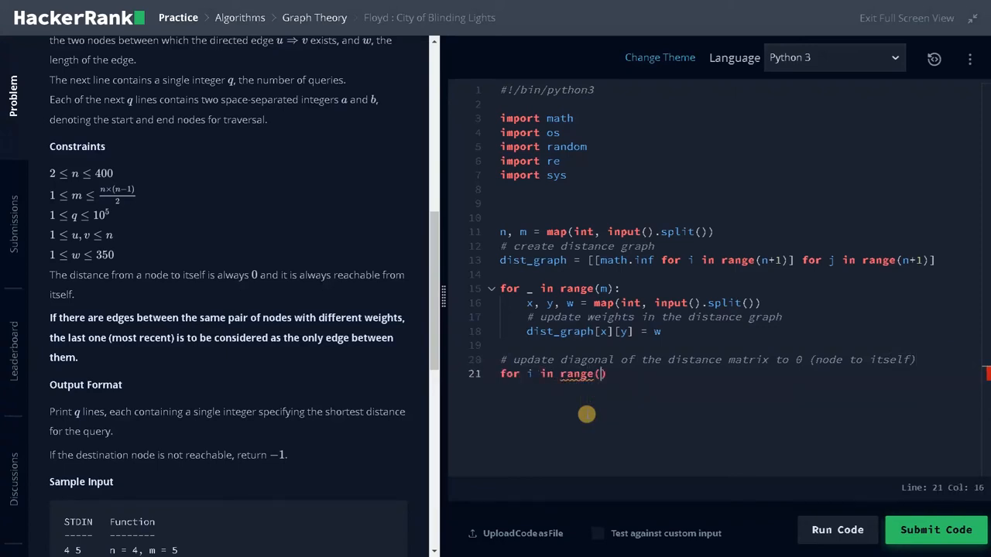
{"action": "type", "text": "1, N"}
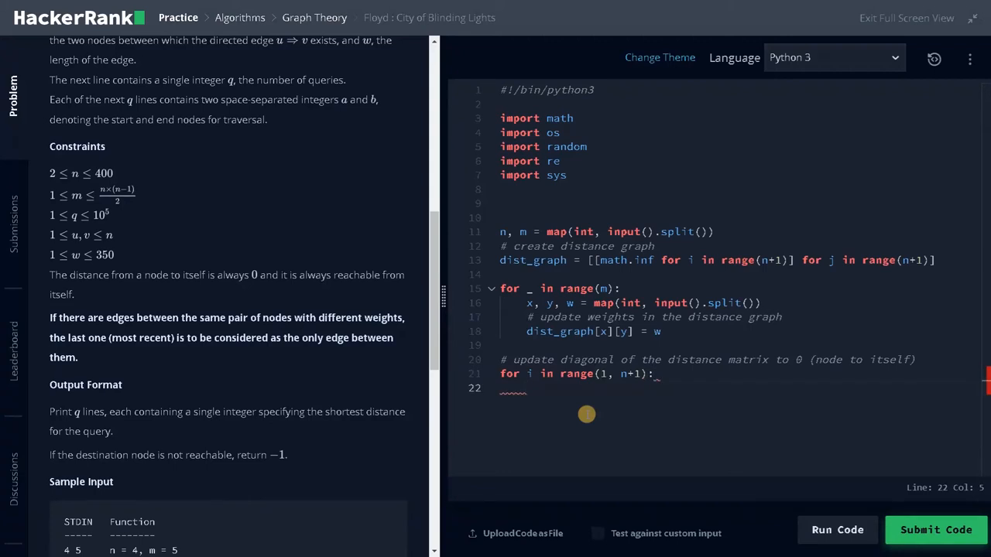
{"action": "type", "text": "graph[i]"}
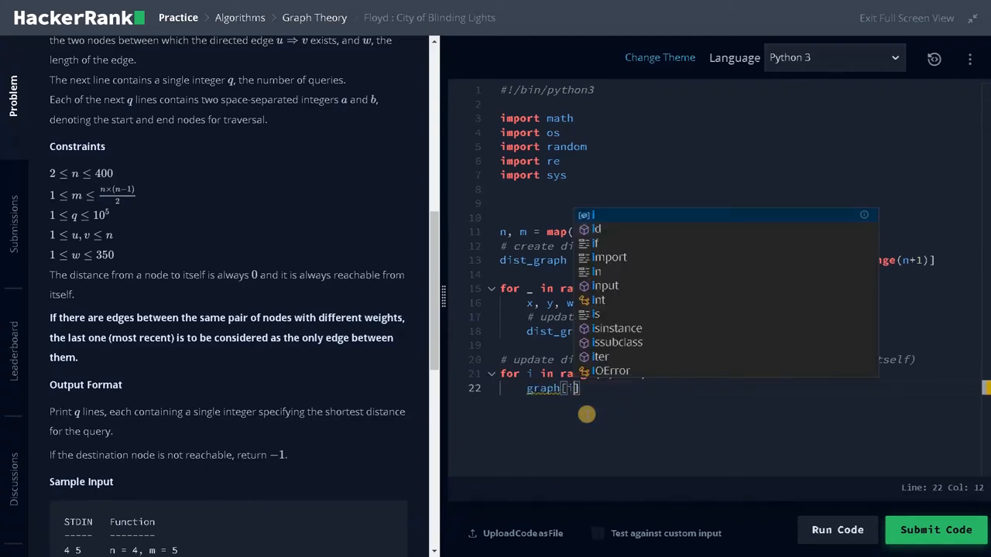
{"action": "type", "text": "[i] = w"}
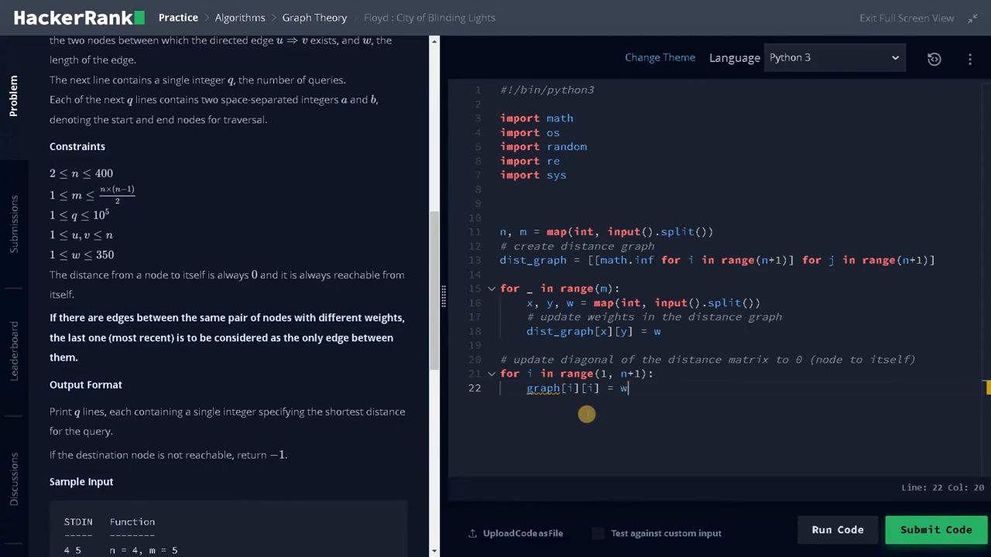
{"action": "key", "text": "Backspace"}
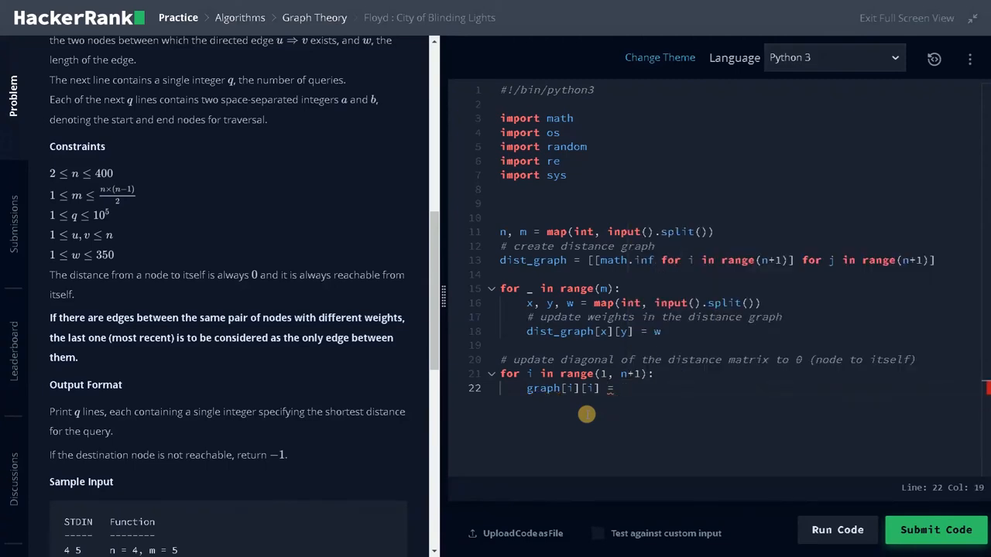
{"action": "type", "text": "0"}
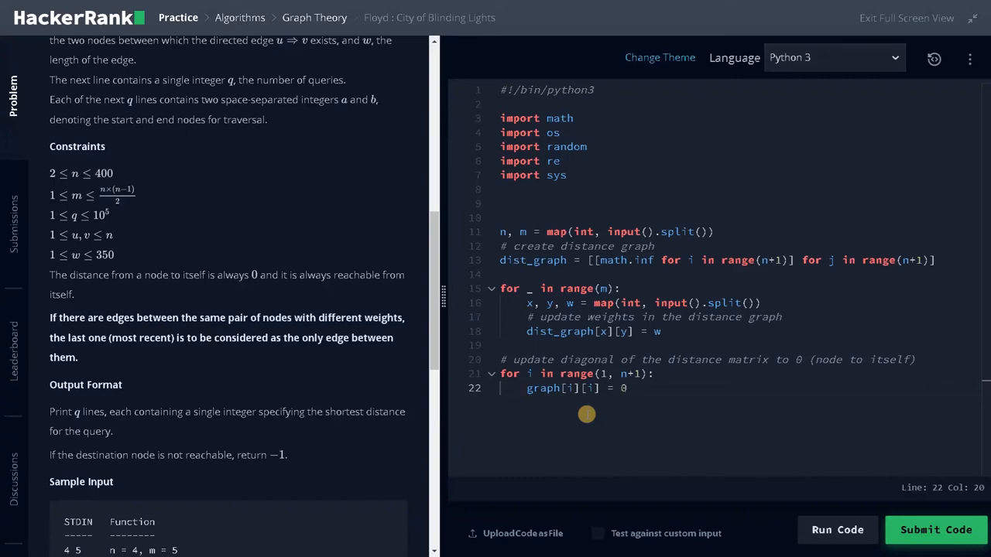
{"action": "key", "text": "enter"}
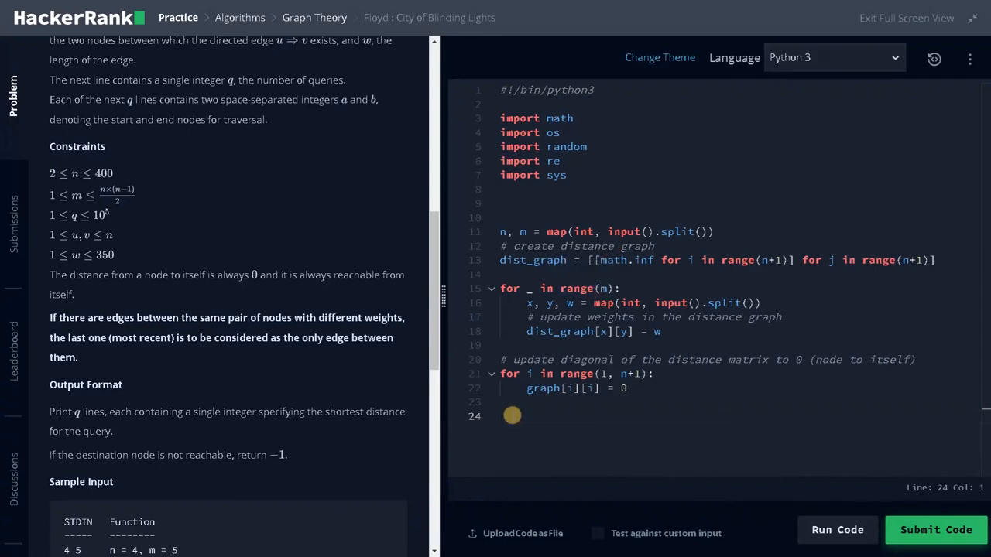
Step: Write '# main logic' followed by nested k, i, j loops over range(1, n+1)
{"action": "type", "text": "# main l"}
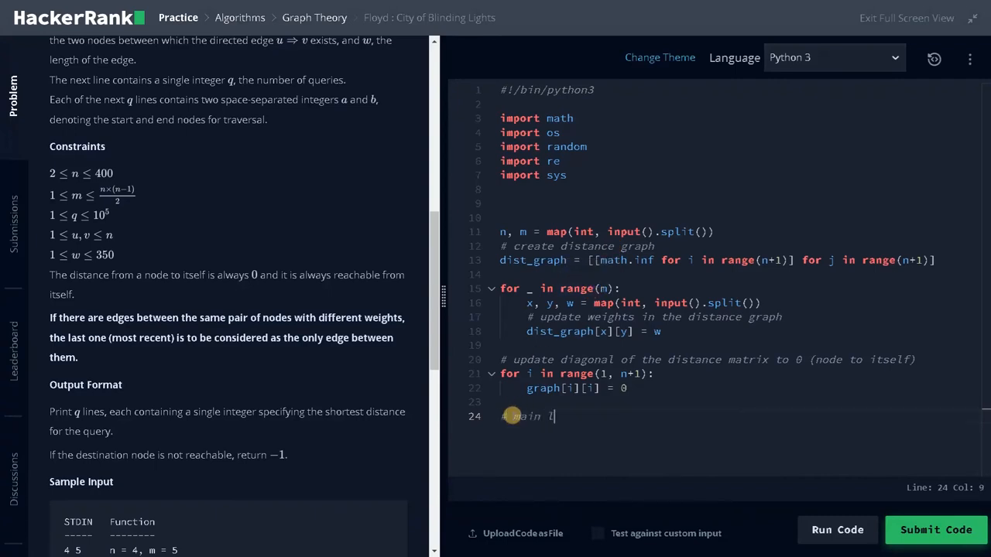
{"action": "type", "text": "ogic"}
{"action": "type", "text": "for k in rnag"}
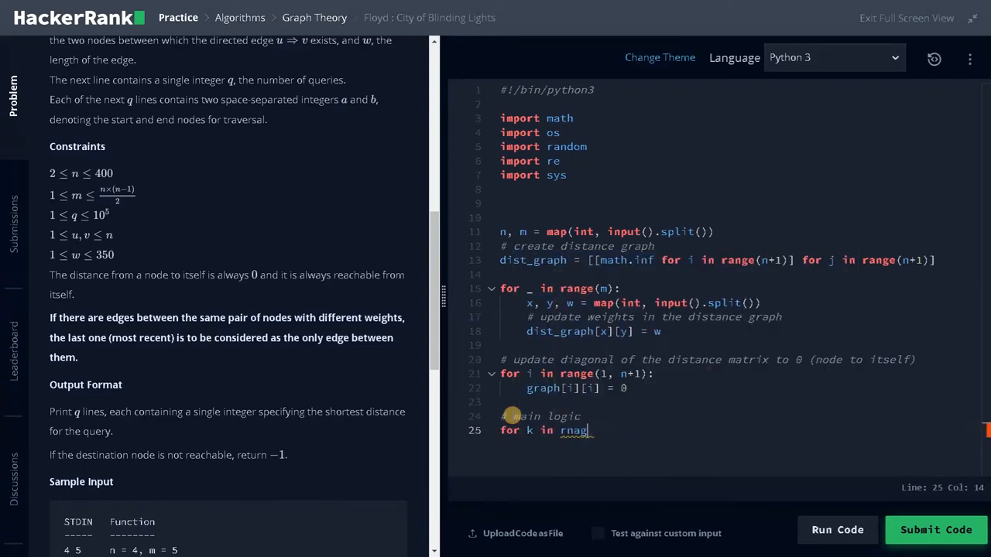
{"action": "key", "text": "BackSpace"}
{"action": "type", "text": "ange"}
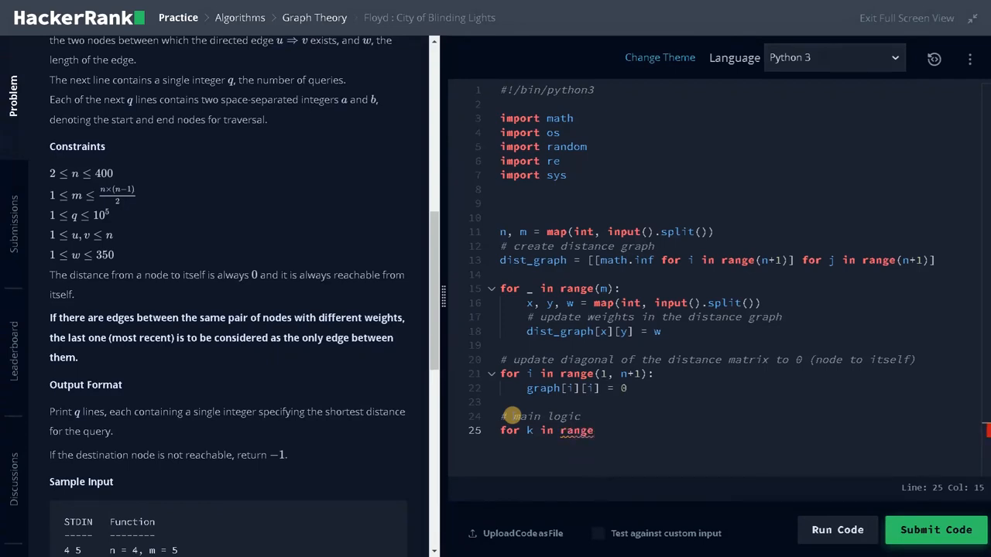
{"action": "type", "text": "(1, n+1)"}
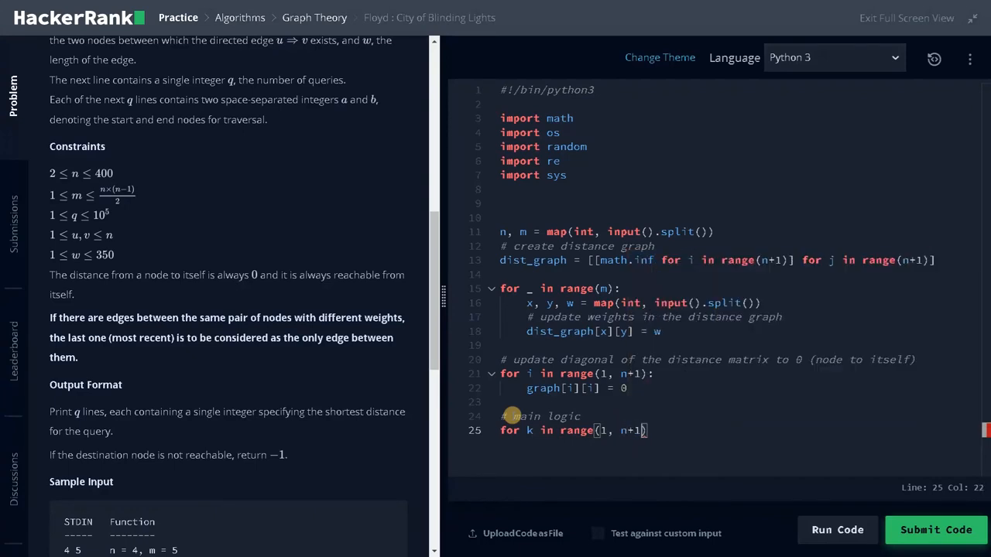
{"action": "type", "text": ":"}
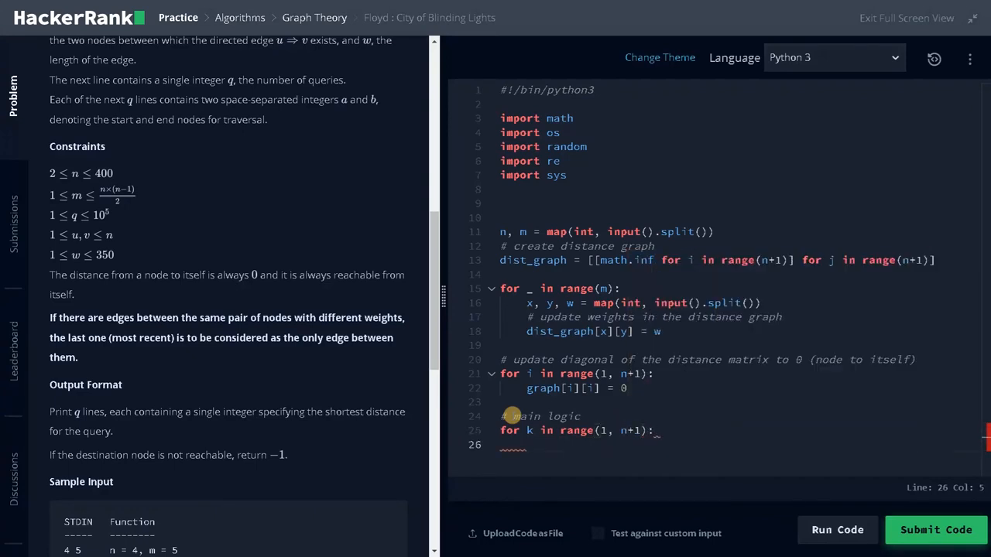
{"action": "type", "text": "for i in range(1,"}
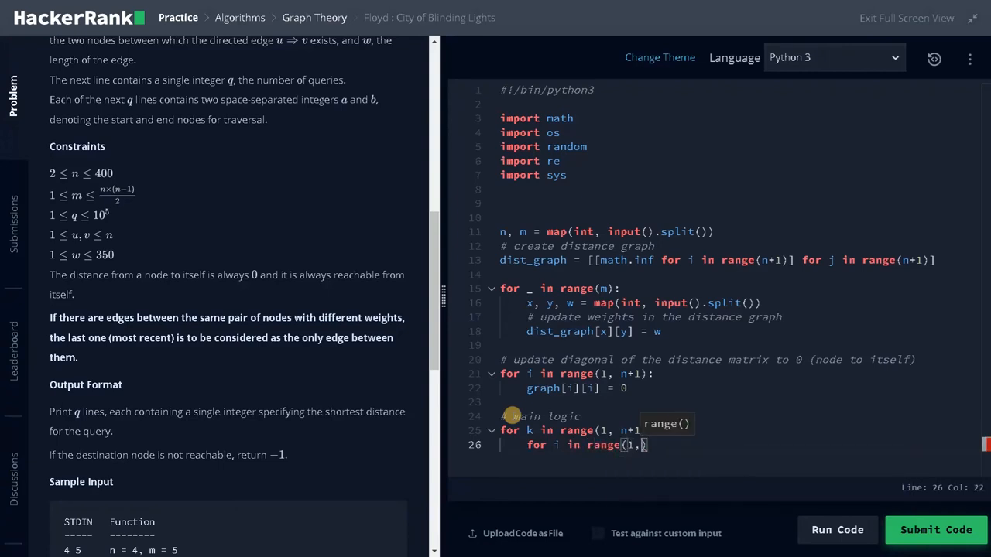
{"action": "type", "text": "n+1"}
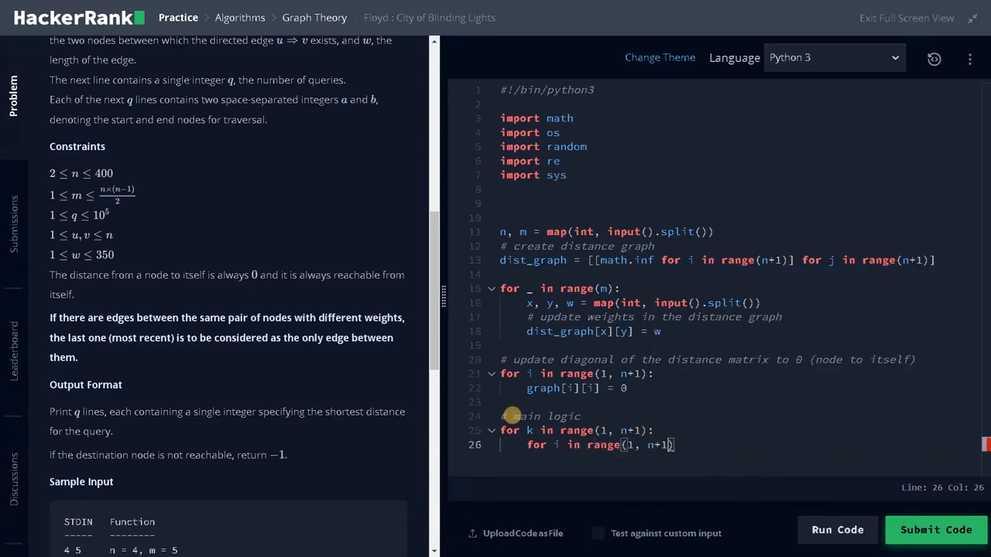
{"action": "type", "text": "forj"}
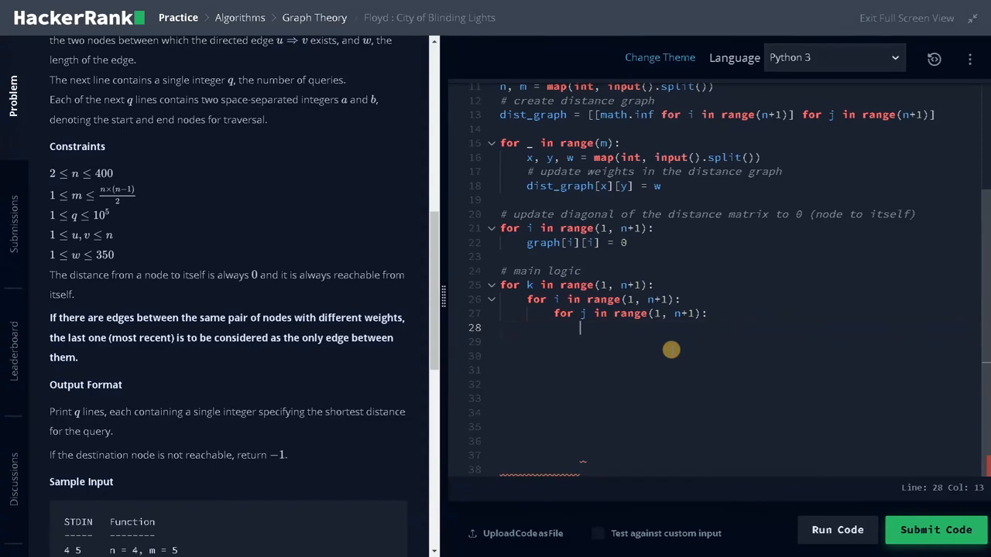
Step: Add '# update minimum distance' and begin graph[i][j] = min(g in the innermost loop
{"action": "type", "text": "# u"}
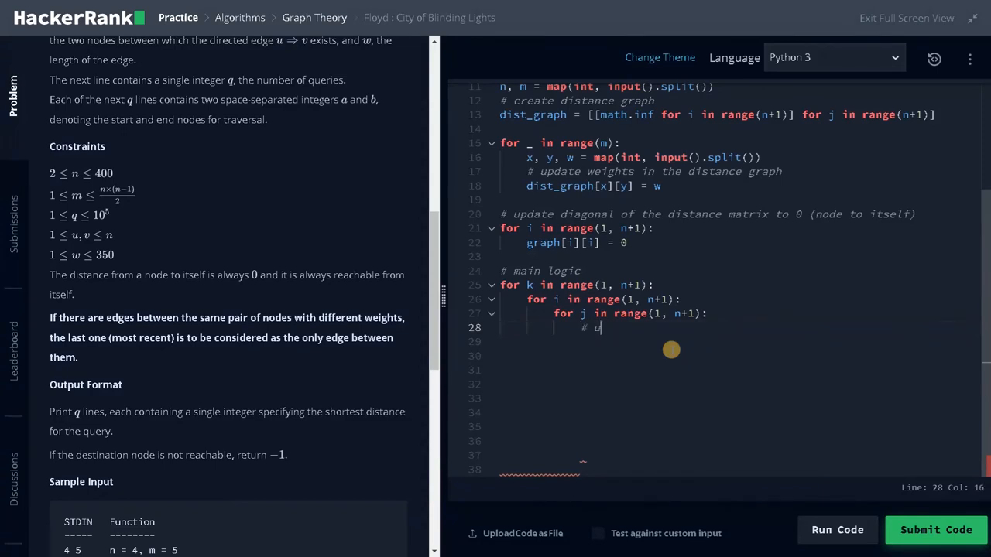
{"action": "type", "text": "pdate min"}
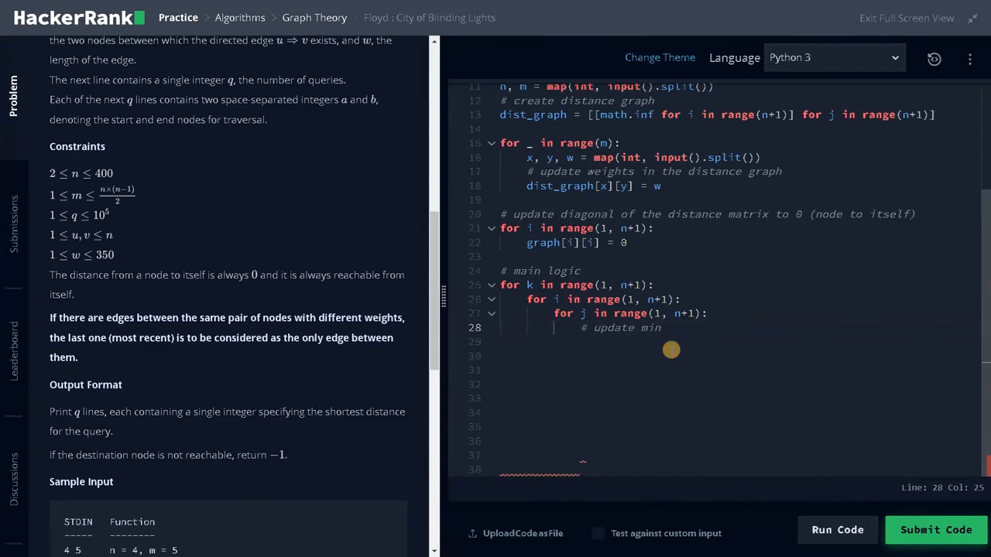
{"action": "type", "text": "imum distanc"}
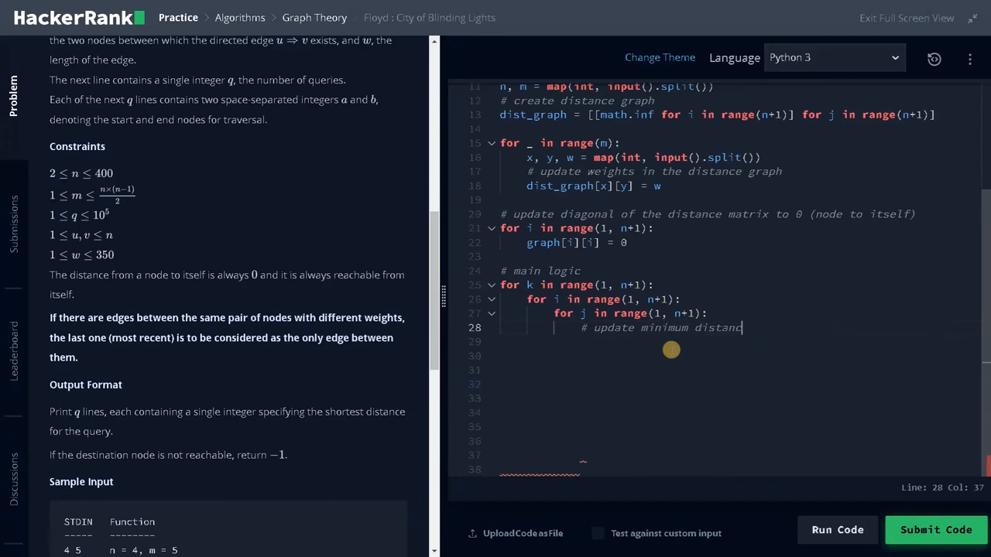
{"action": "key", "text": "enter"}
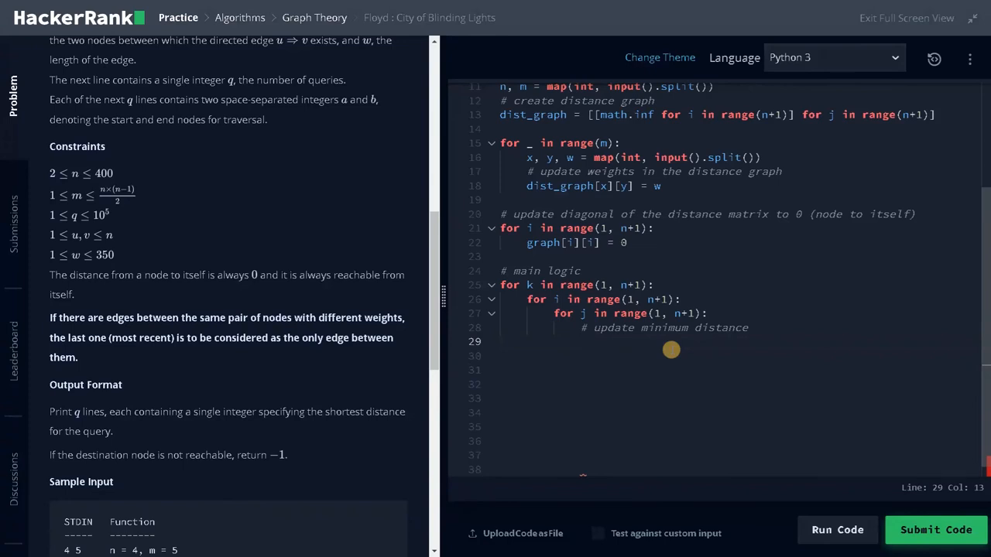
{"action": "type", "text": "graph[]"}
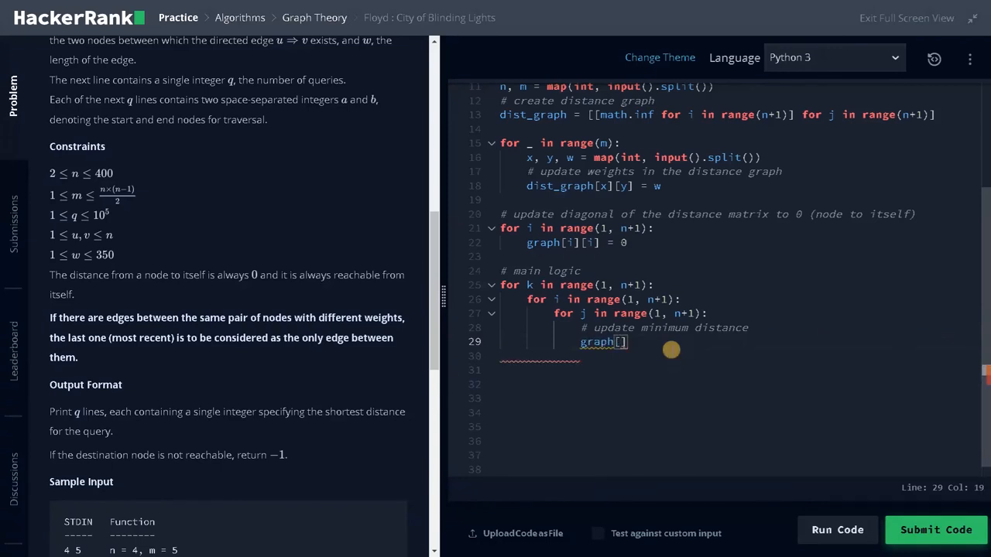
{"action": "type", "text": "i"}
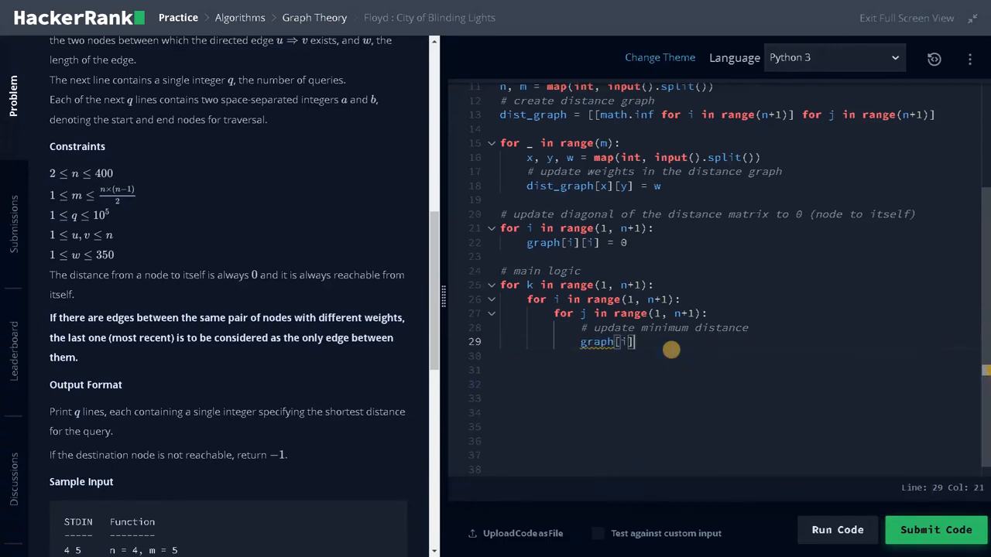
{"action": "type", "text": "[j] ="}
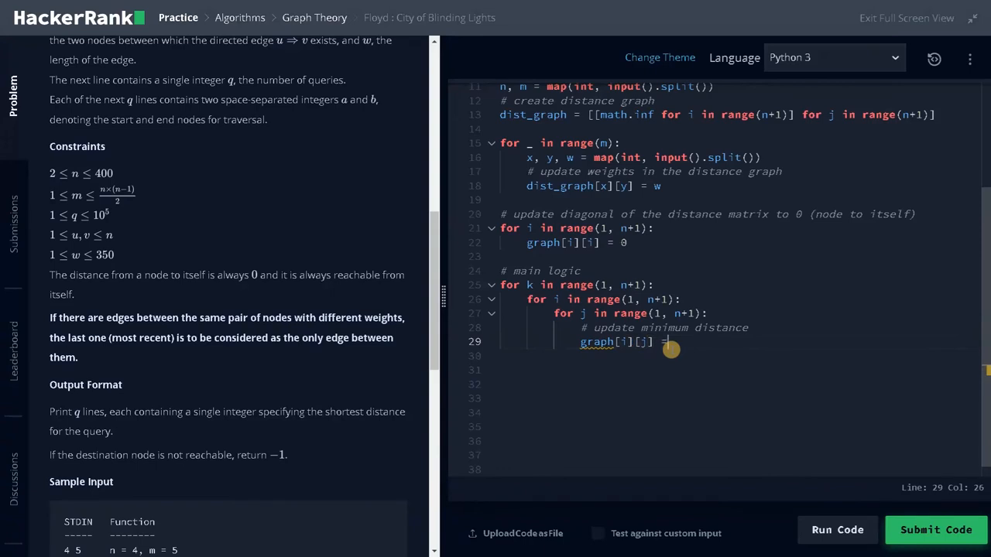
{"action": "type", "text": "min("}
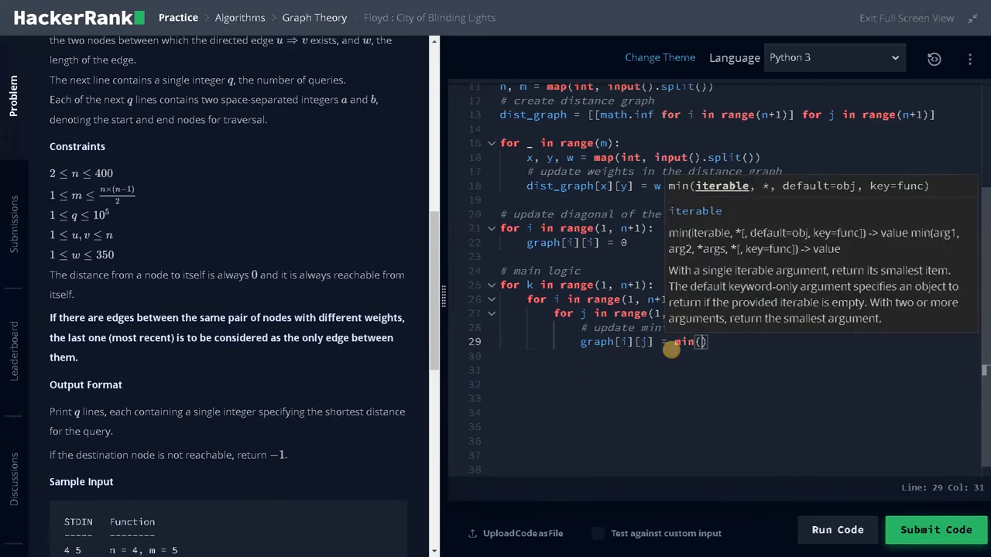
{"action": "type", "text": "g"}
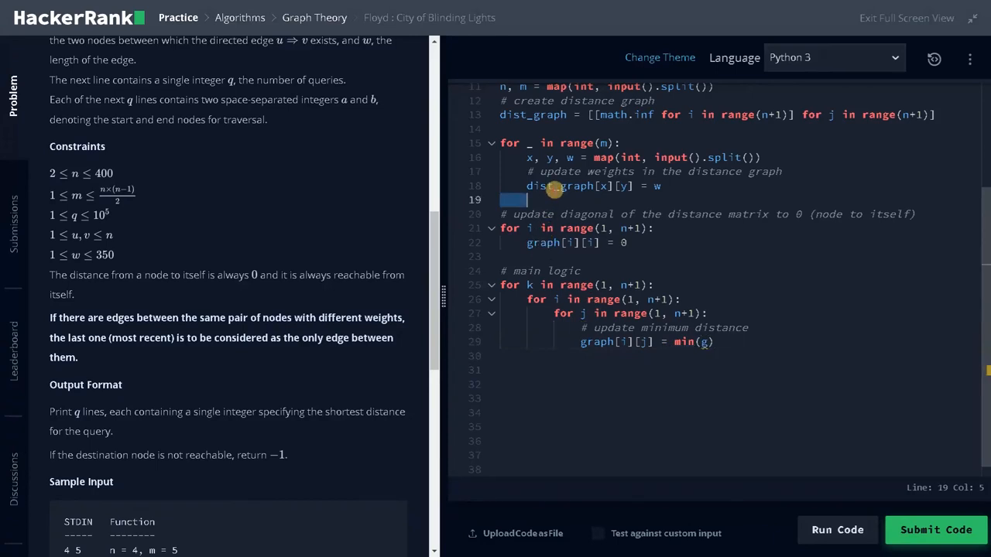
Step: Fix the name to dist_graph and finish min(dist_graph[i][j], dist_graph[i][k] + dist_graph[k][j])
{"action": "double_click", "coordinate": [543, 243]}
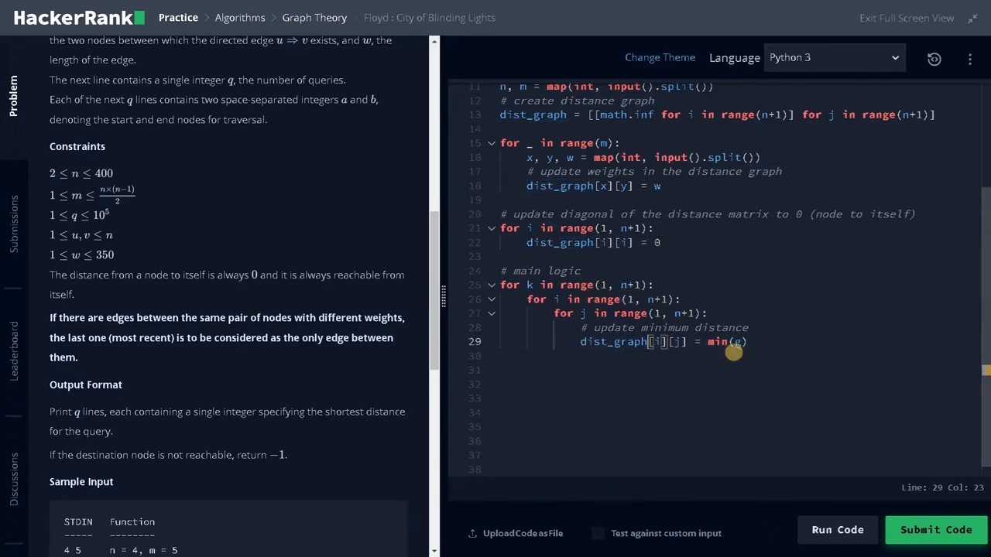
{"action": "type", "text": "dist_graph[i"}
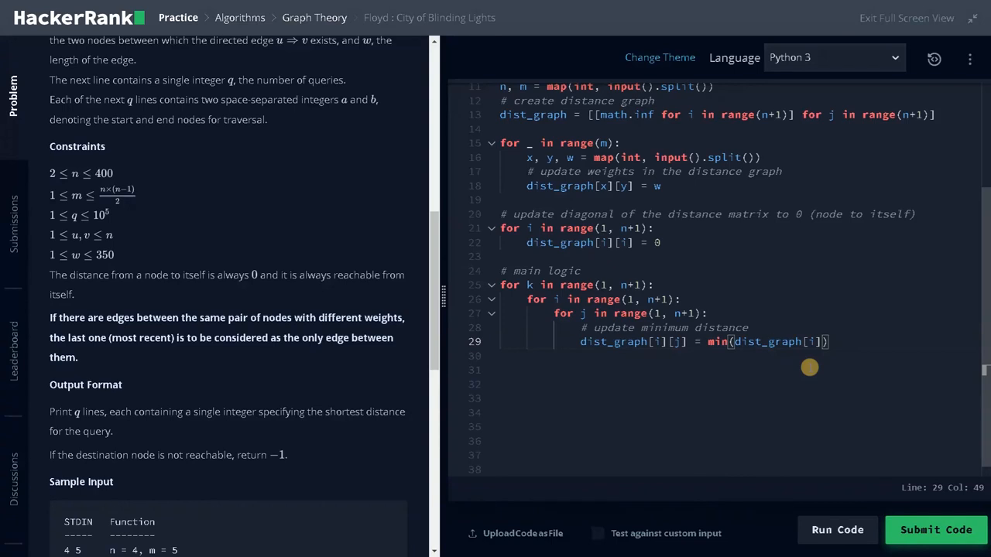
{"action": "type", "text": "[j],"}
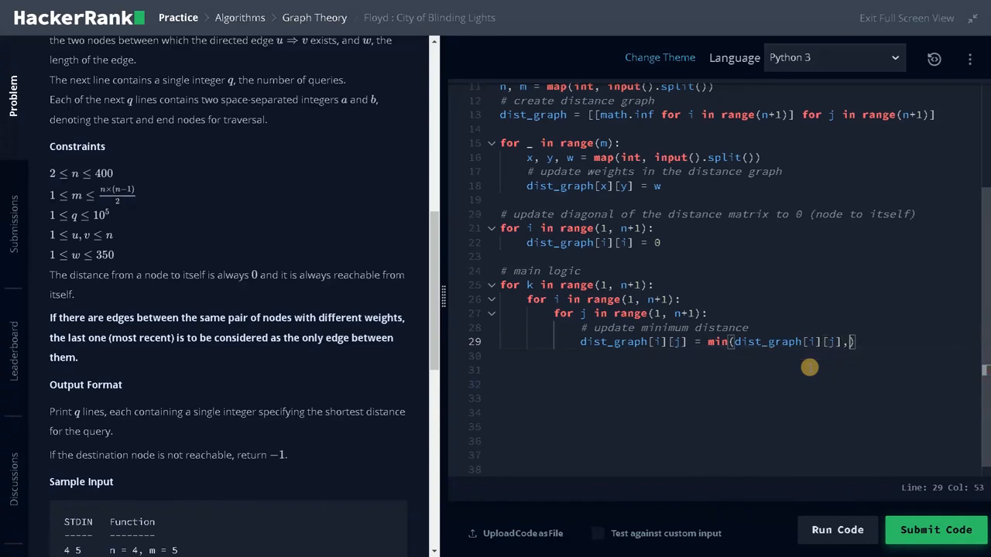
{"action": "type", "text": ","}
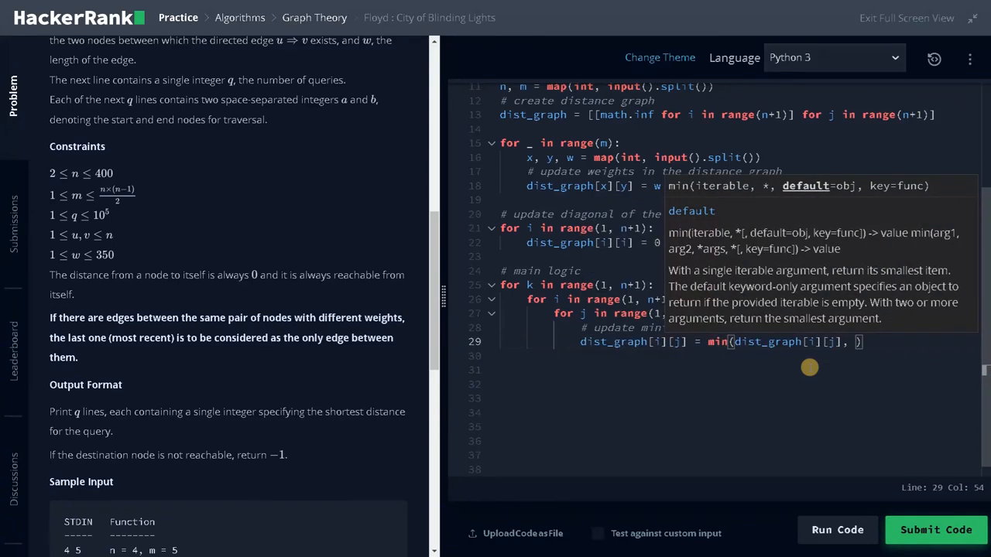
{"action": "type", "text": "dist_graph"}
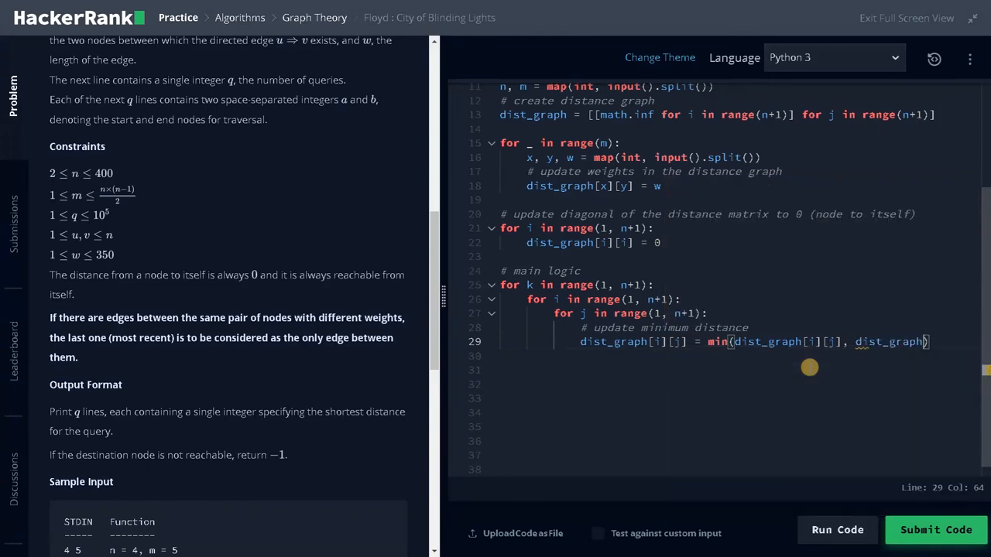
{"action": "type", "text": "[i]"}
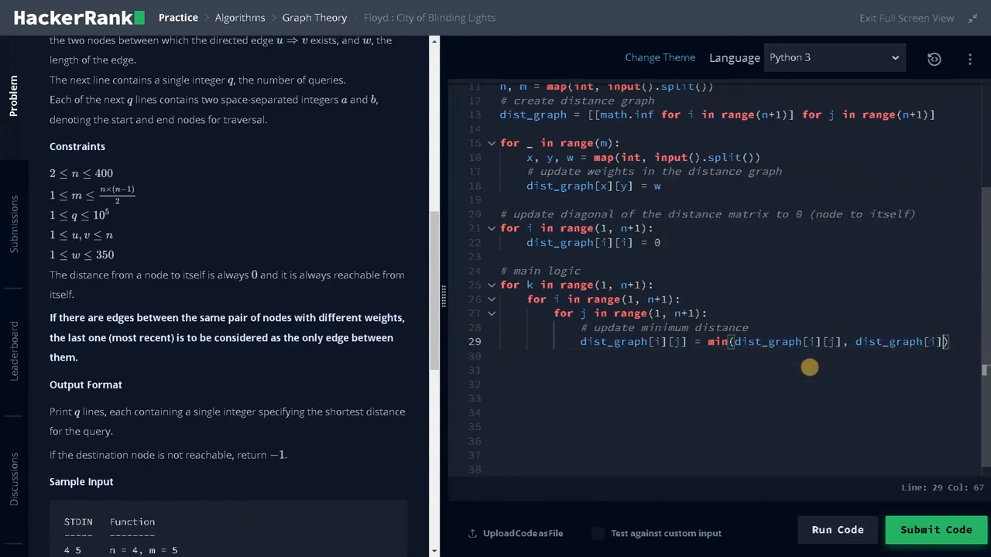
{"action": "type", "text": "[k] + di"}
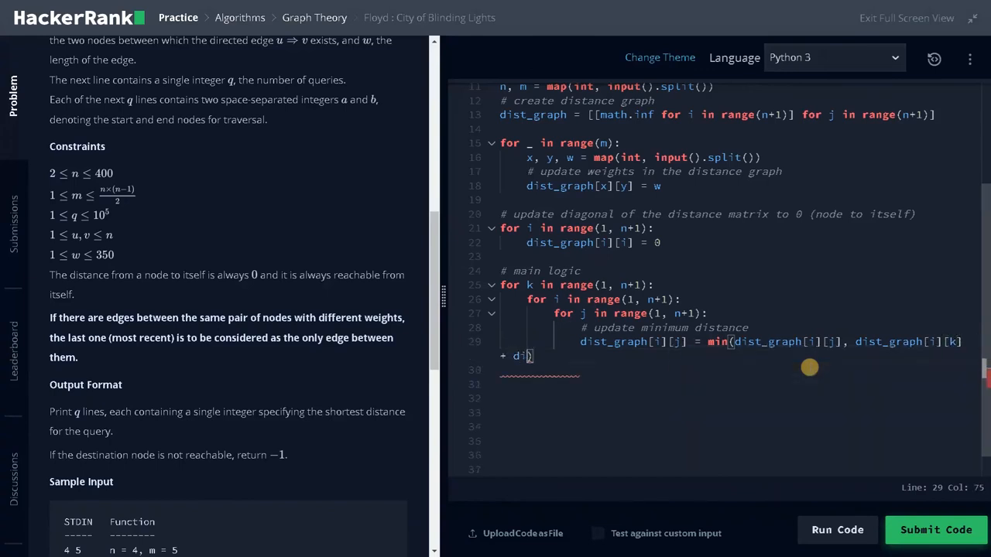
{"action": "type", "text": "st_graph[k][j"}
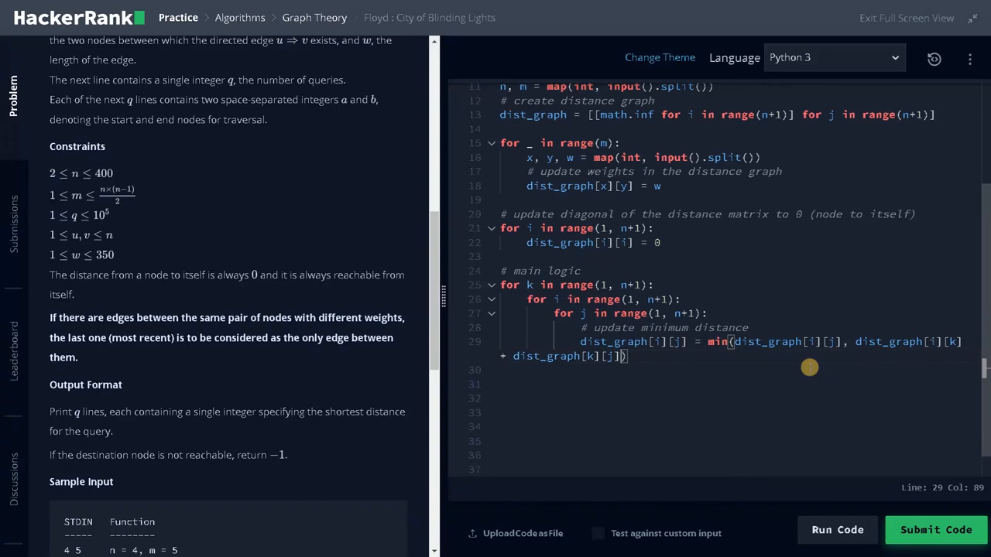
{"action": "mouse_move", "coordinate": [708, 341]}
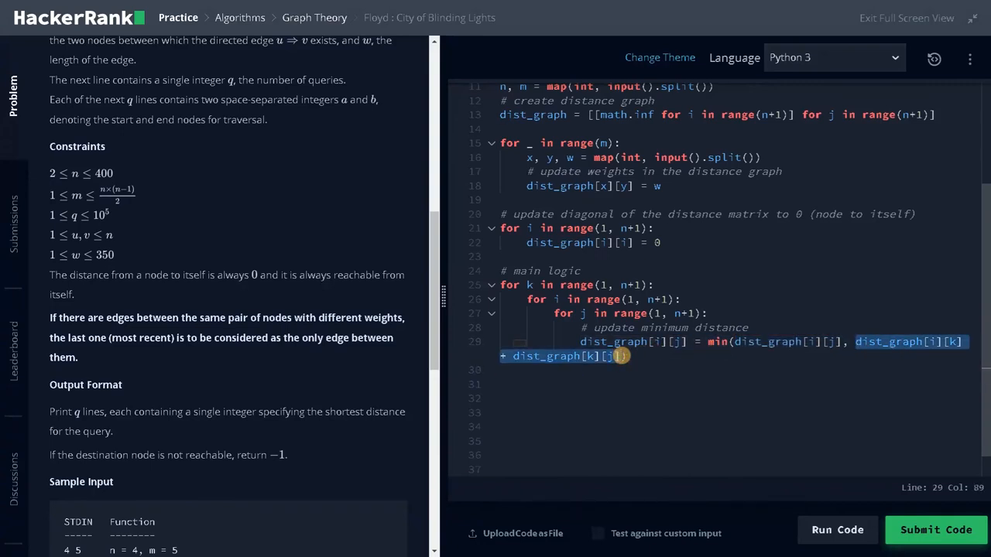
{"action": "scroll", "scroll_direction": "down", "scroll_amount": 3}
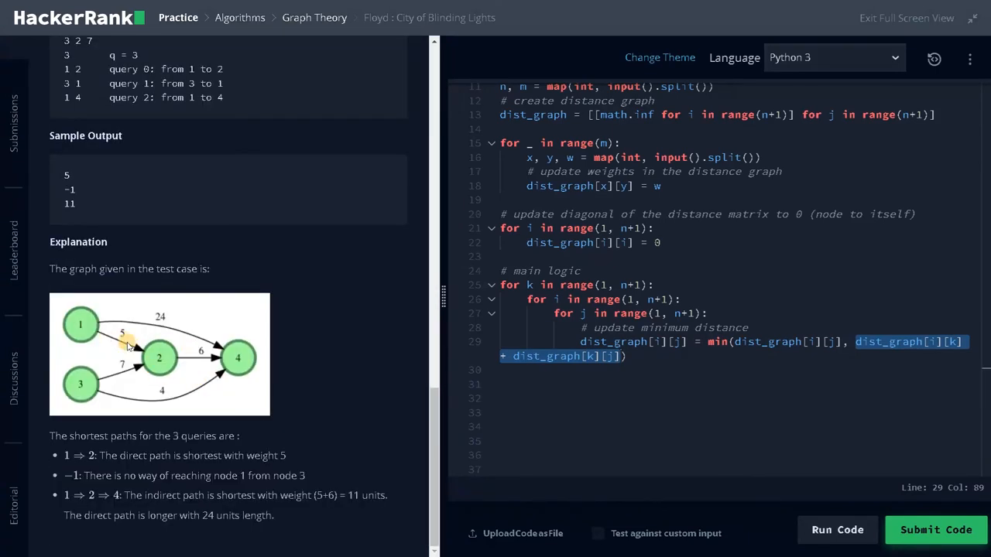
{"action": "mouse_move", "coordinate": [197, 325]}
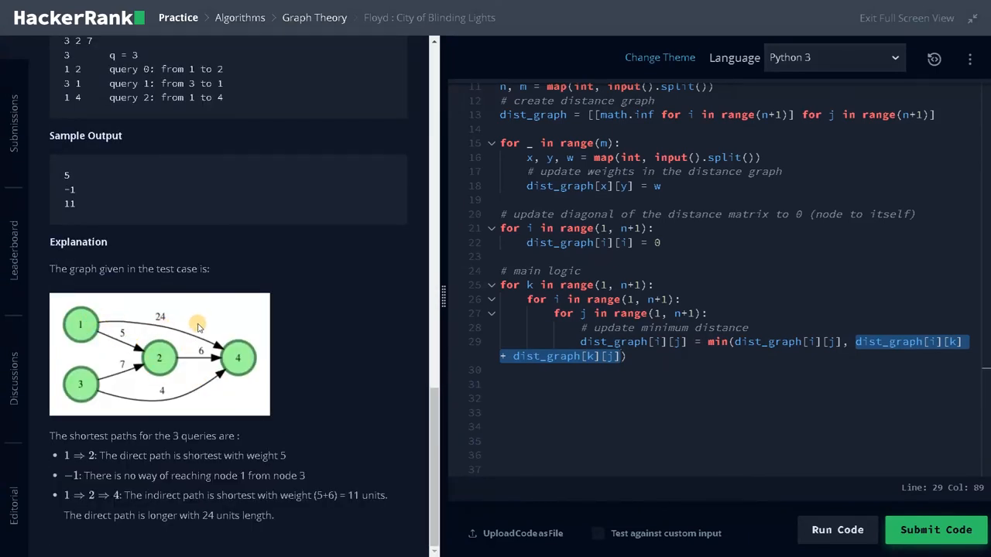
{"action": "mouse_move", "coordinate": [158, 315]}
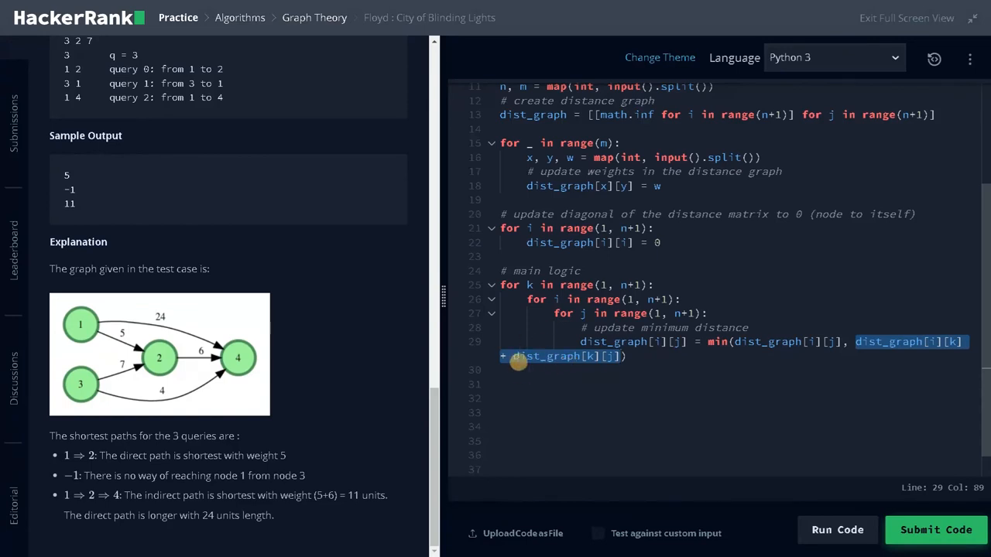
{"action": "mouse_move", "coordinate": [594, 336]}
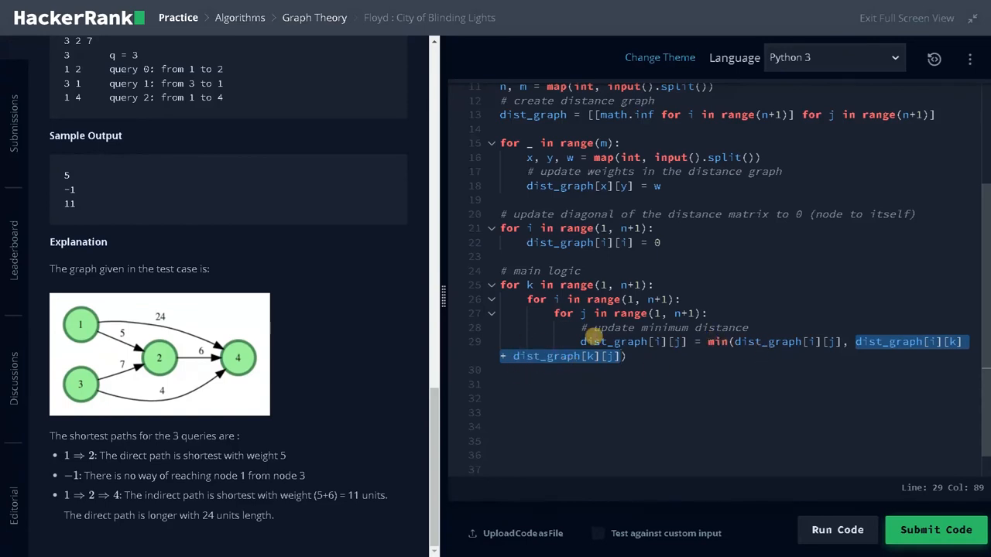
{"action": "left_click", "coordinate": [647, 341]}
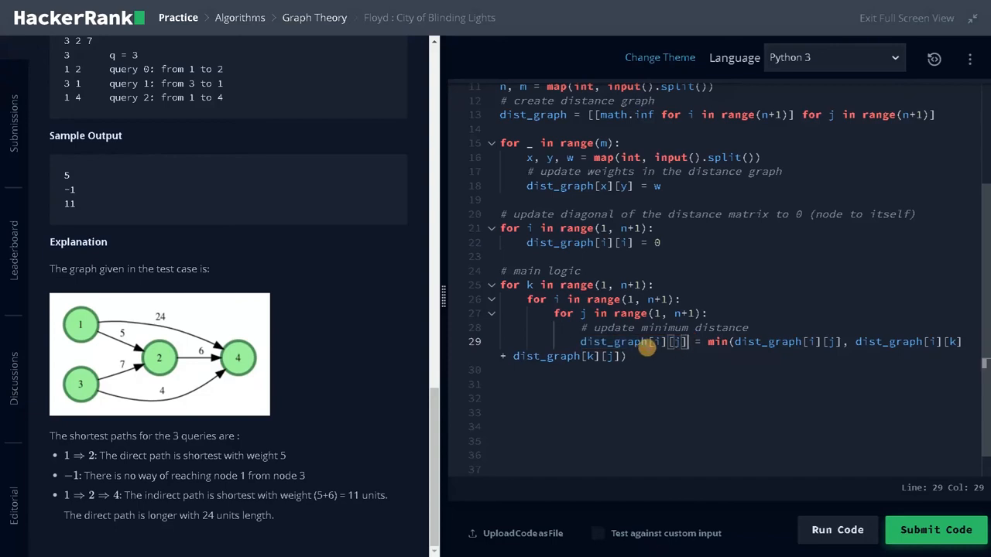
{"action": "mouse_move", "coordinate": [788, 312]}
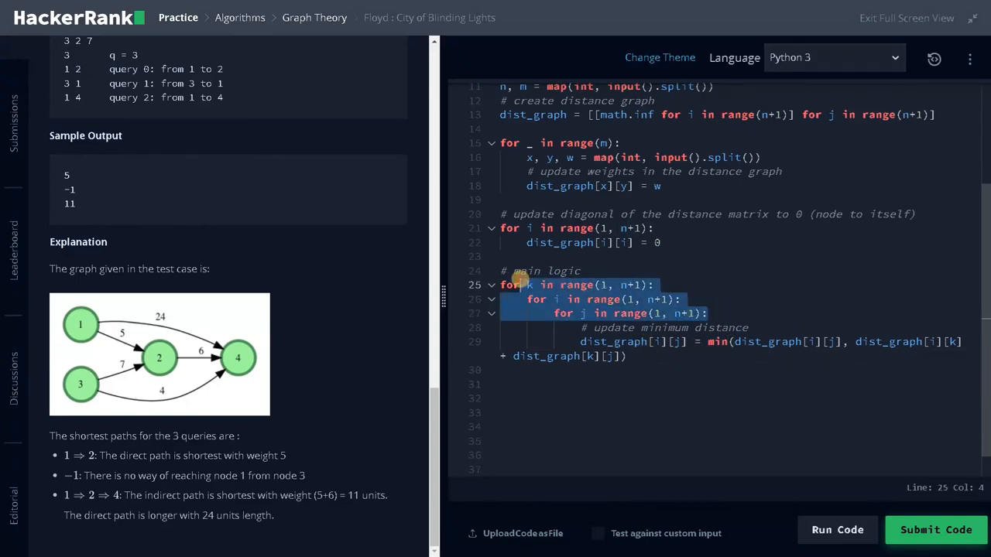
{"action": "left_click", "coordinate": [503, 285]}
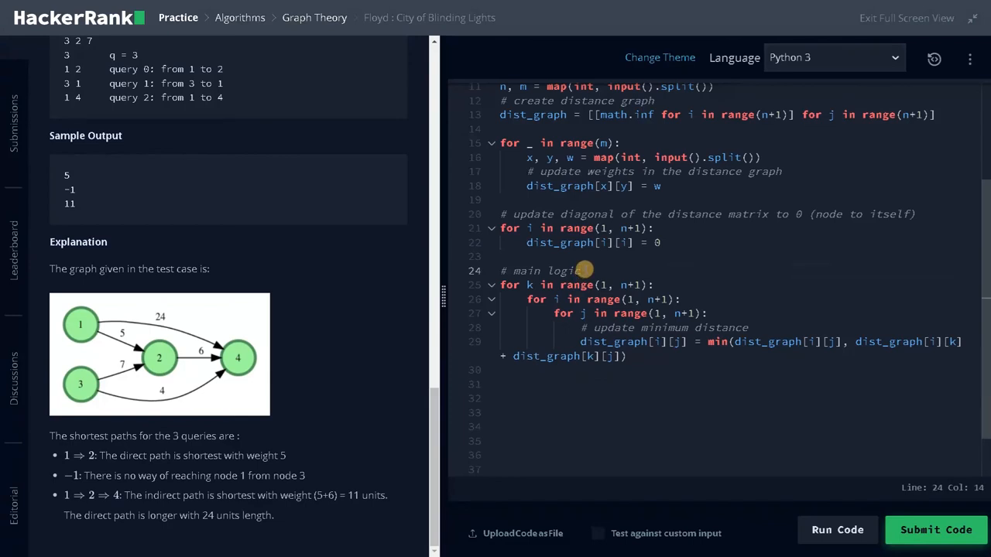
{"action": "mouse_move", "coordinate": [586, 270]}
{"action": "type", "text": " -"}
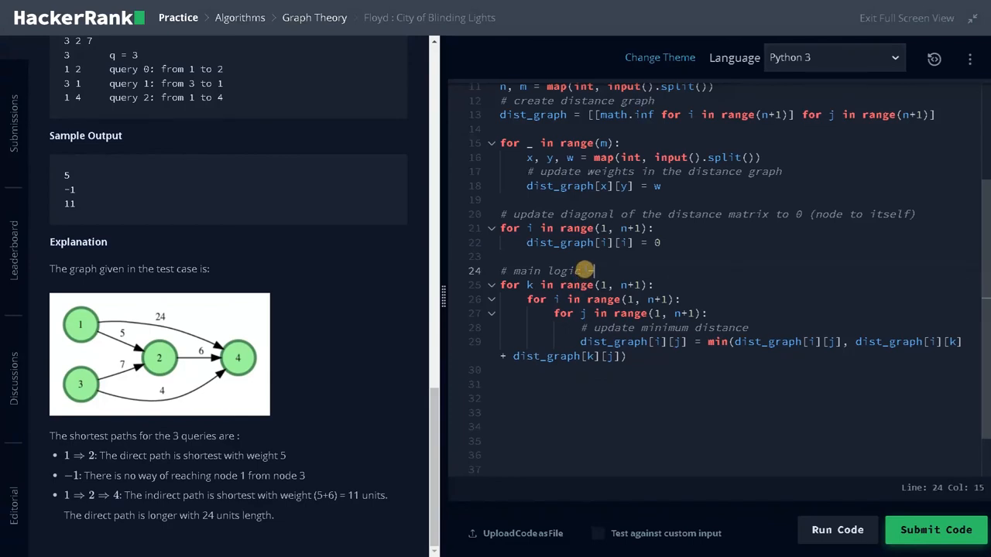
Step: Extend the comment to '# main logic - floyd warshall algorithm' and start a line below
{"action": "type", "text": "floyd warshall algori"}
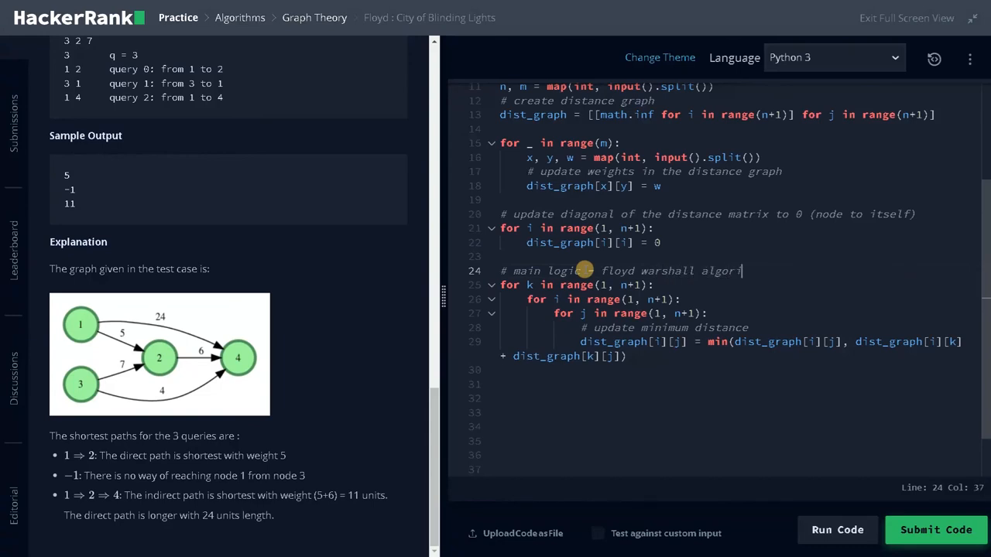
{"action": "type", "text": "thm"}
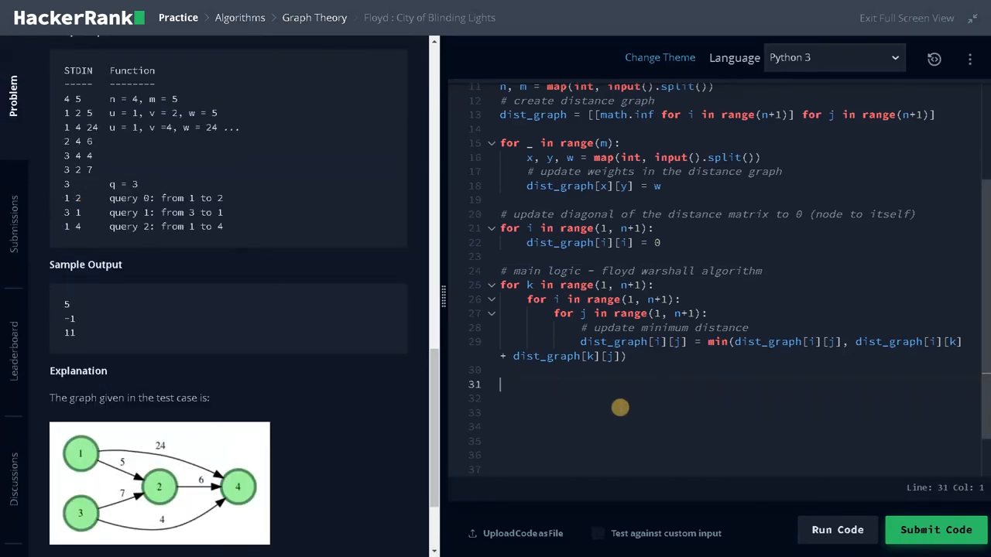
Step: Read q = int(input) and loop q times parsing x, y = map(int, input().split())
{"action": "type", "text": "q = int(input"}
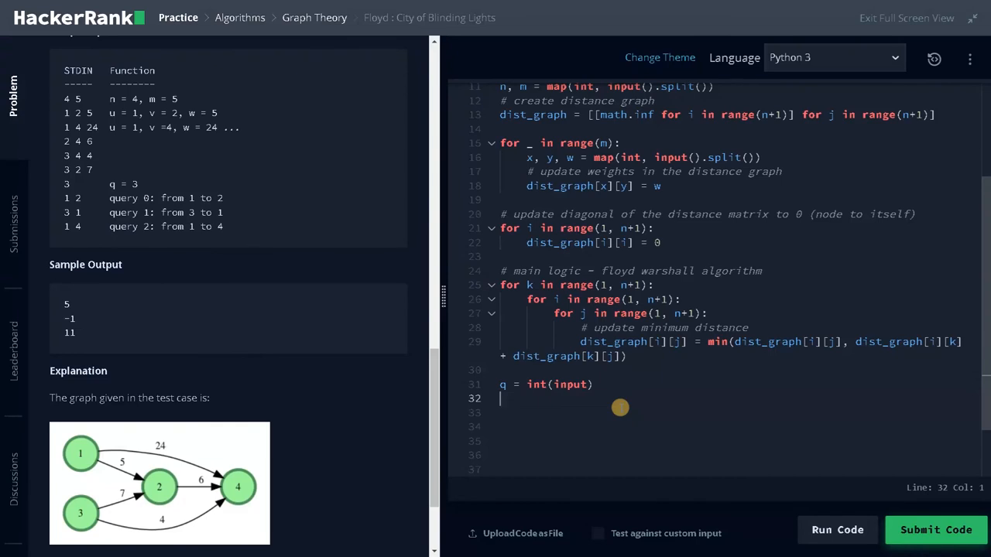
{"action": "type", "text": "for"}
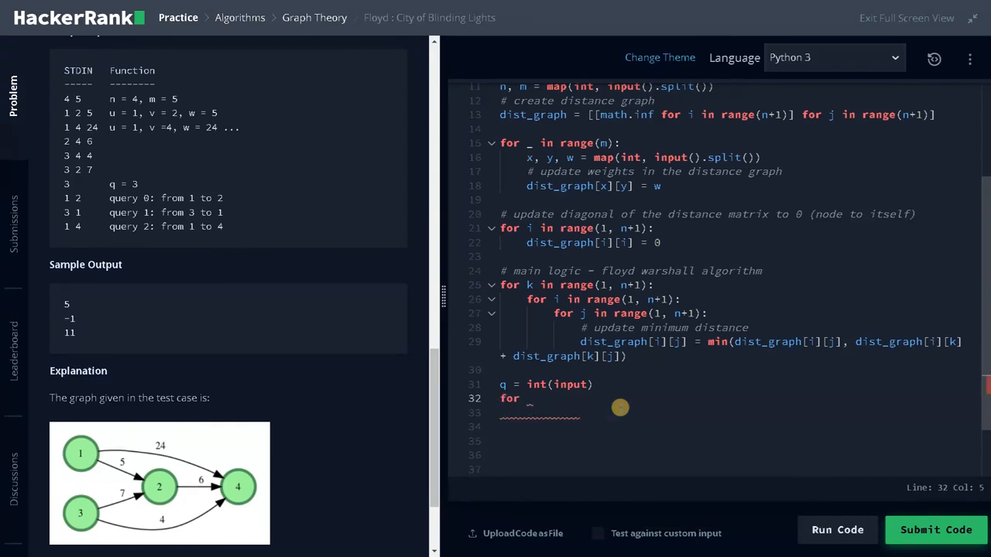
{"action": "type", "text": "_ in range()"}
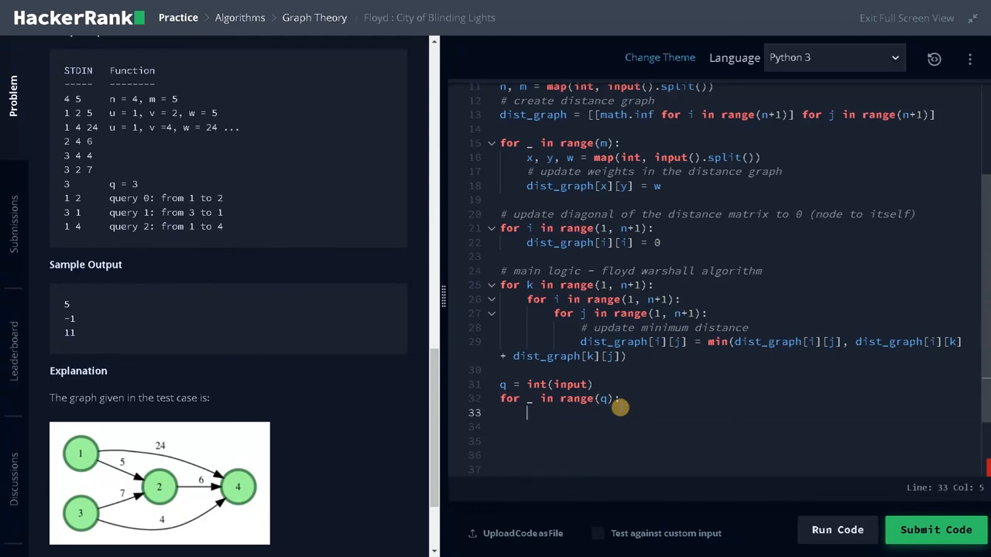
{"action": "type", "text": "x, y"}
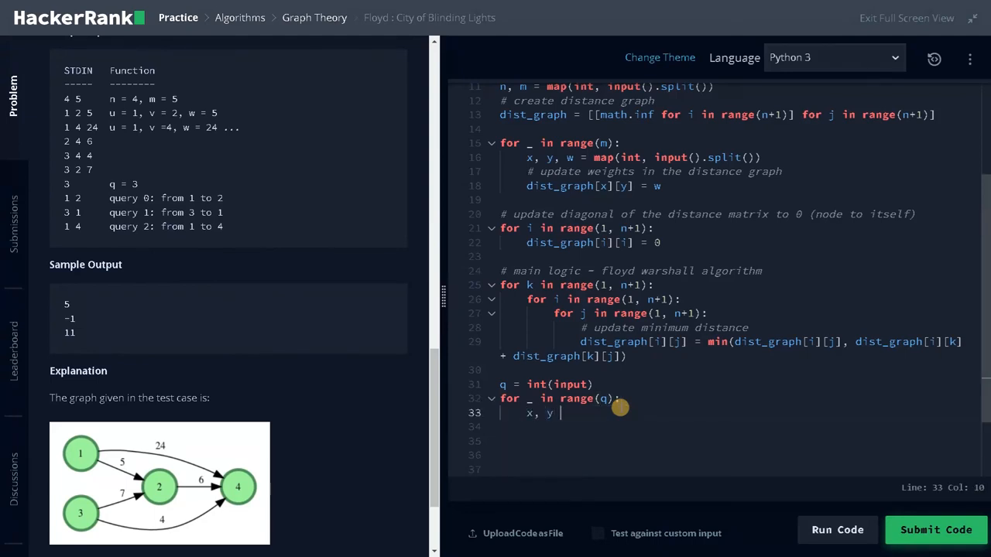
{"action": "type", "text": "= map()"}
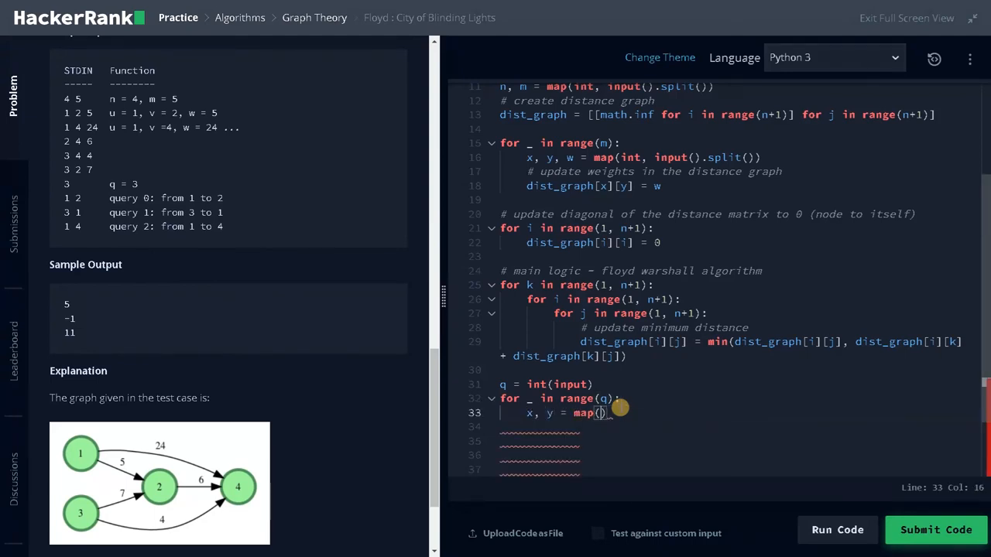
{"action": "type", "text": "int, input"}
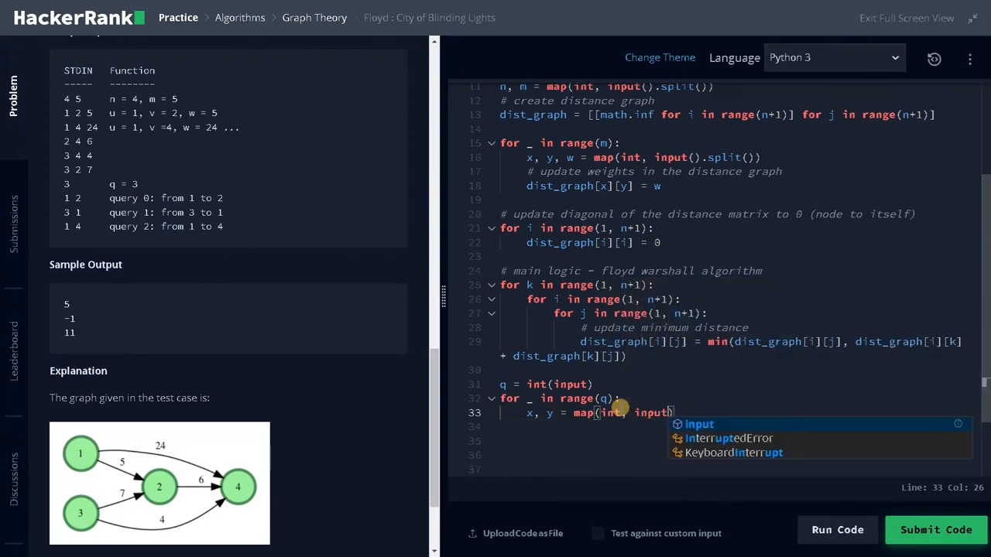
{"action": "type", "text": "())"}
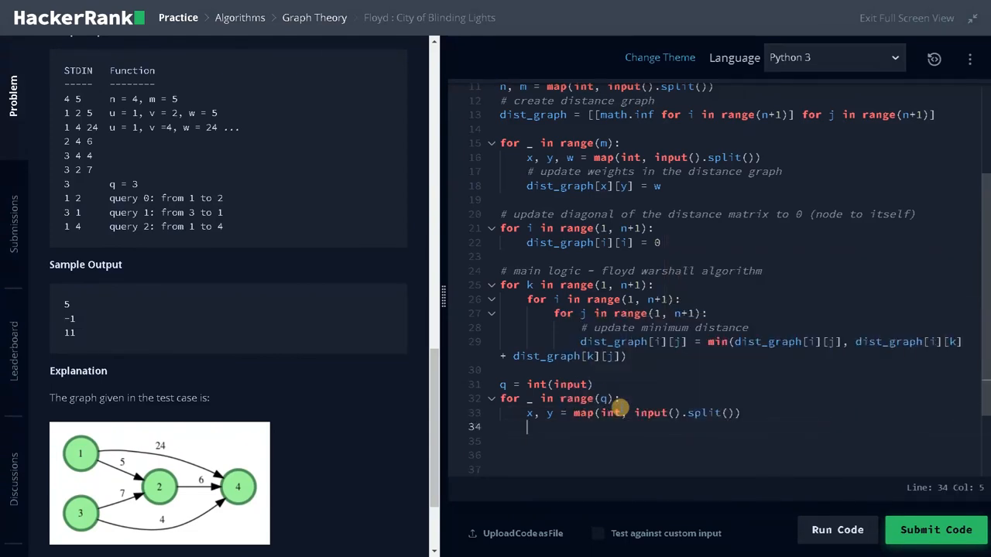
Step: Add an if dist_graph[x][y] == math.inf: check for each query
{"action": "type", "text": "if graph[x"}
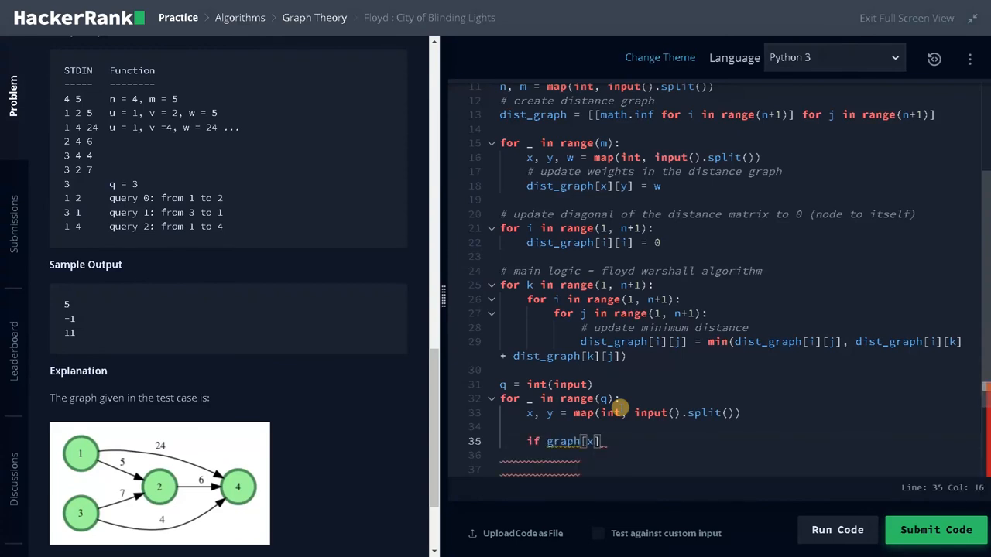
{"action": "type", "text": "[y]"}
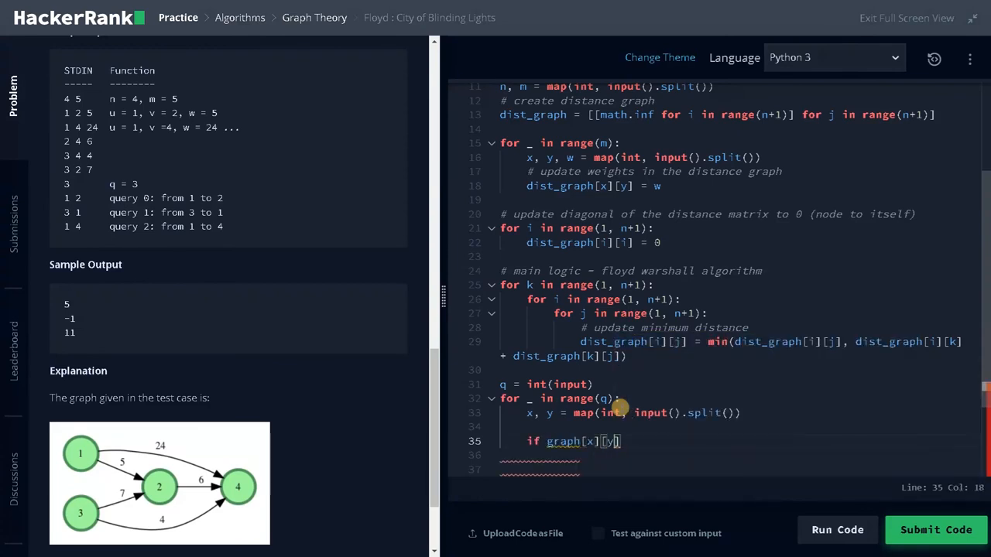
{"action": "type", "text": "\" \""}
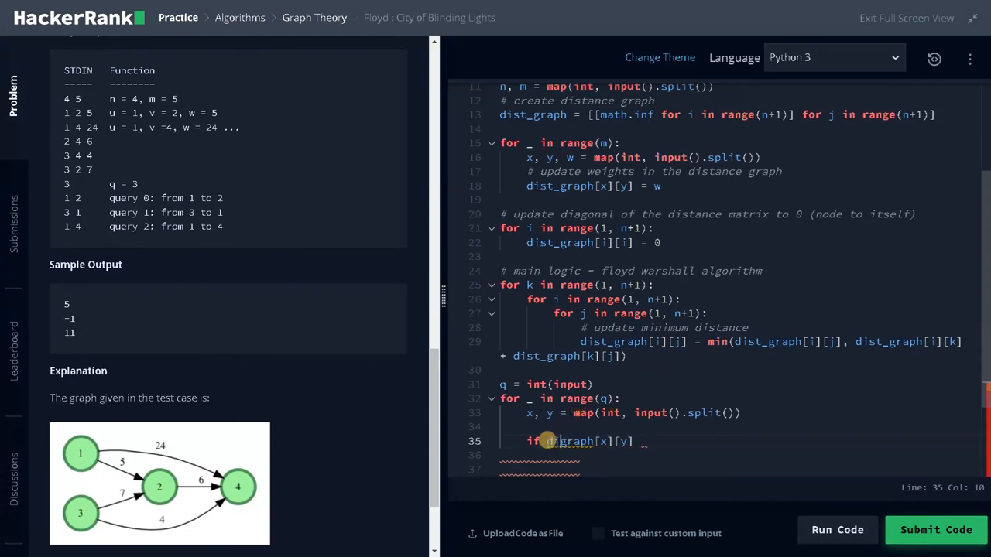
{"action": "type", "text": "ist_"}
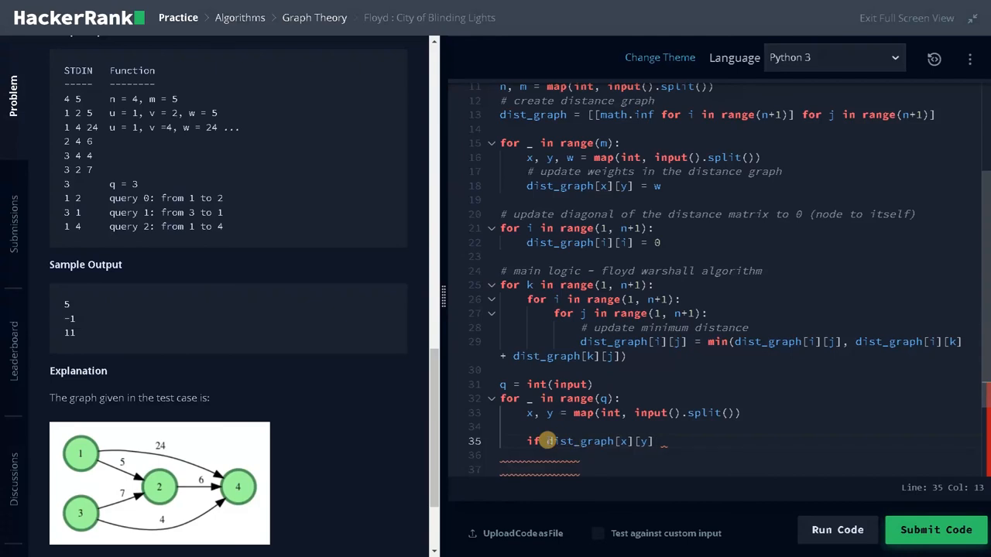
{"action": "type", "text": "=="}
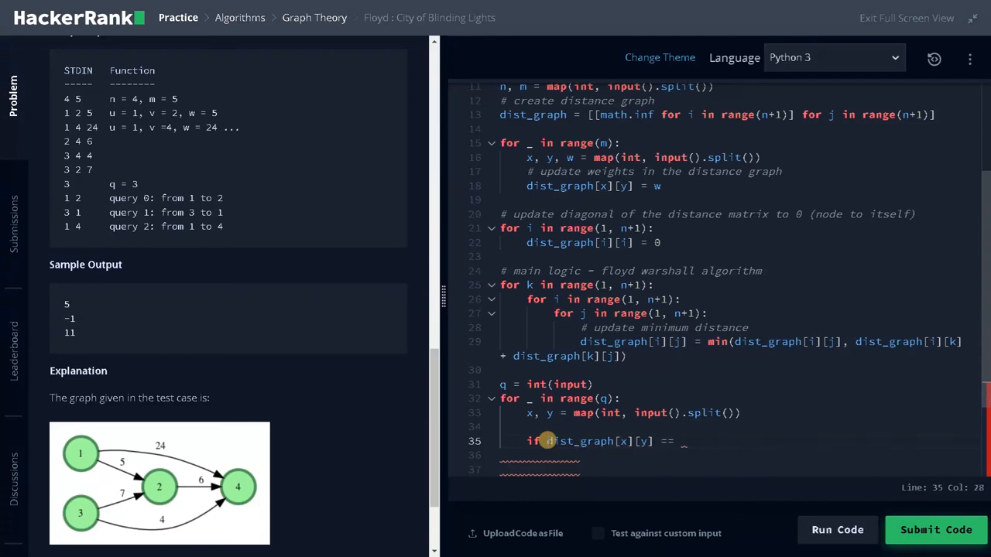
{"action": "type", "text": "m"}
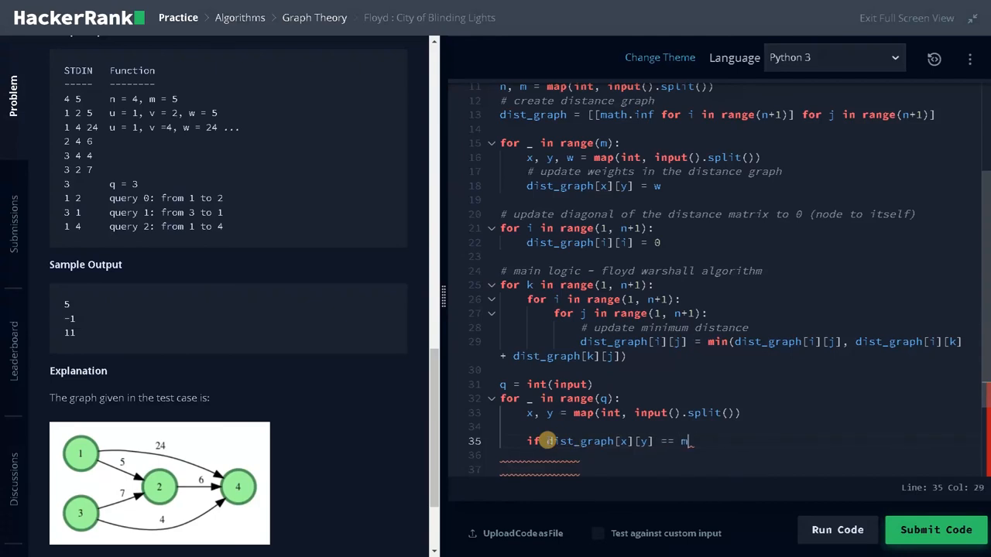
{"action": "type", "text": "ath.inf"}
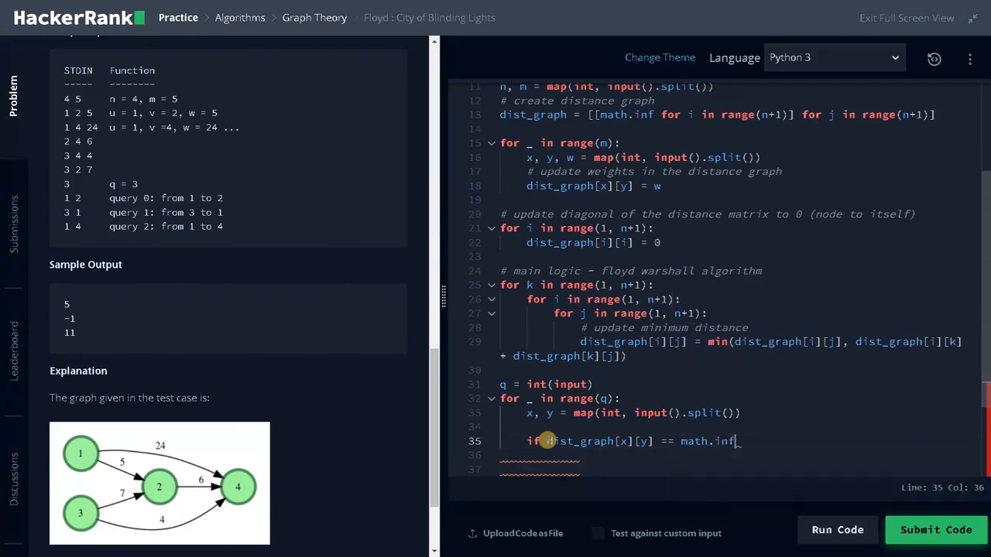
{"action": "key", "text": "enter"}
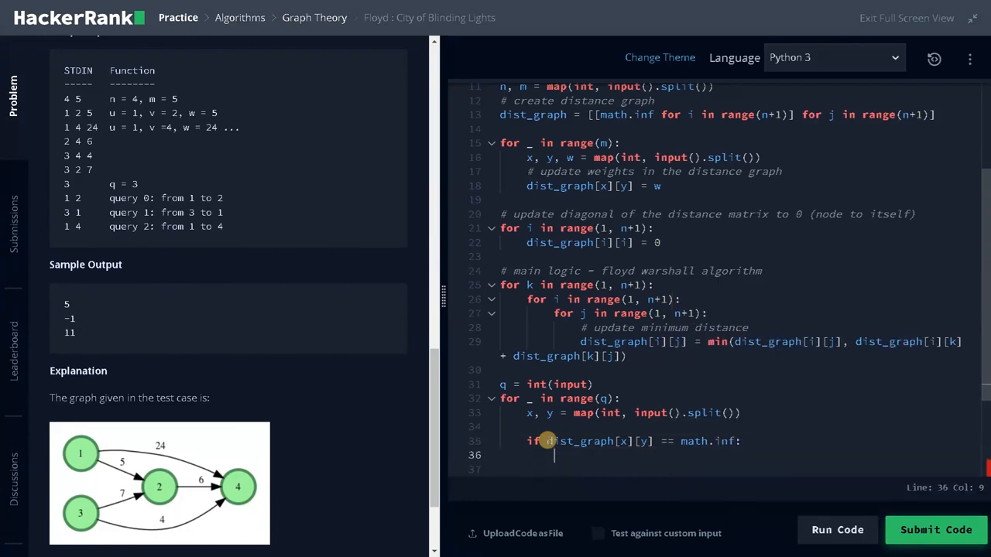
Step: Print -1 in that branch, otherwise print dist_graph[x][y]
{"action": "type", "text": "pri"}
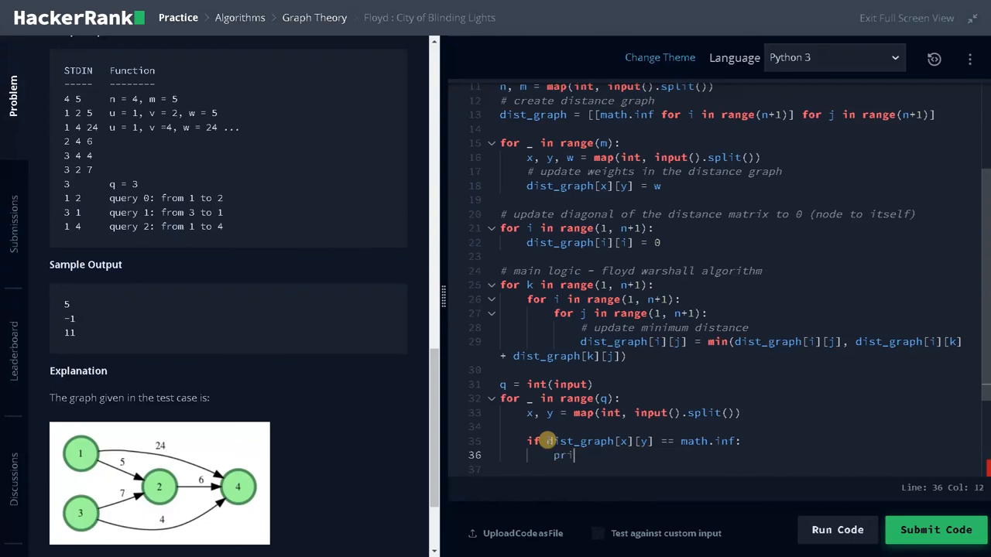
{"action": "type", "text": "nt(-1)"}
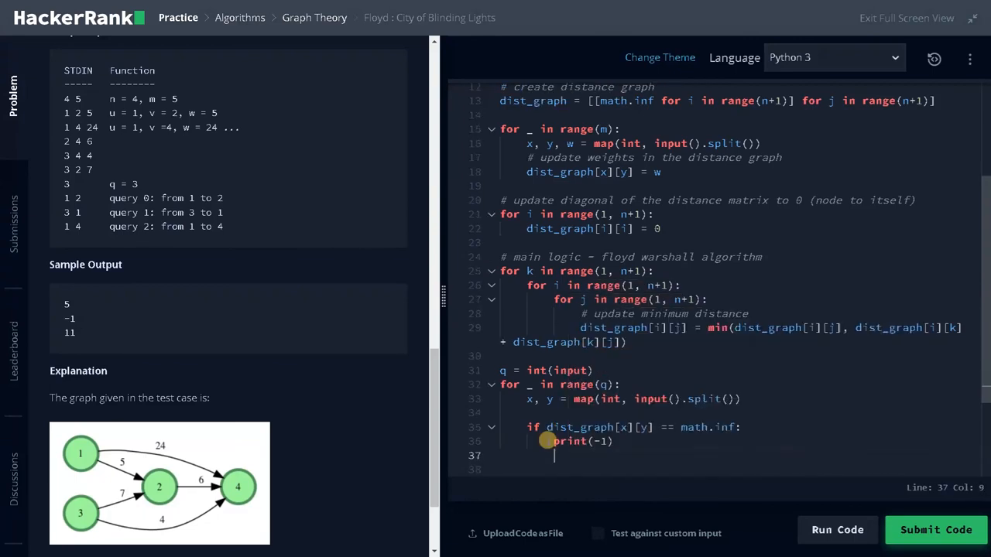
{"action": "type", "text": "else:"}
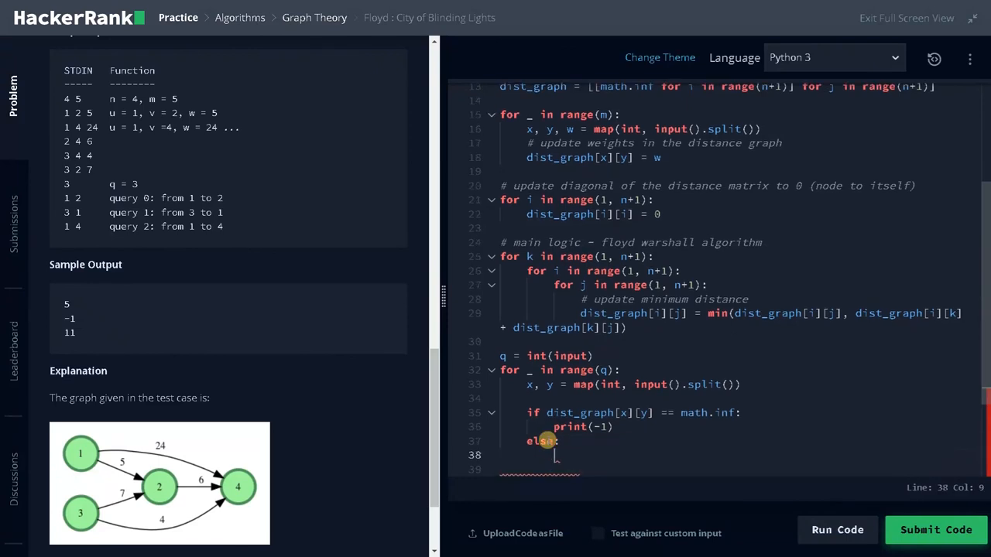
{"action": "type", "text": "print"}
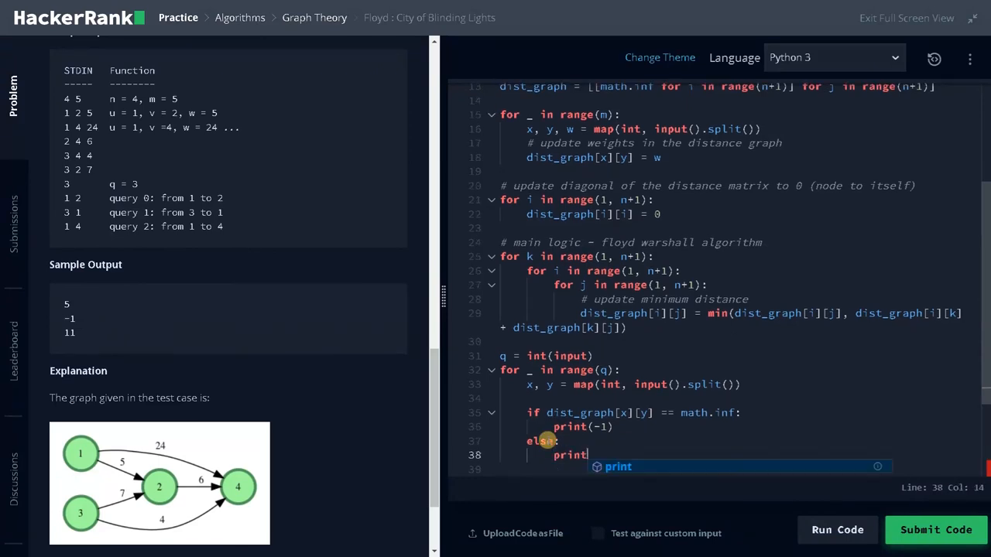
{"action": "type", "text": "(dist_graph[x][y"}
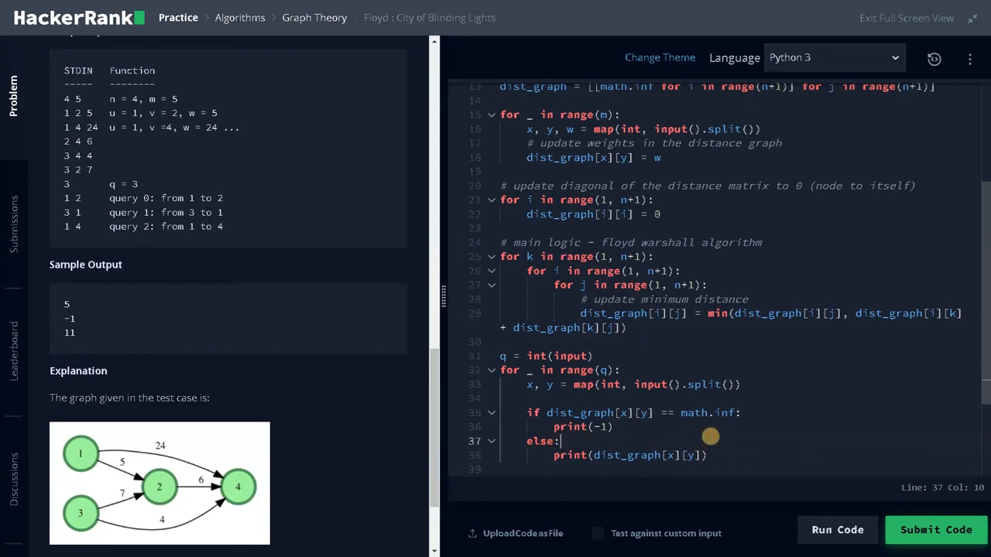
{"action": "scroll", "scroll_direction": "down", "scroll_amount": 3}
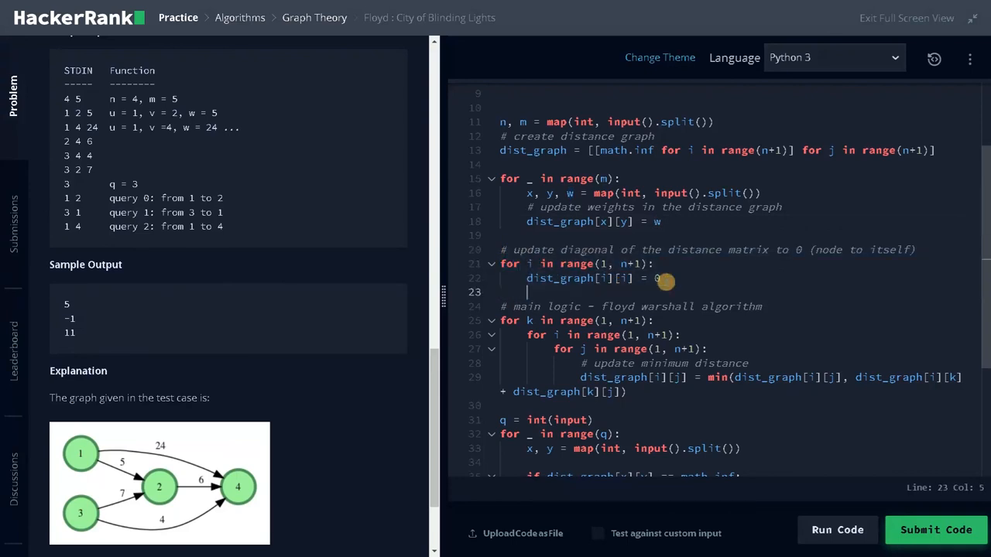
{"action": "scroll", "scroll_direction": "down", "scroll_amount": 3}
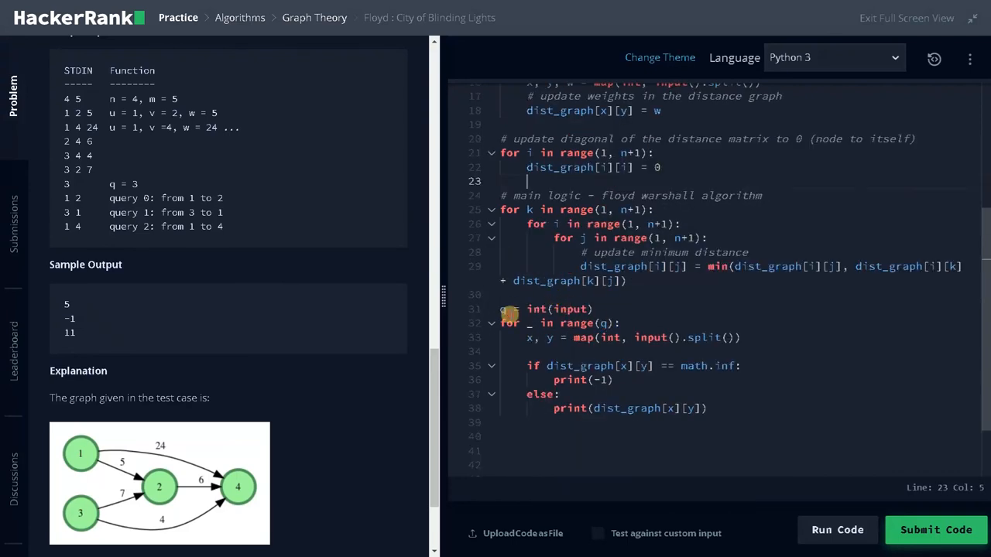
{"action": "left_click_drag", "start_coordinate": [526, 309], "coordinate": [706, 408]}
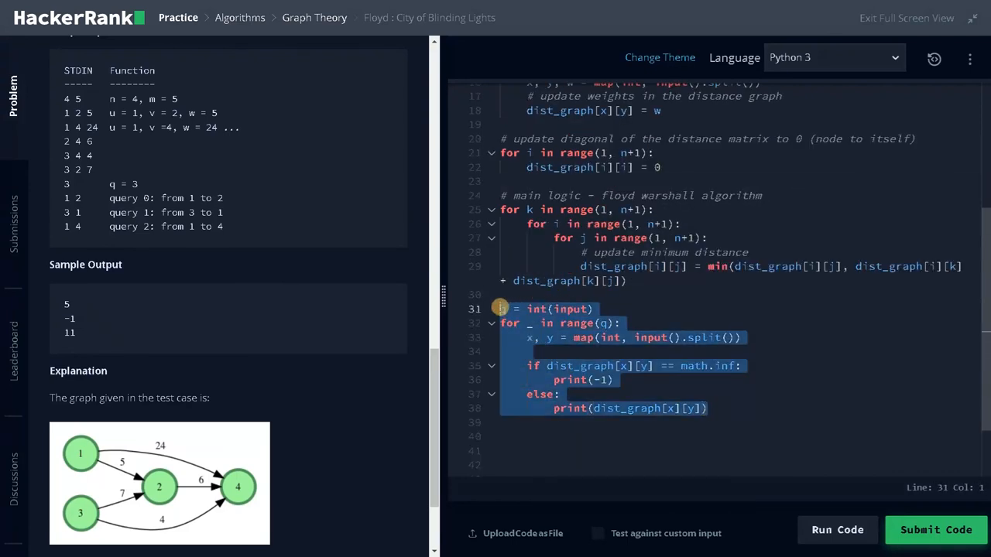